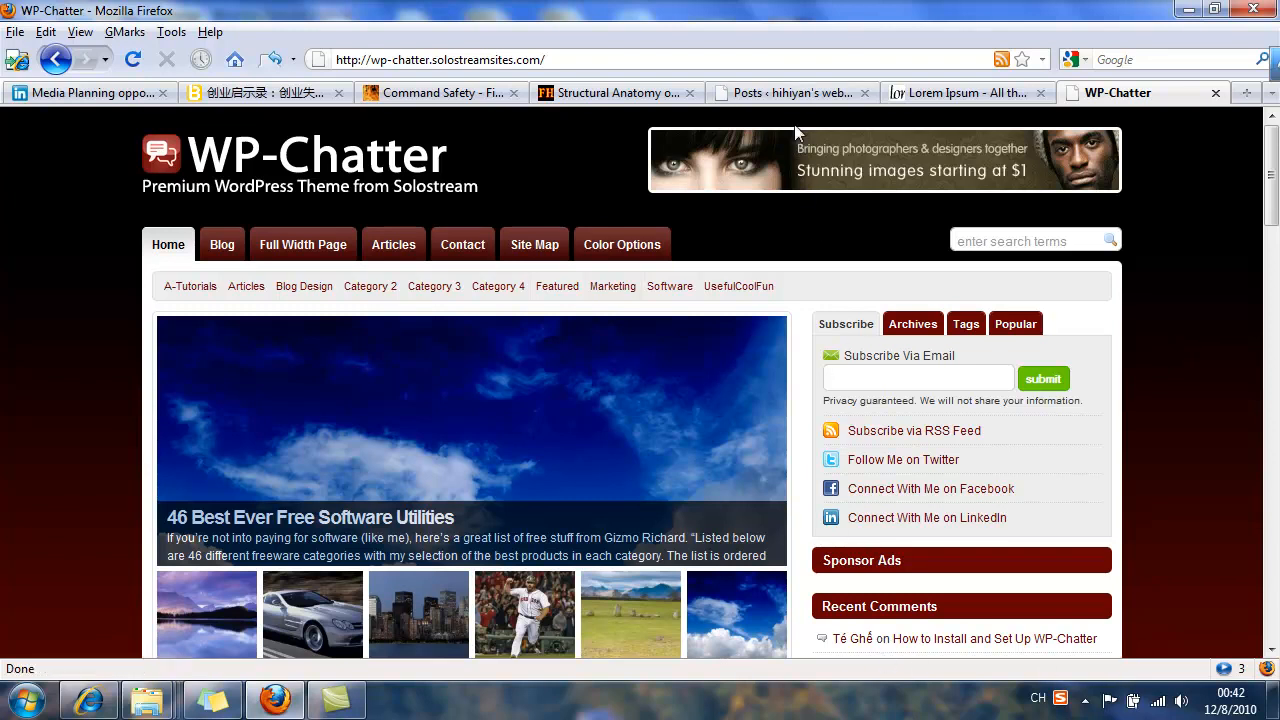
Step: From the Posts admin list, open the site's front page in a new browser tab
left_click(790, 92)
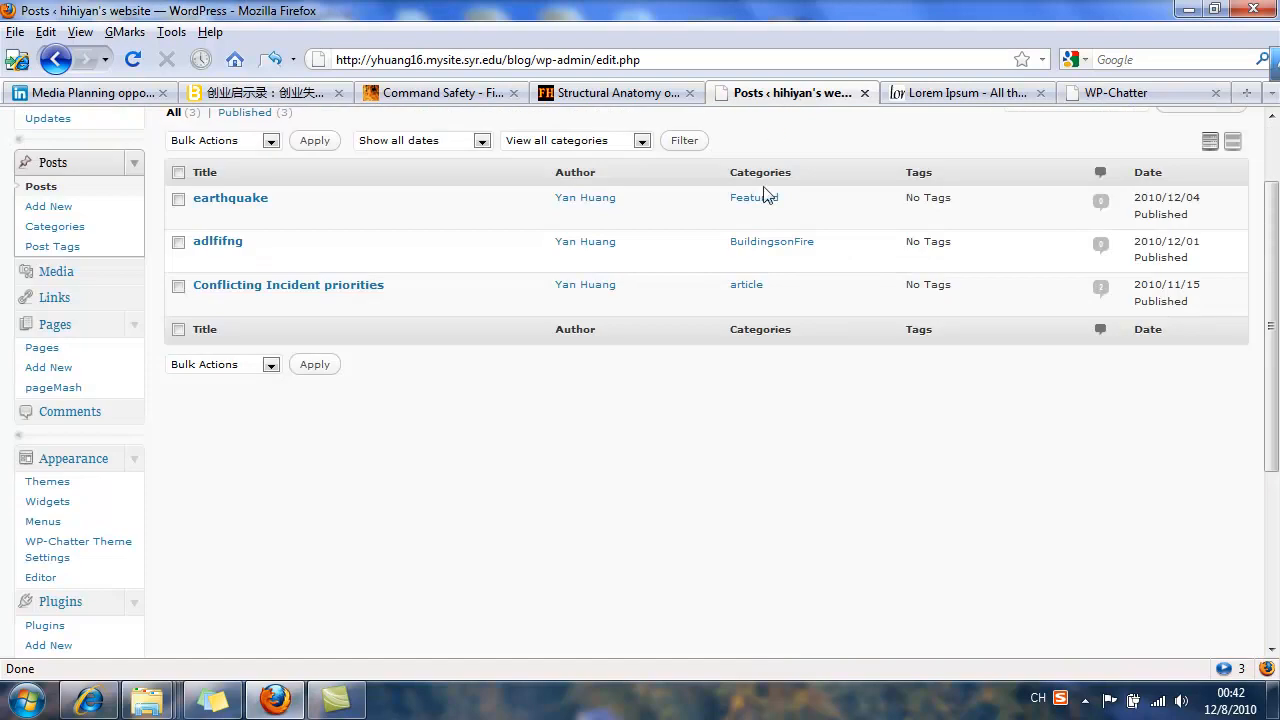
right_click(230, 198)
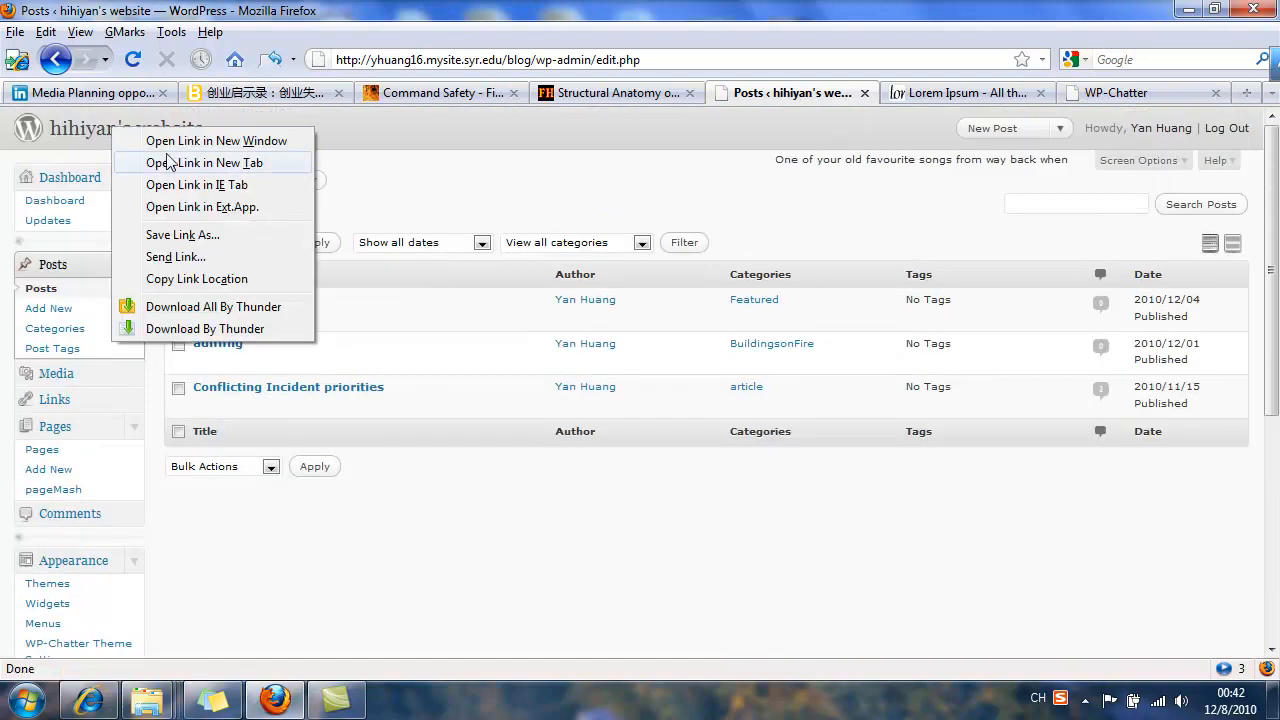
left_click(206, 162)
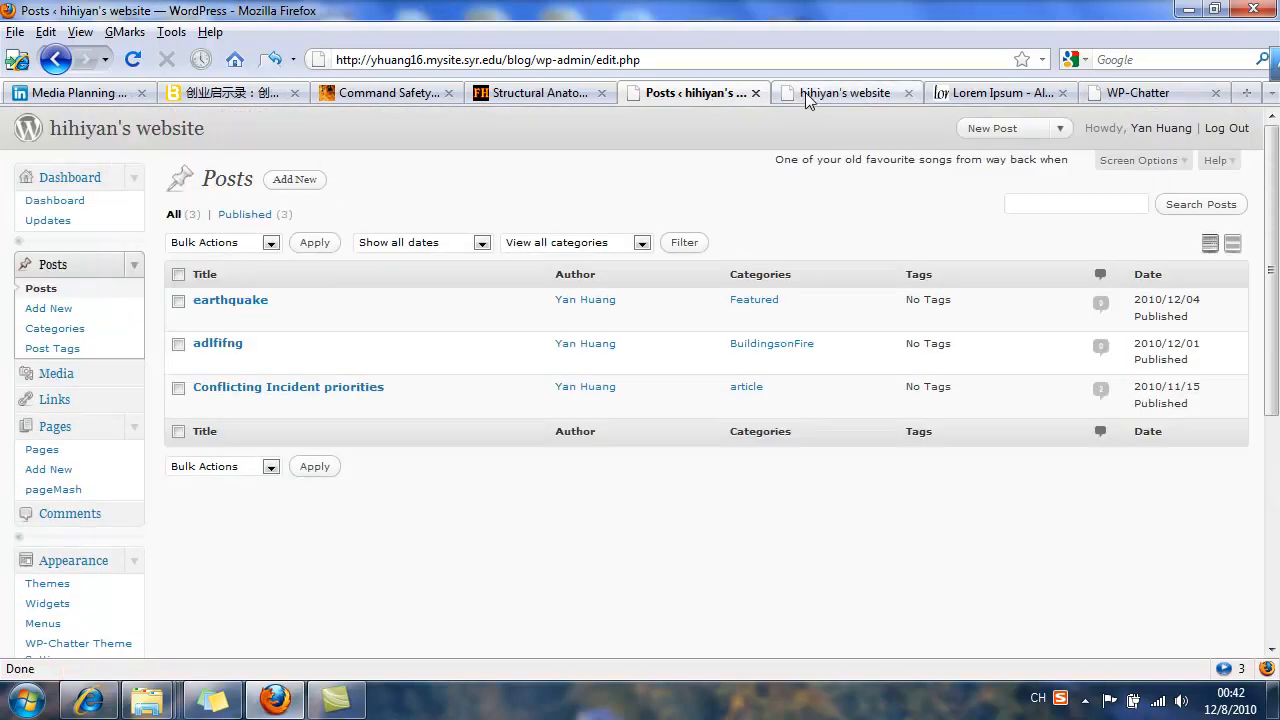
left_click(848, 92)
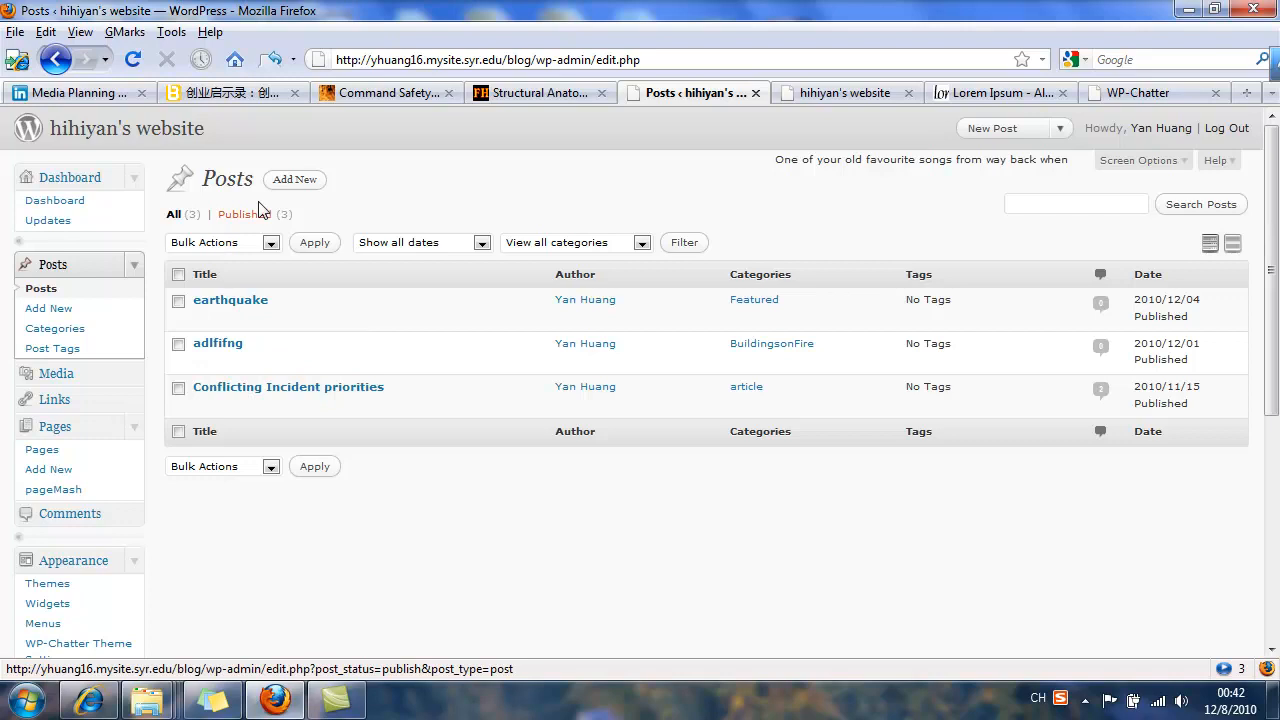
Step: Create a new post titled 'Passage 1', then go to the Lorem Ipsum tab
left_click(294, 180)
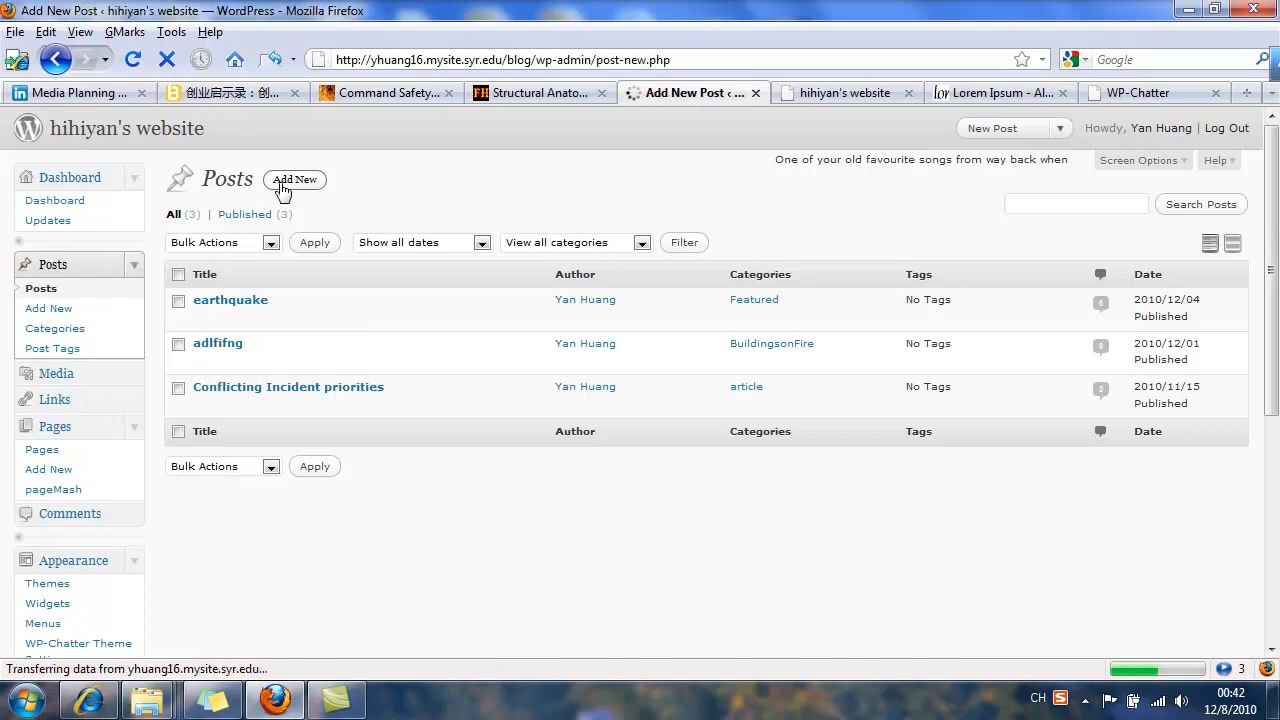
left_click(294, 180)
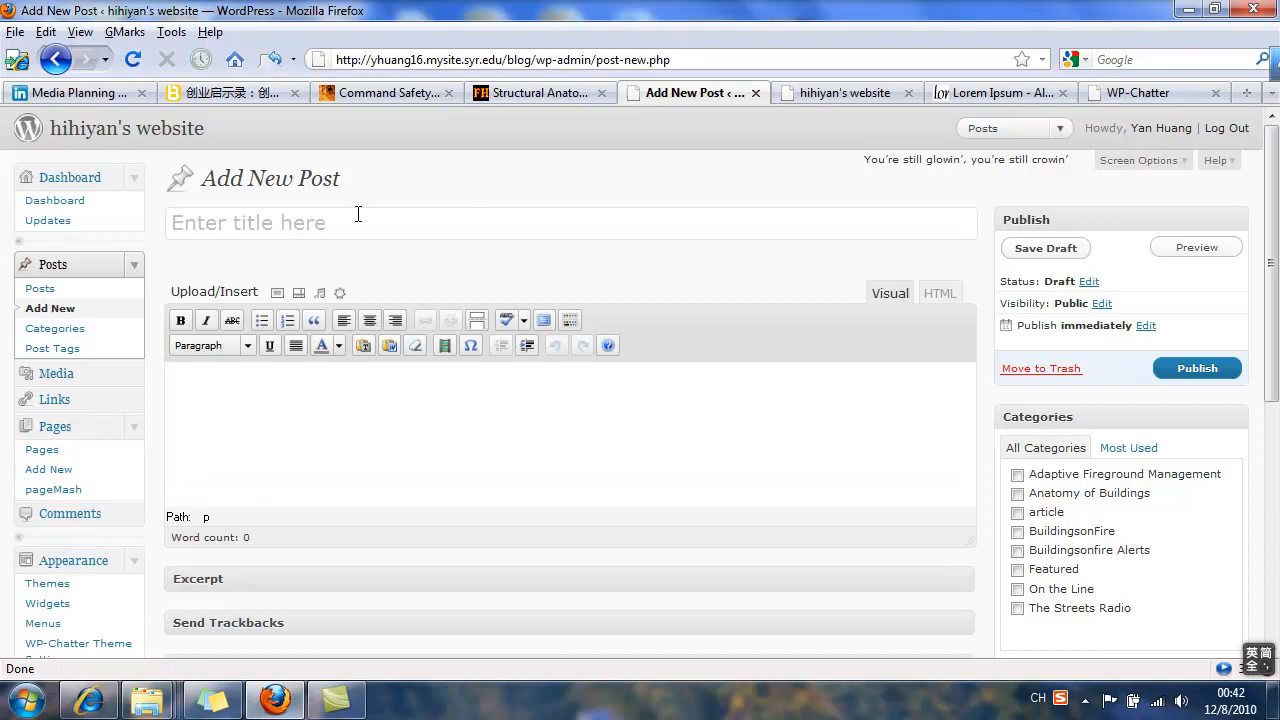
type("Passage")
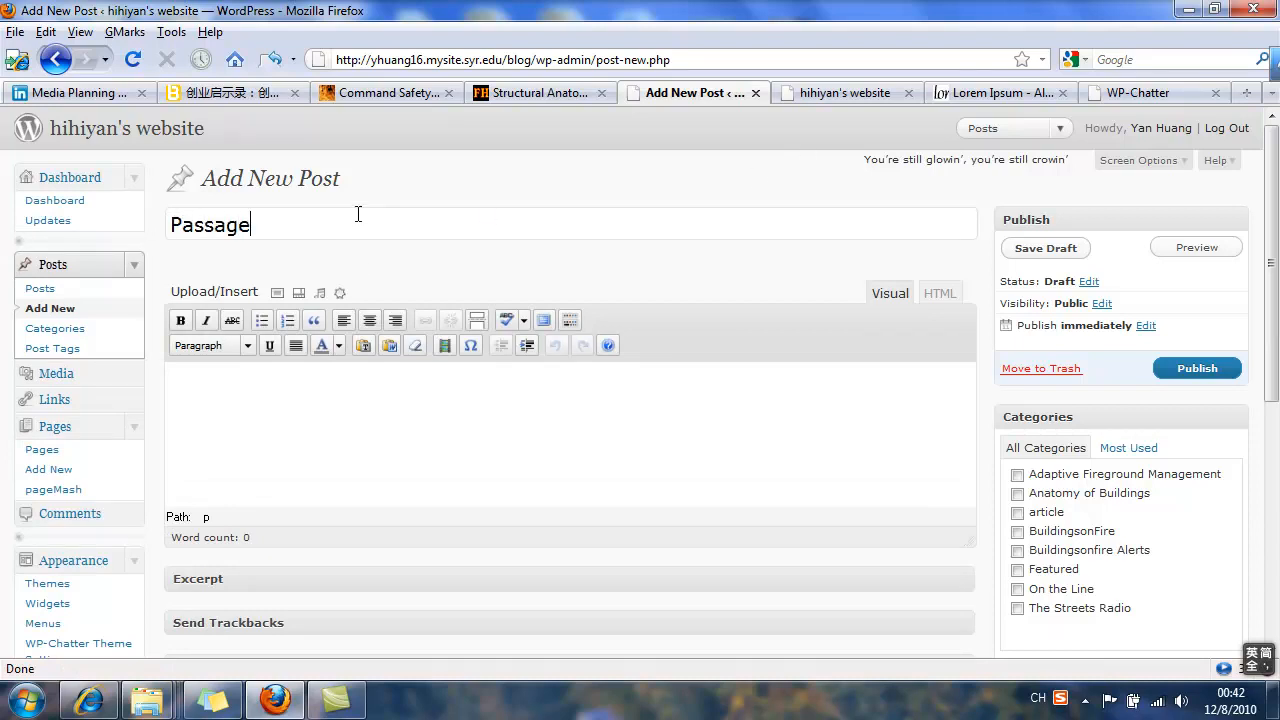
type("1")
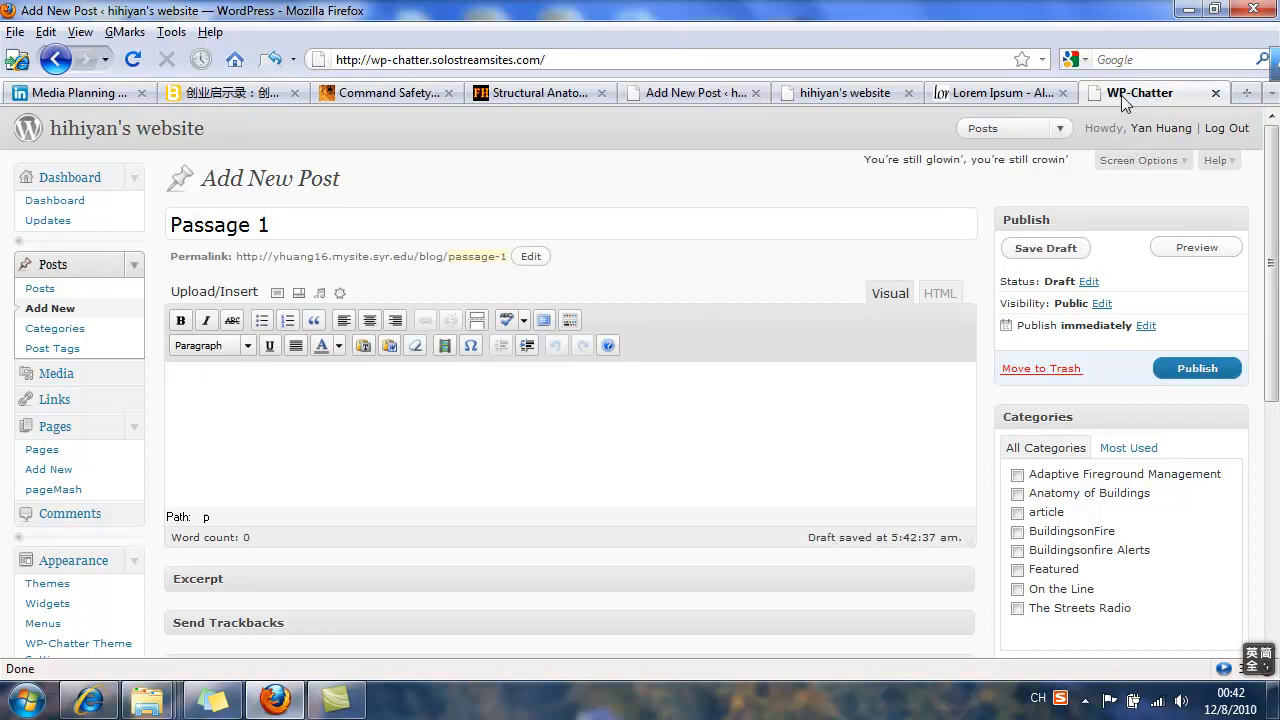
left_click(1000, 92)
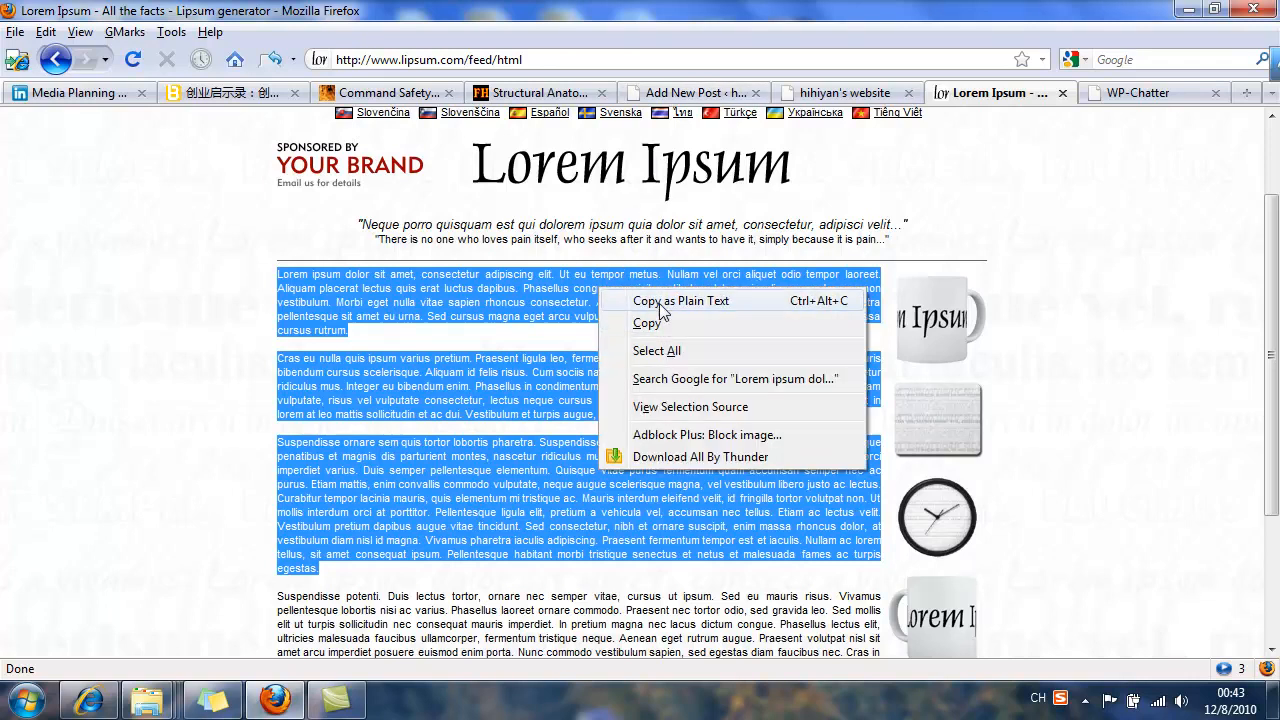
Step: Copy the generated Lorem Ipsum paragraphs into the Passage 1 post body
left_click(690, 92)
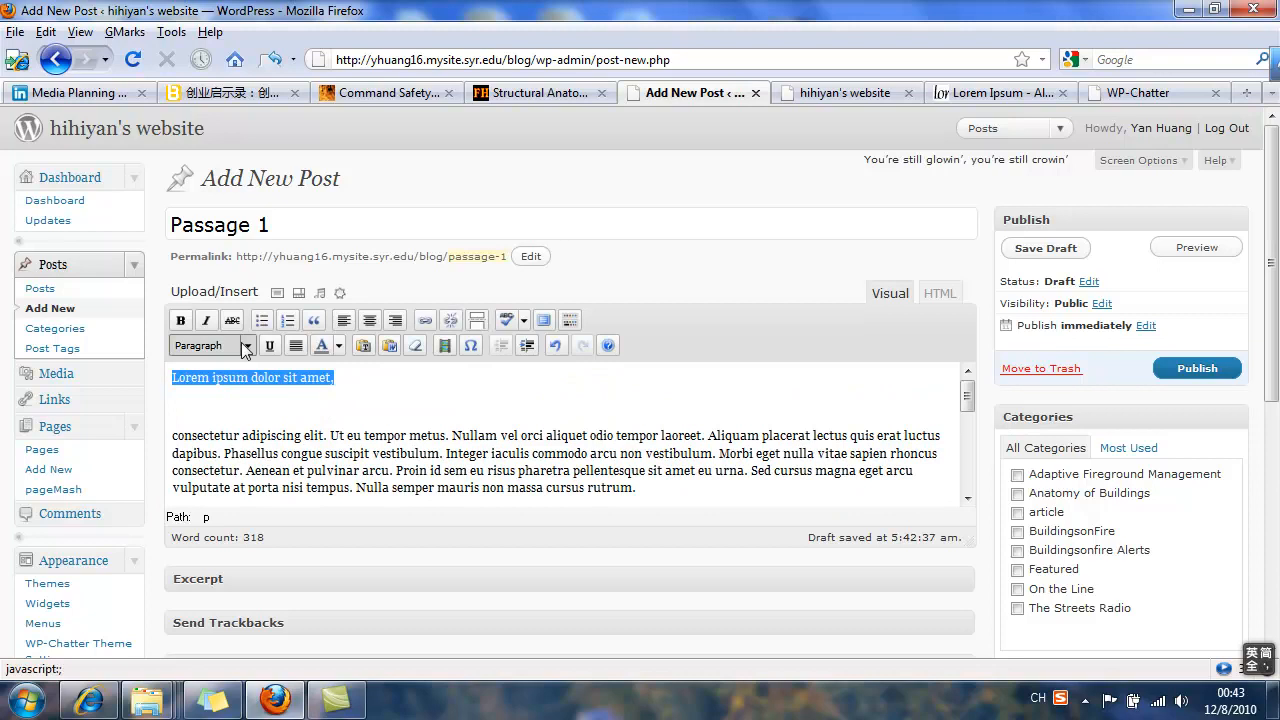
Step: Format the opening line 'Lorem ipsum dolor sit amet,' as Heading 3 and select 'consectetur adipiscing elit.'
left_click(248, 344)
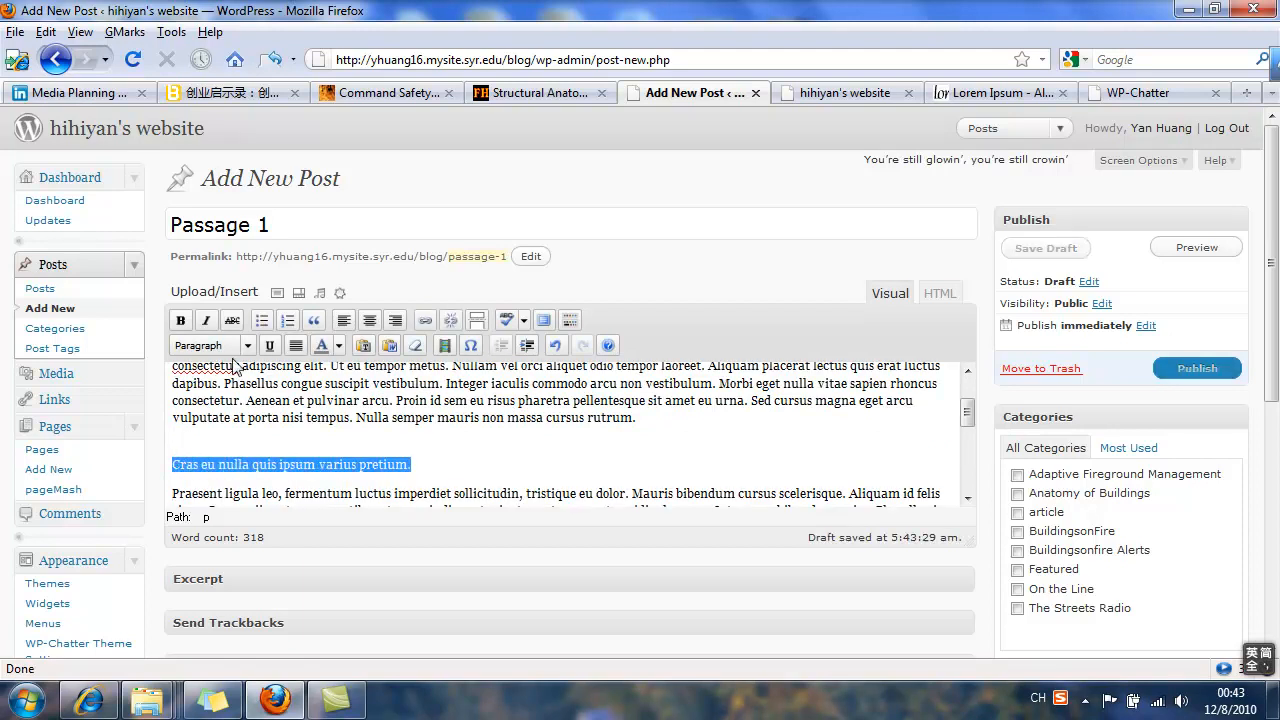
left_click(248, 344)
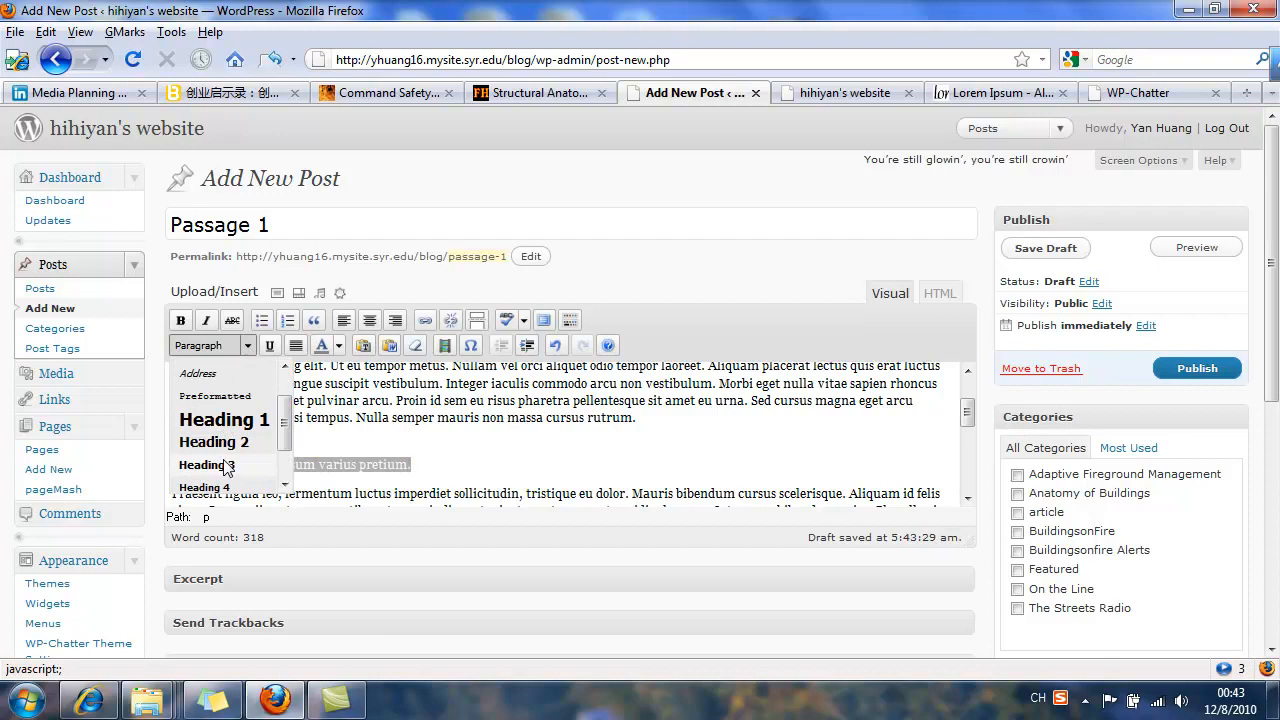
left_click(210, 464)
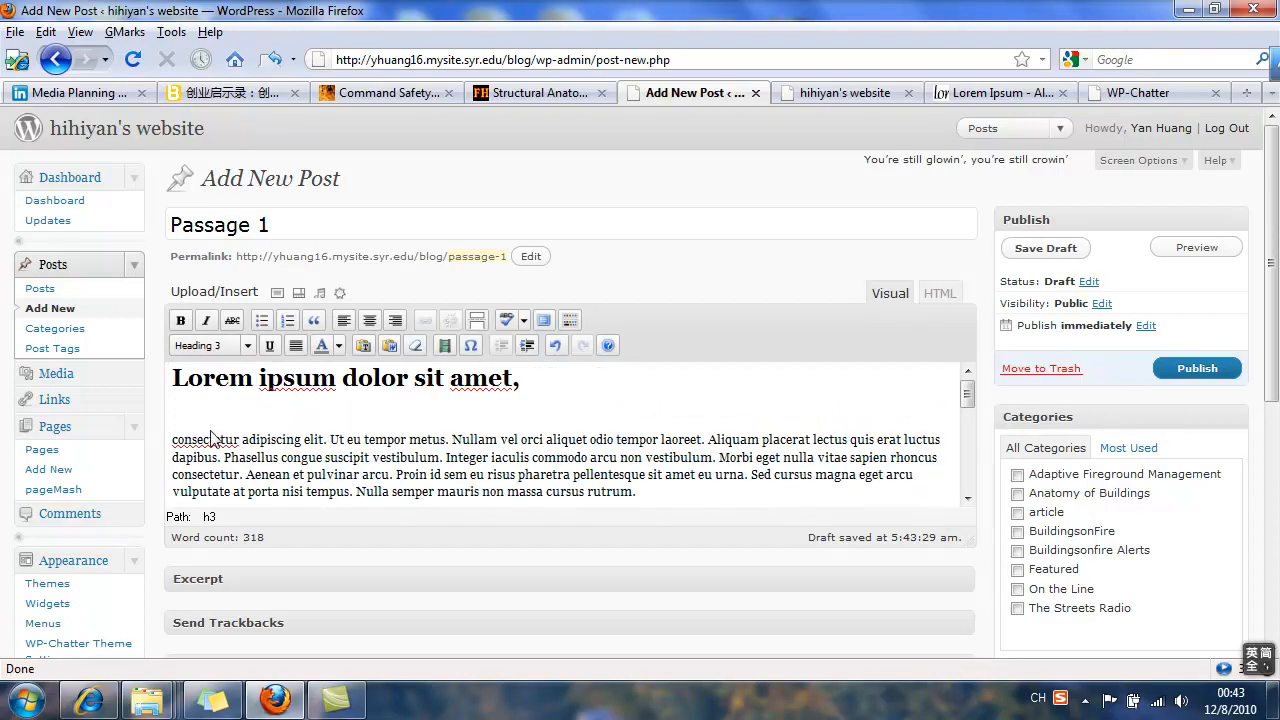
left_click_drag(172, 440, 324, 440)
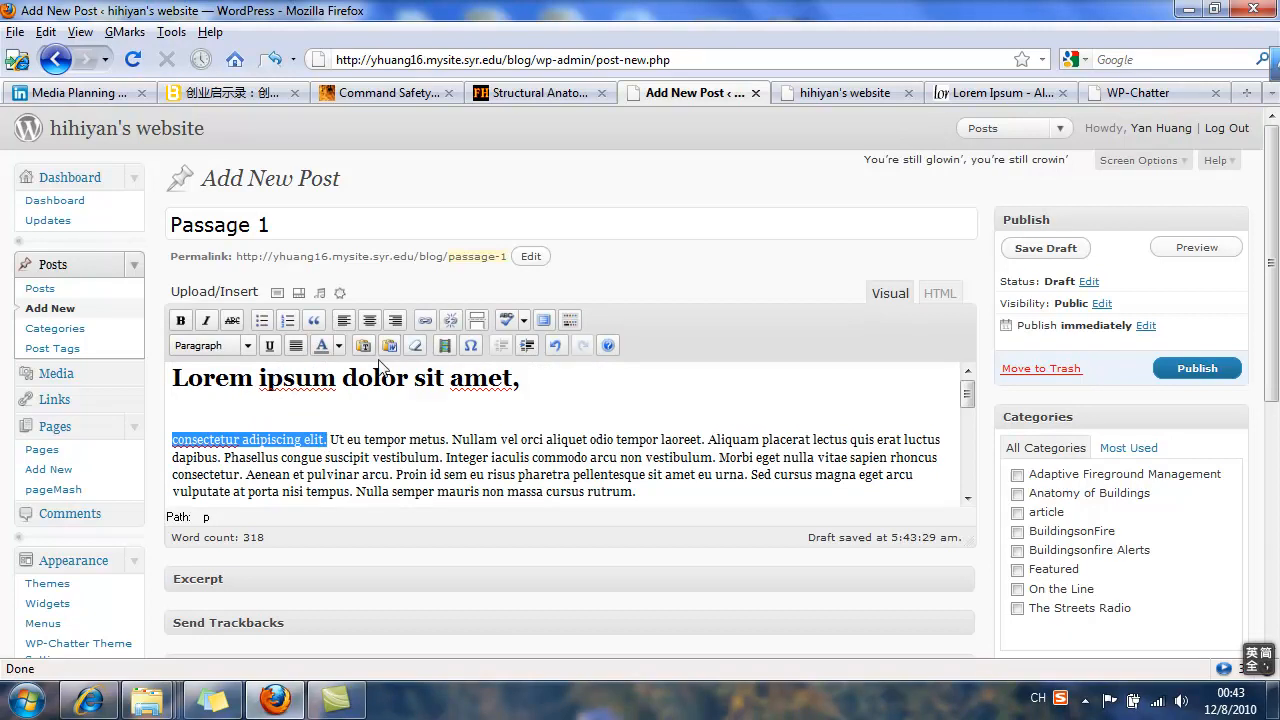
left_click(424, 320)
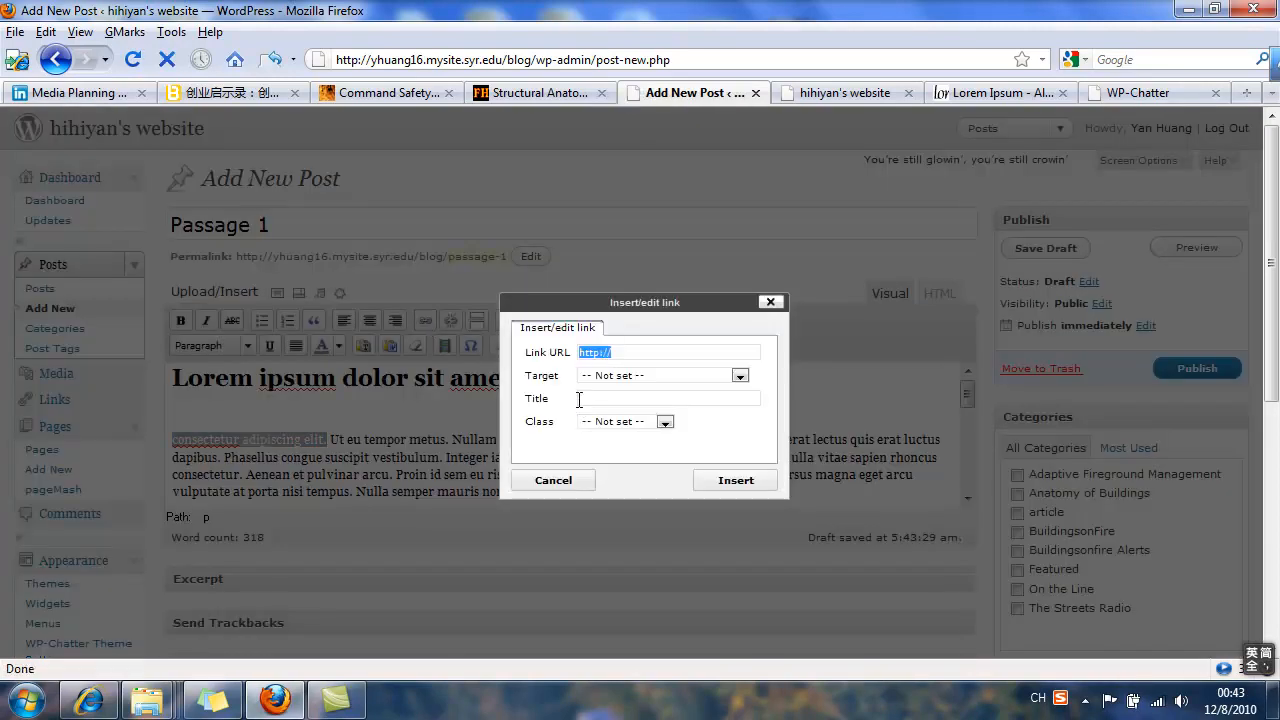
left_click(650, 352)
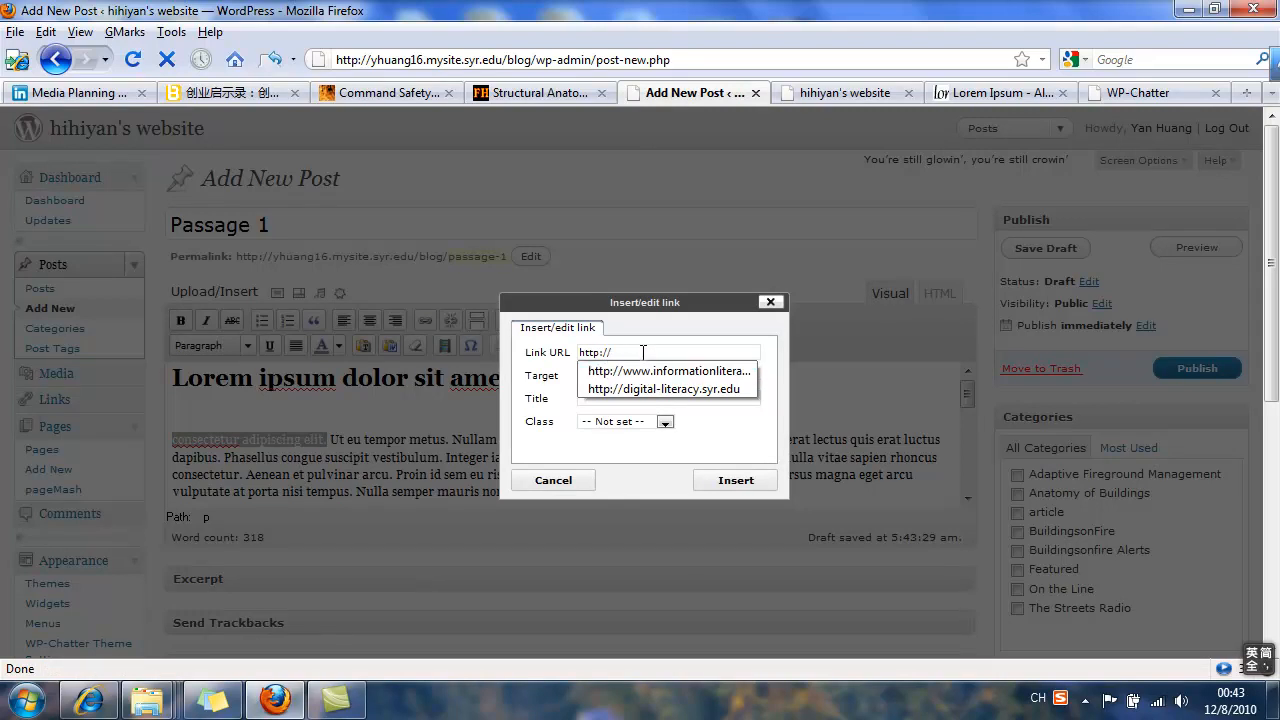
type("google")
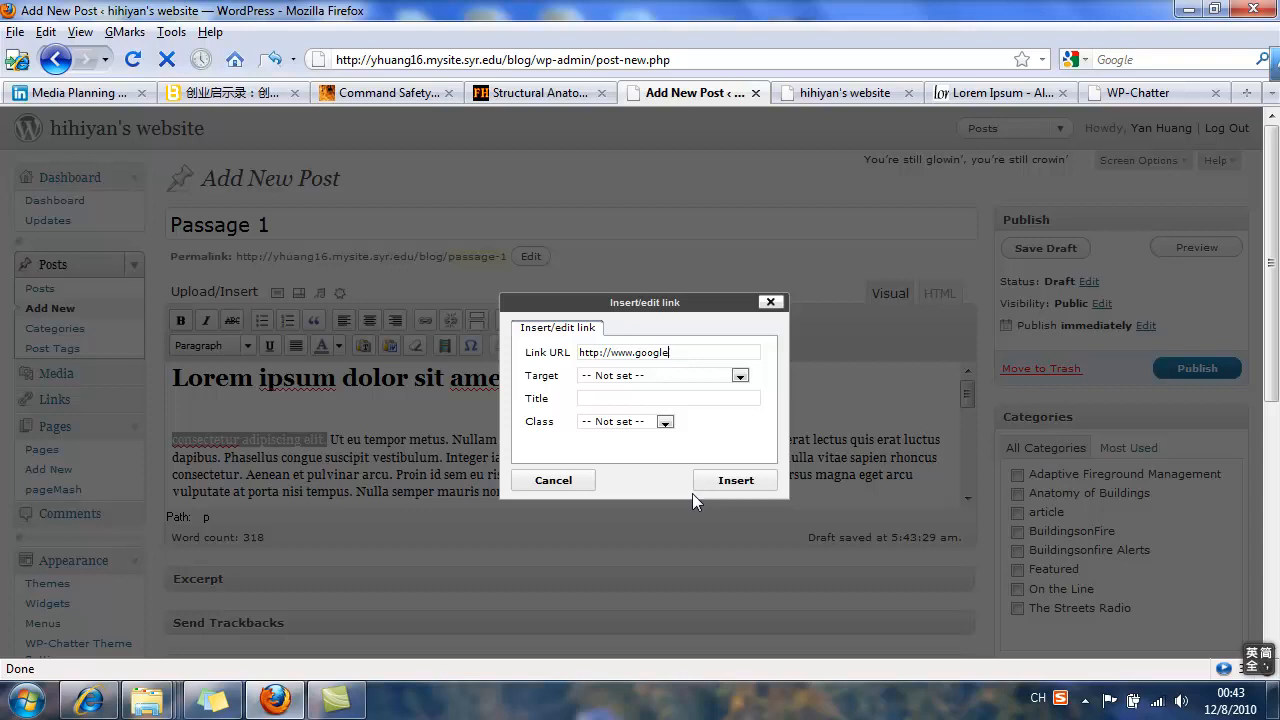
type(".com")
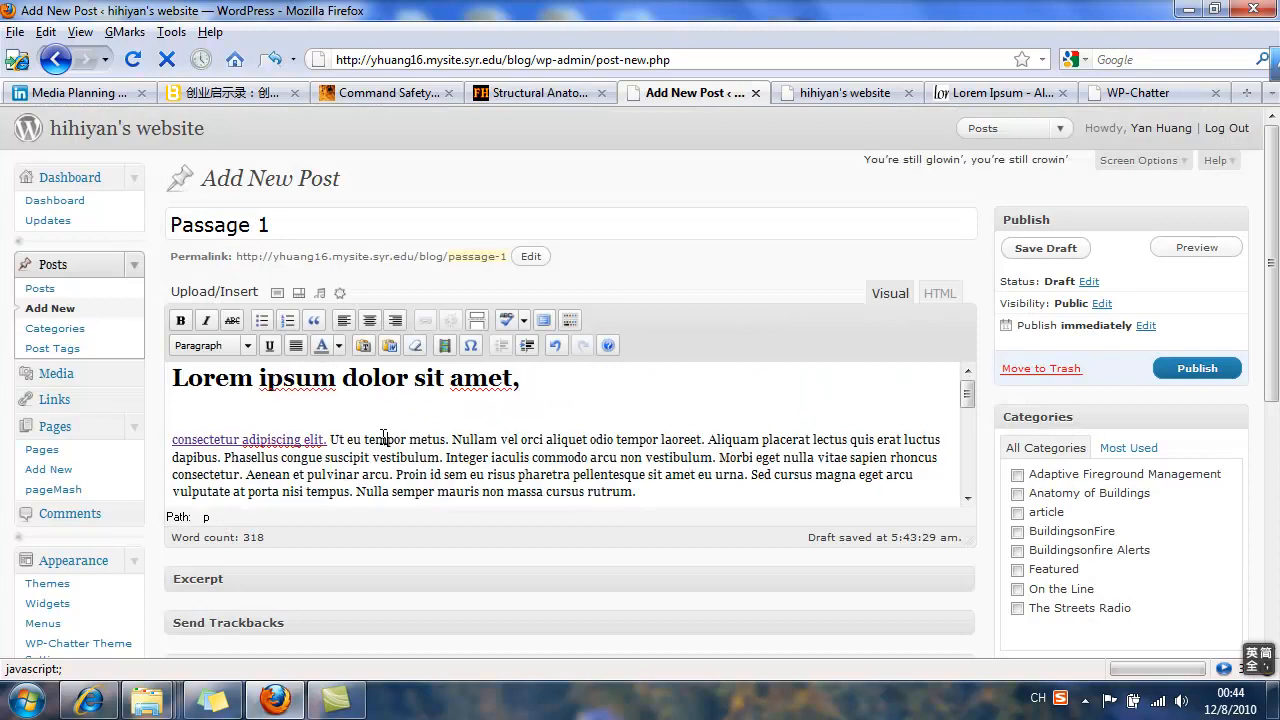
Step: Make the first paragraph's closing sentences bold and move down through the post body
double_click(408, 474)
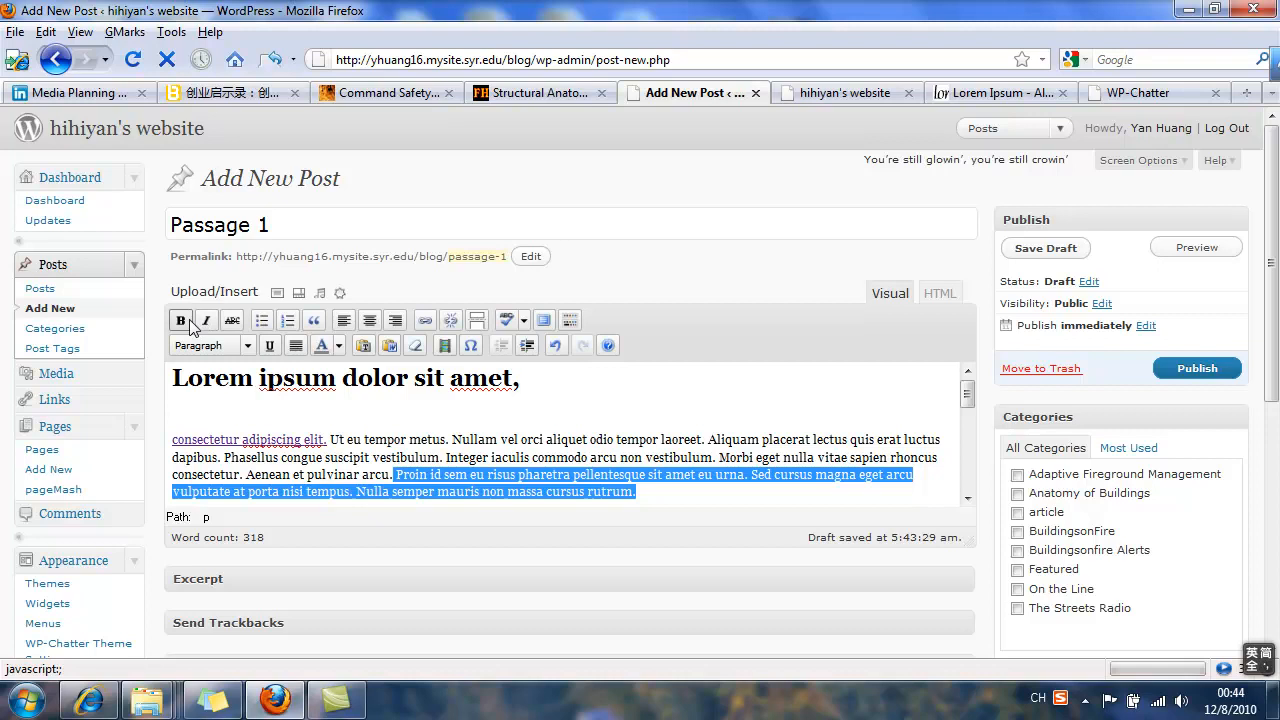
left_click(210, 344)
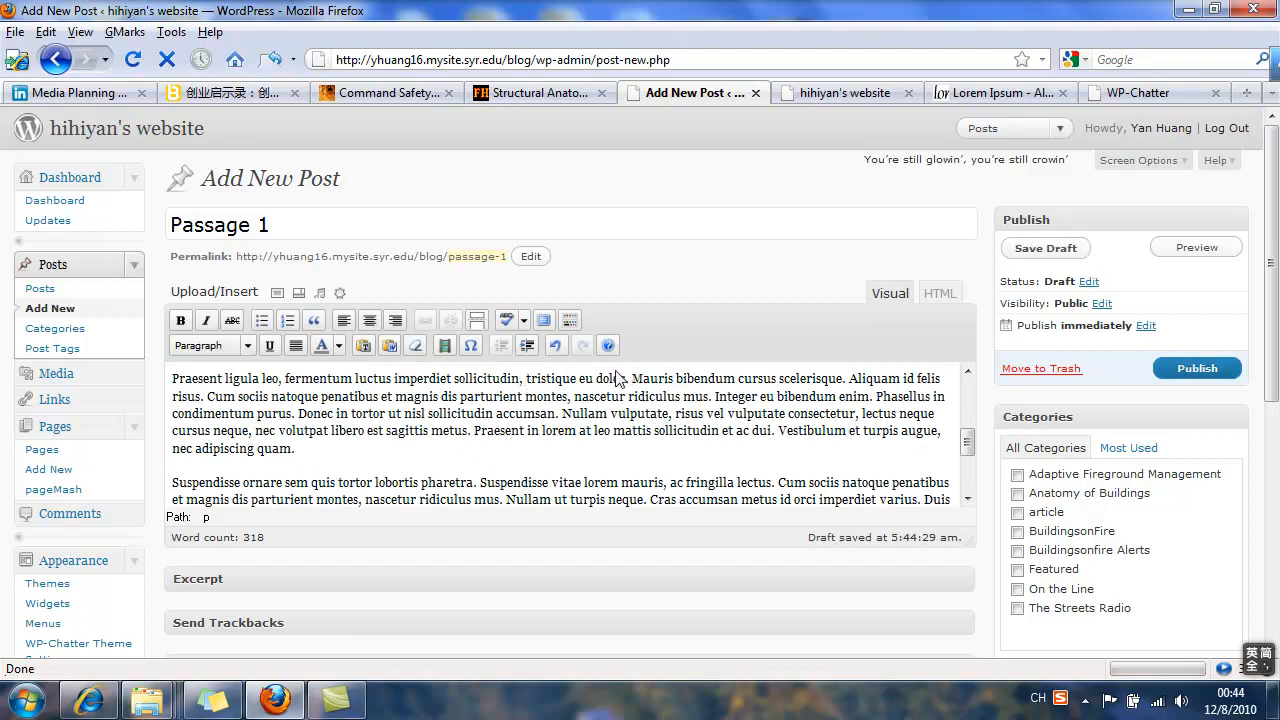
scroll("down", 3)
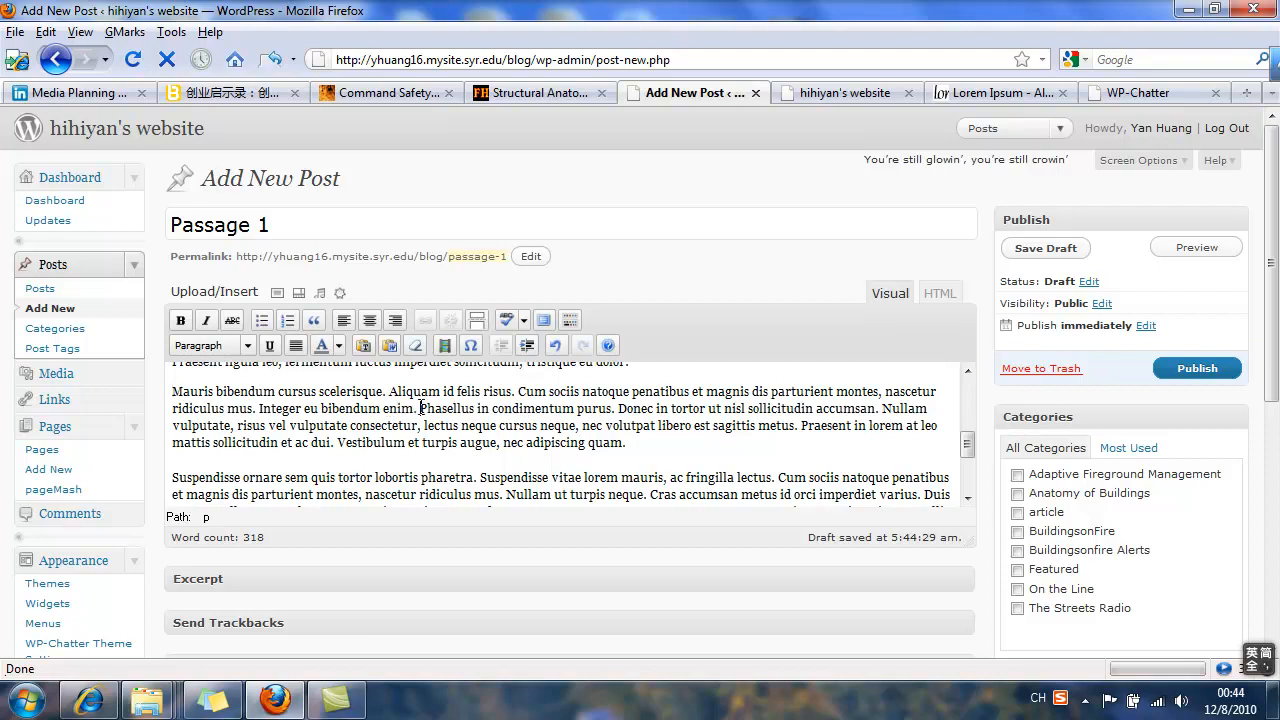
scroll("down", 3)
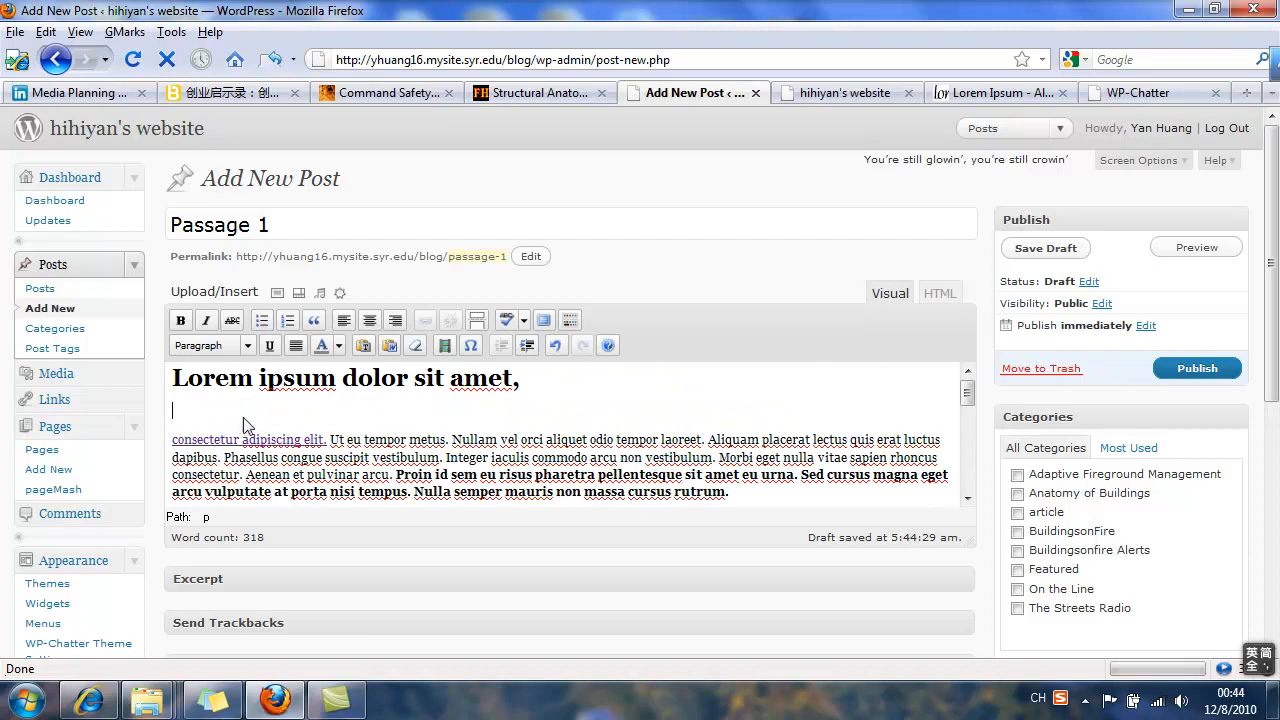
mouse_move(278, 292)
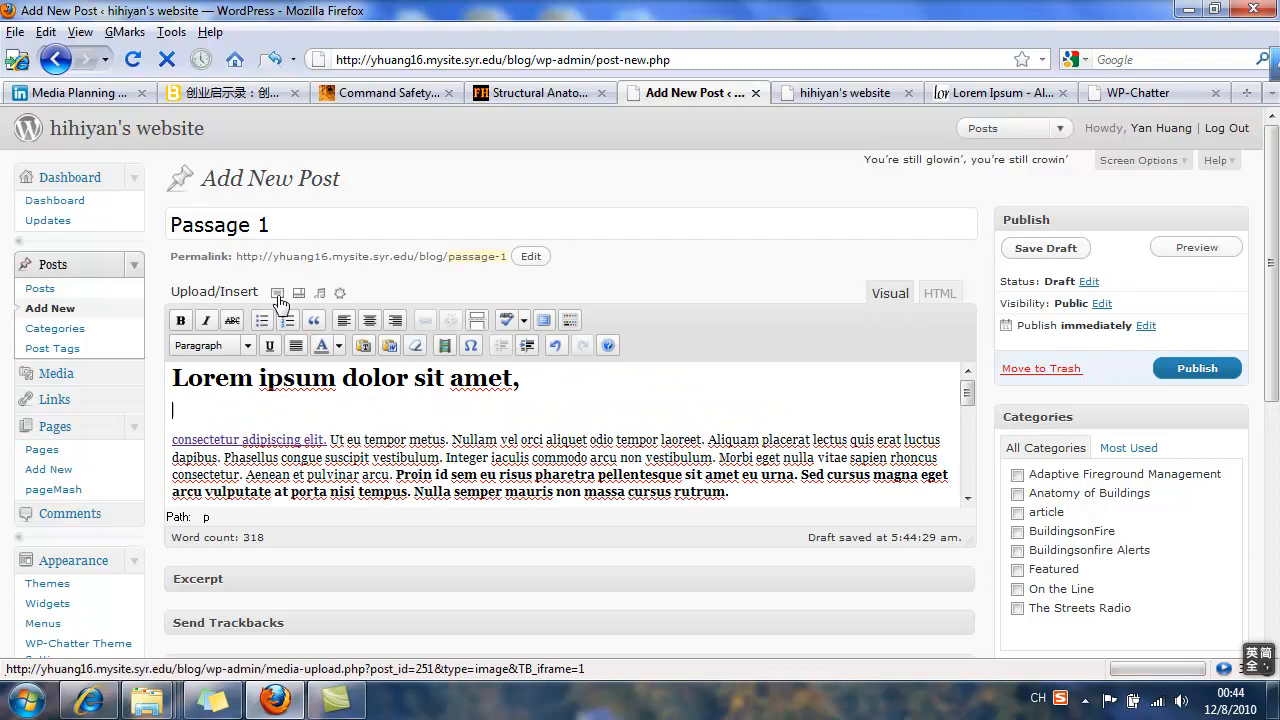
mouse_move(278, 292)
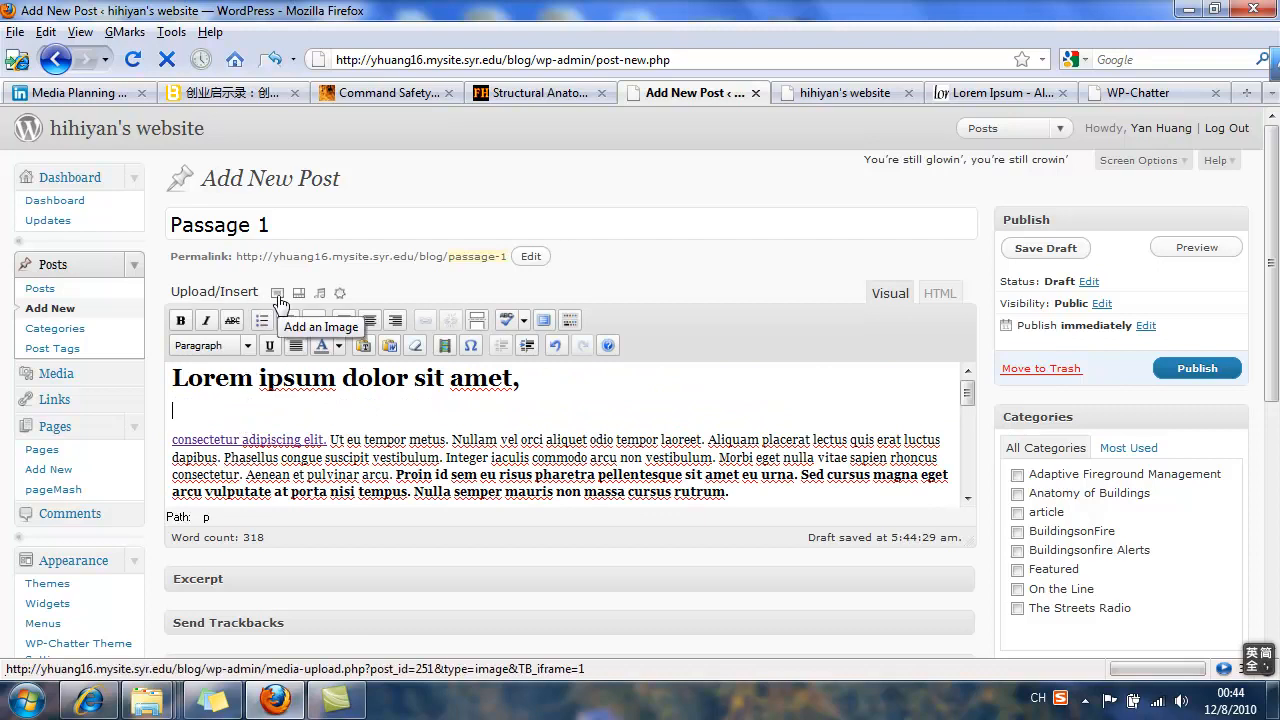
Step: Upload the photo DSC_0078.jpg through the Add an Image dialog
left_click(276, 292)
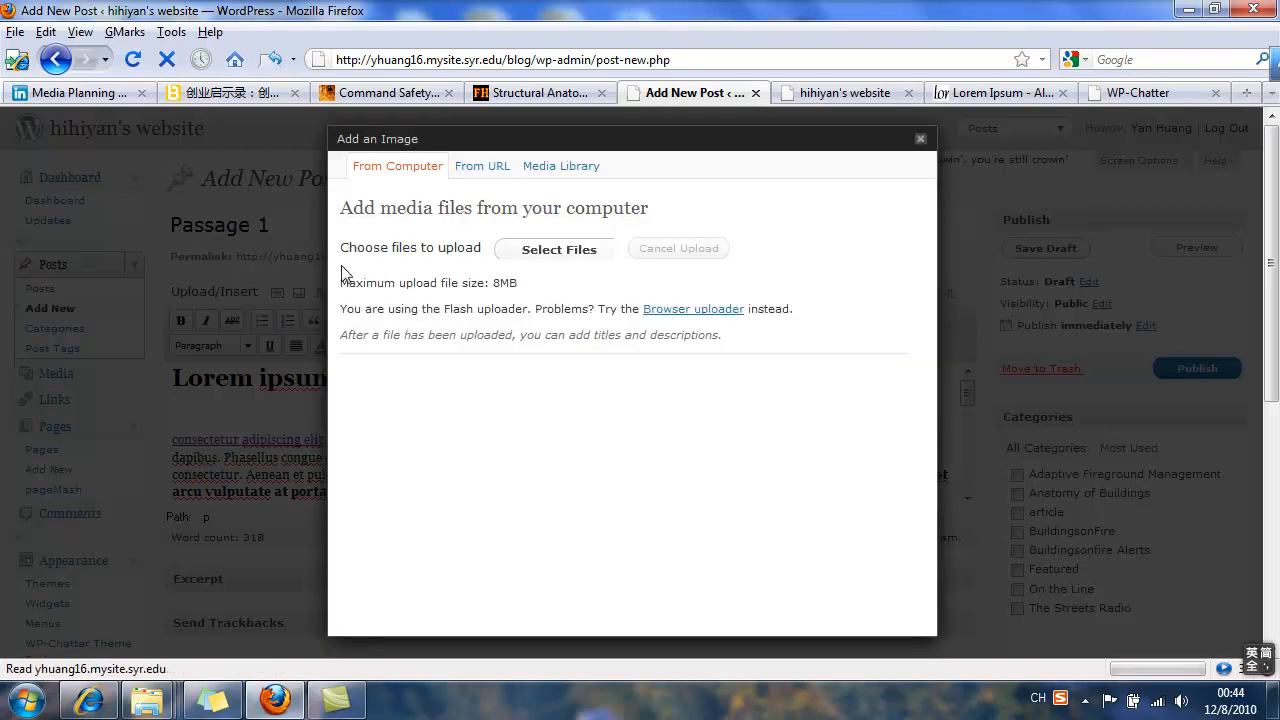
left_click(558, 248)
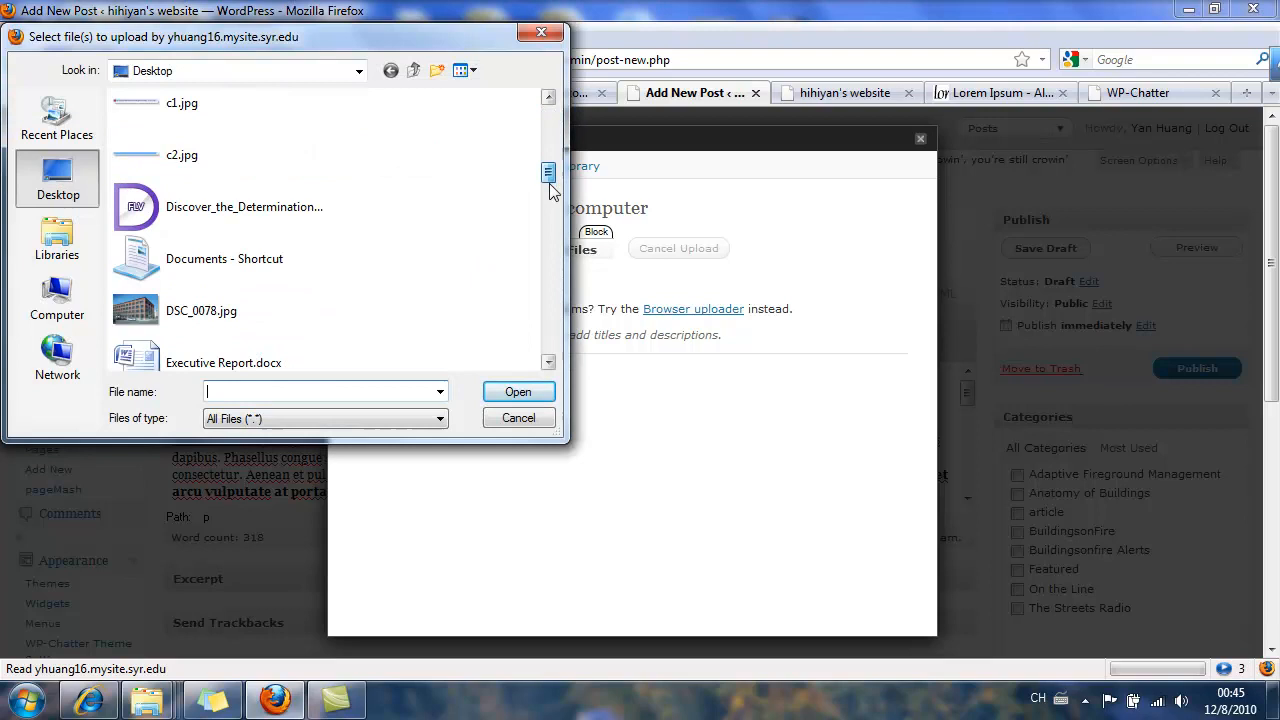
left_click(200, 236)
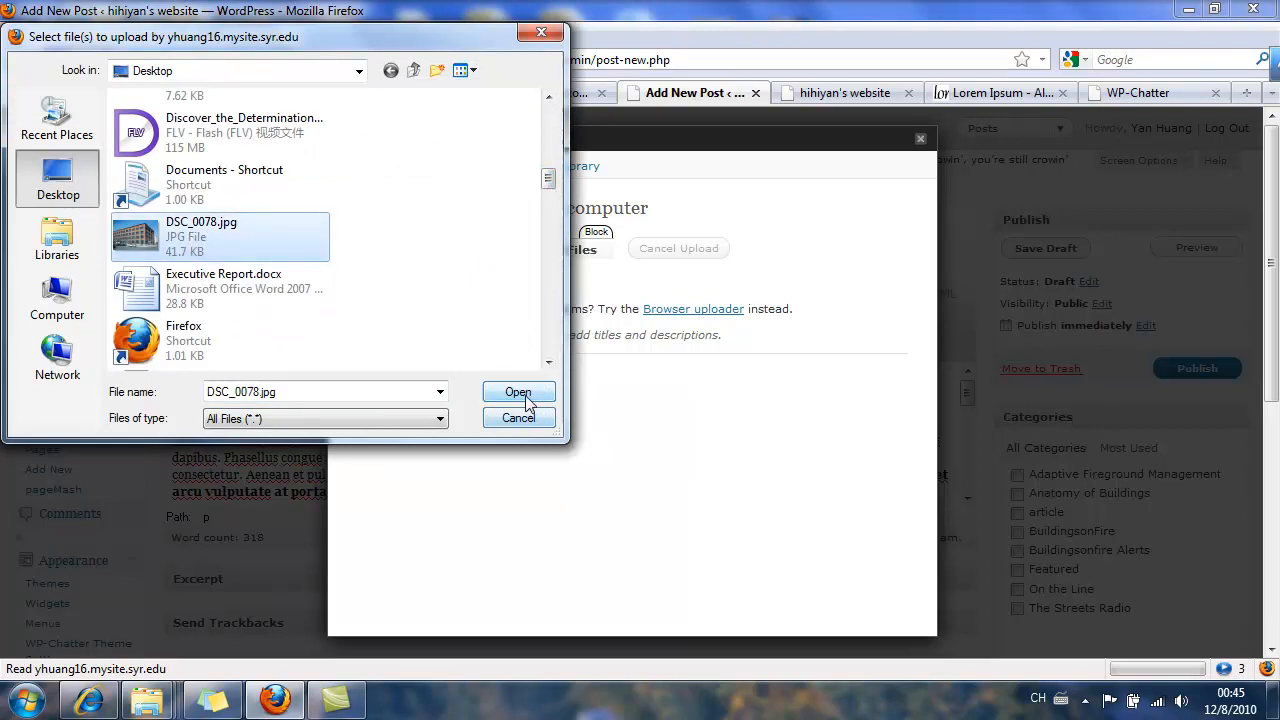
left_click(518, 390)
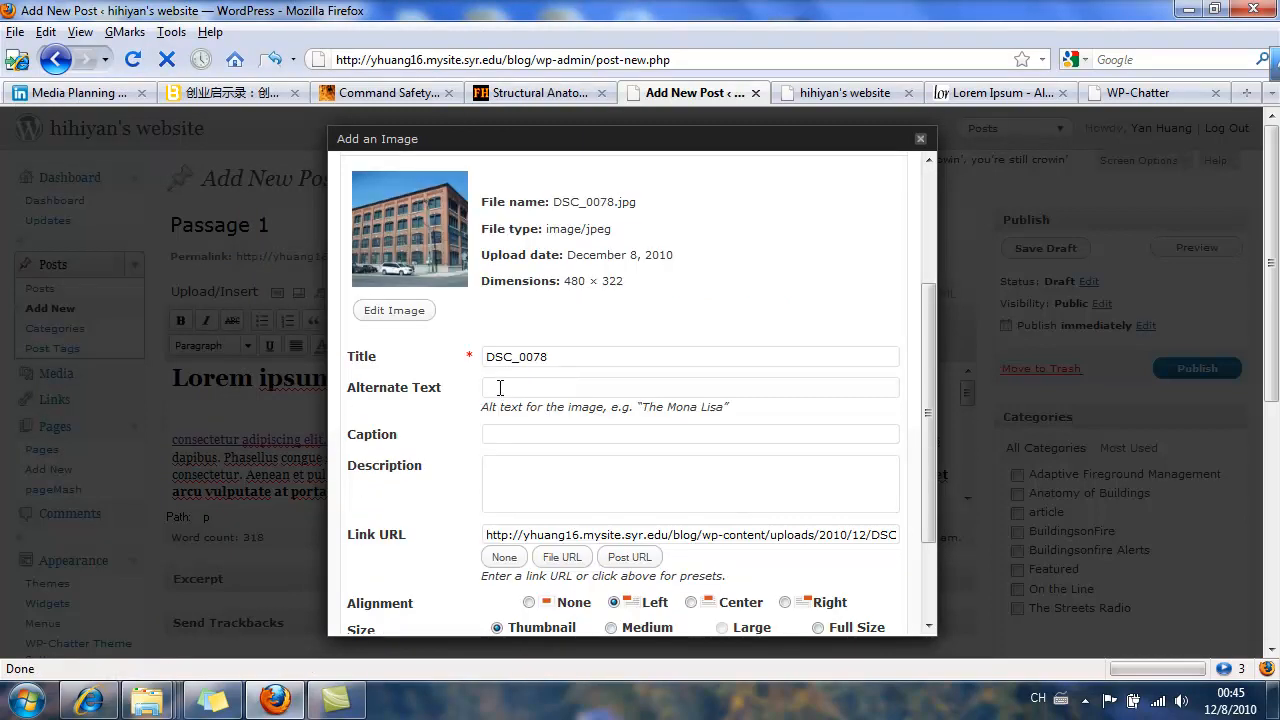
Step: Give the image alt text 'building', description 'Syracuse building' and an alignment
type("building")
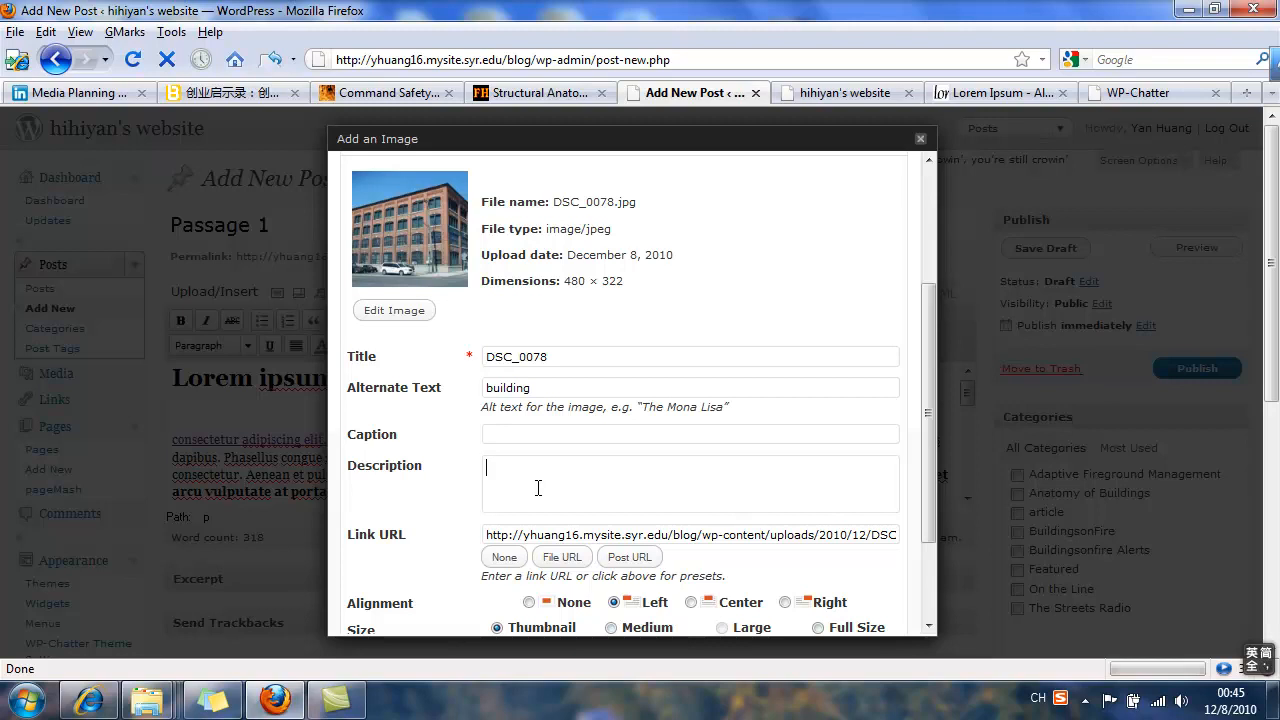
type("Syracuse building")
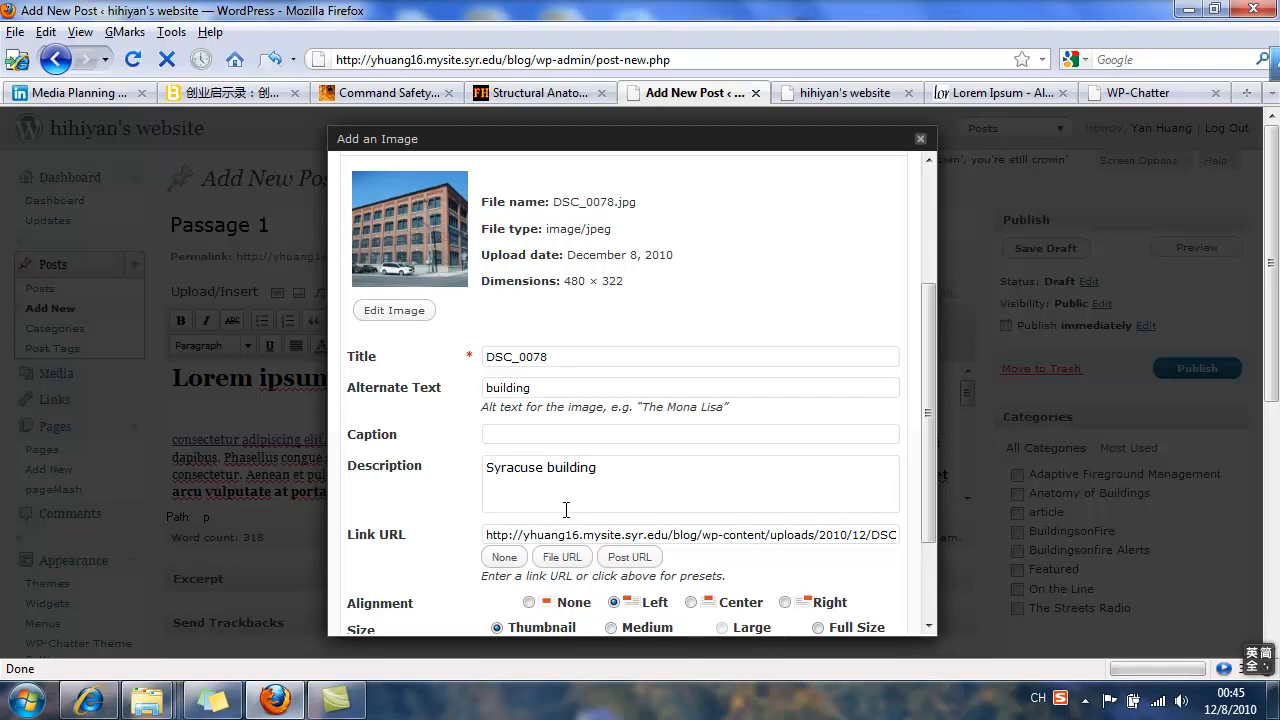
scroll("down", 3)
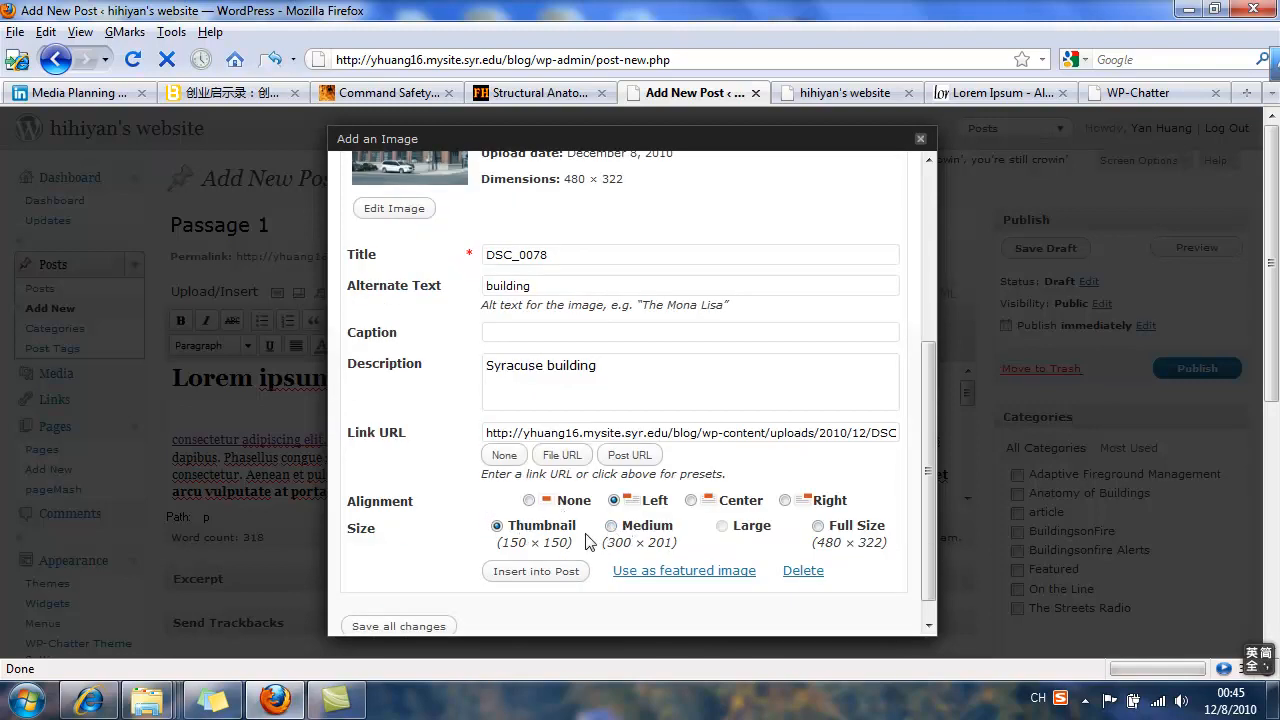
left_click(528, 500)
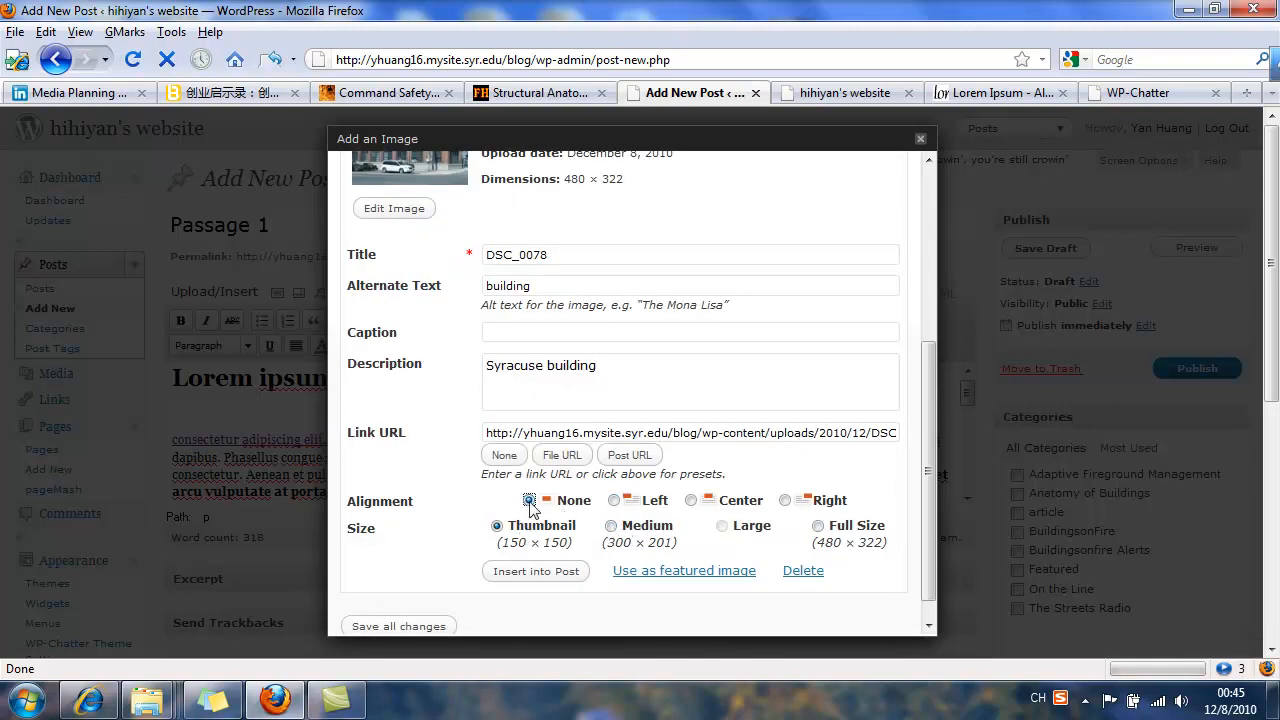
left_click(616, 500)
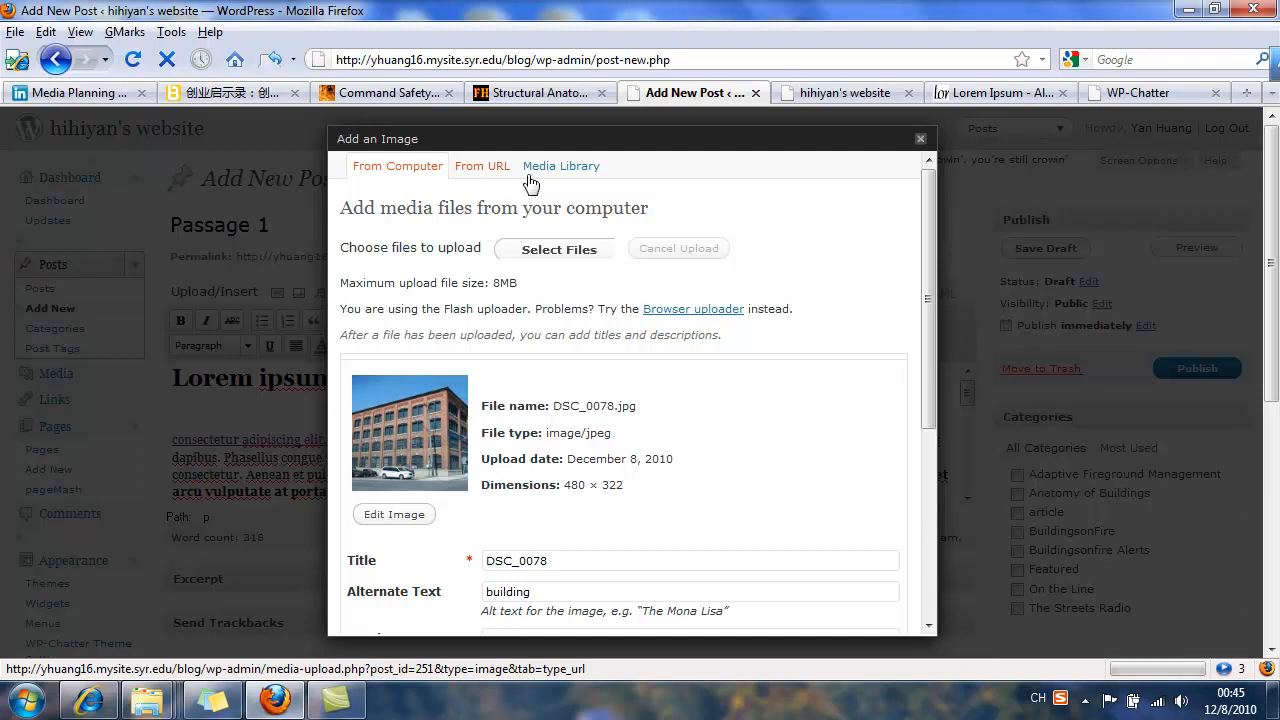
Step: Caption the photo 'Do you know this building?' and insert it into the post
scroll("down", 3)
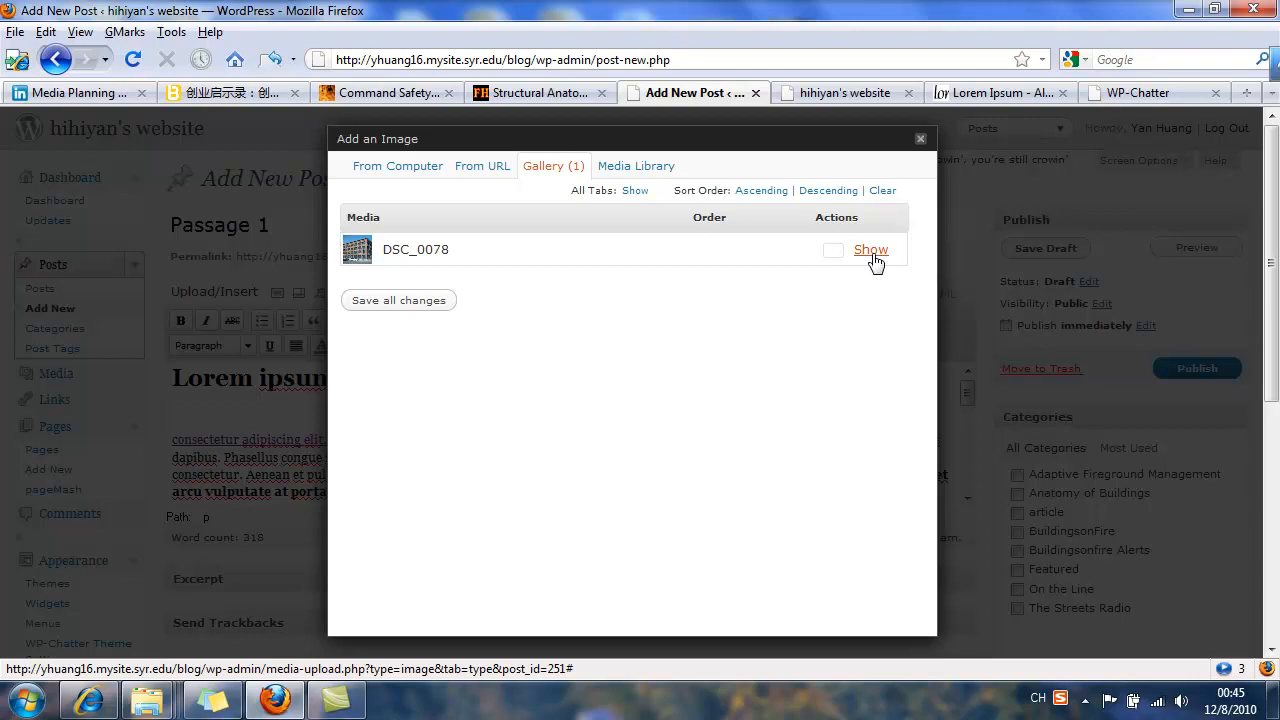
left_click(870, 248)
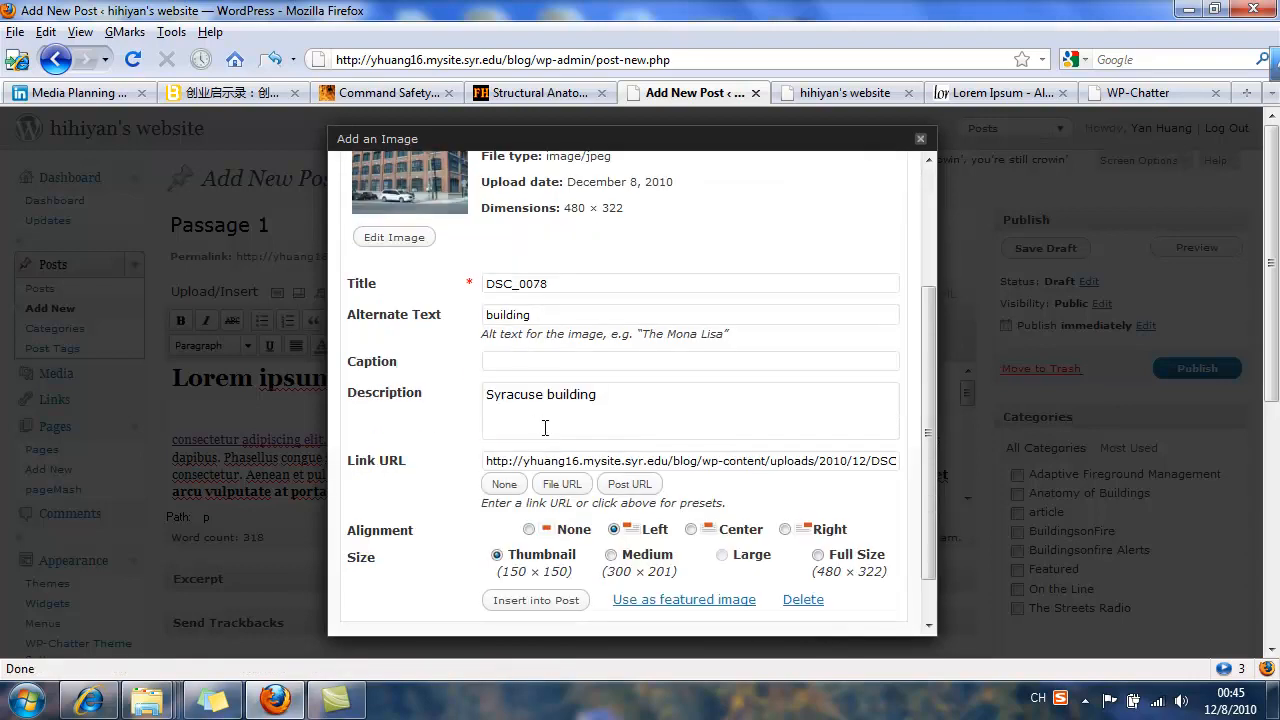
scroll("down", 3)
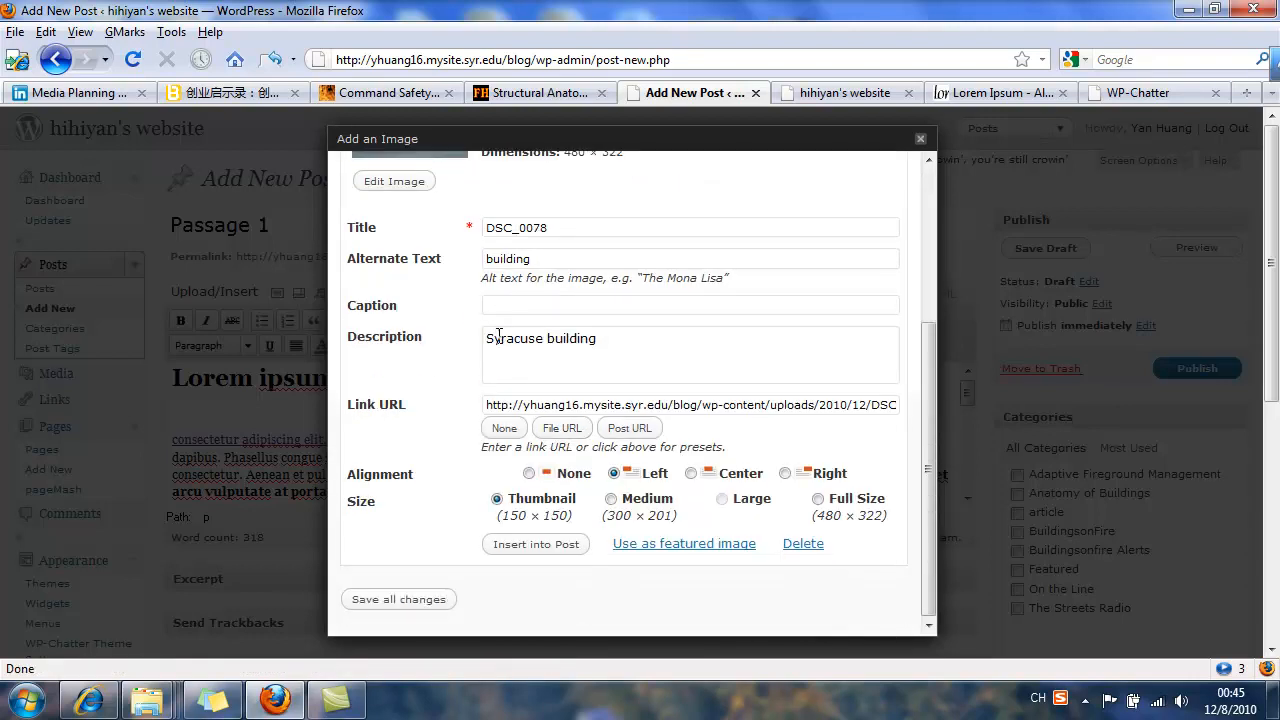
scroll("down", 3)
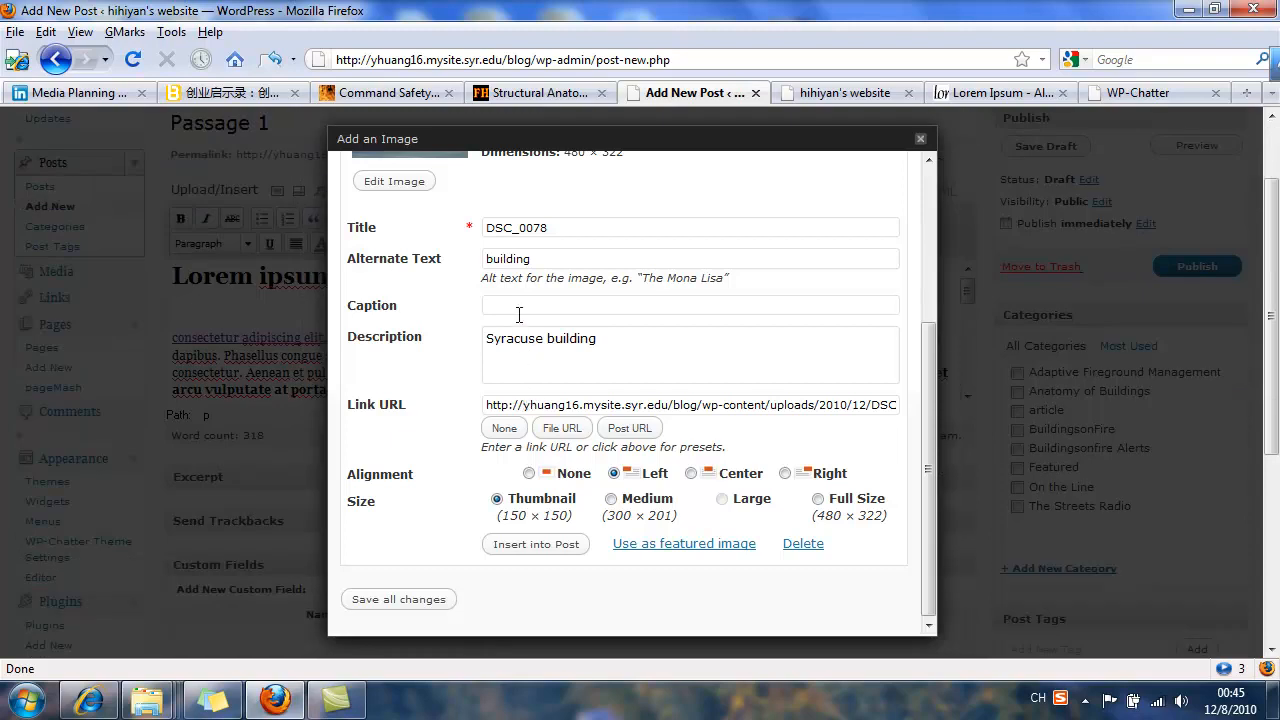
left_click(690, 304)
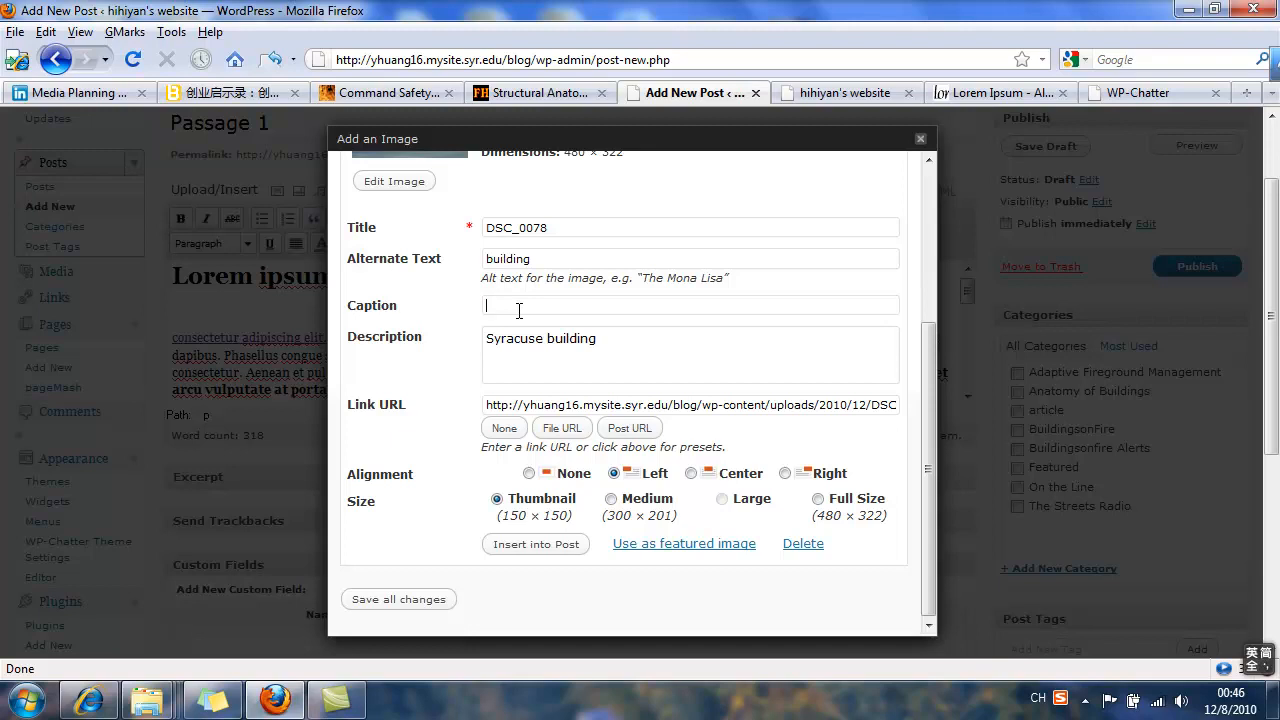
type("Do you know")
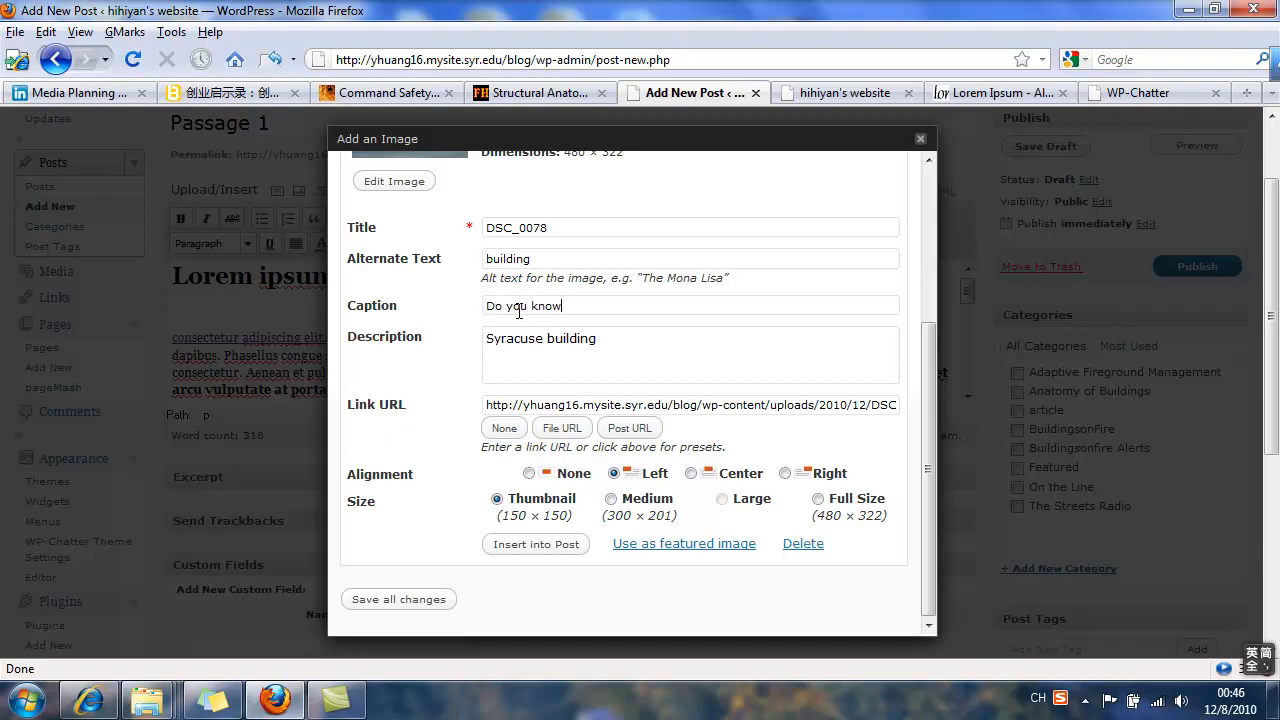
type("th")
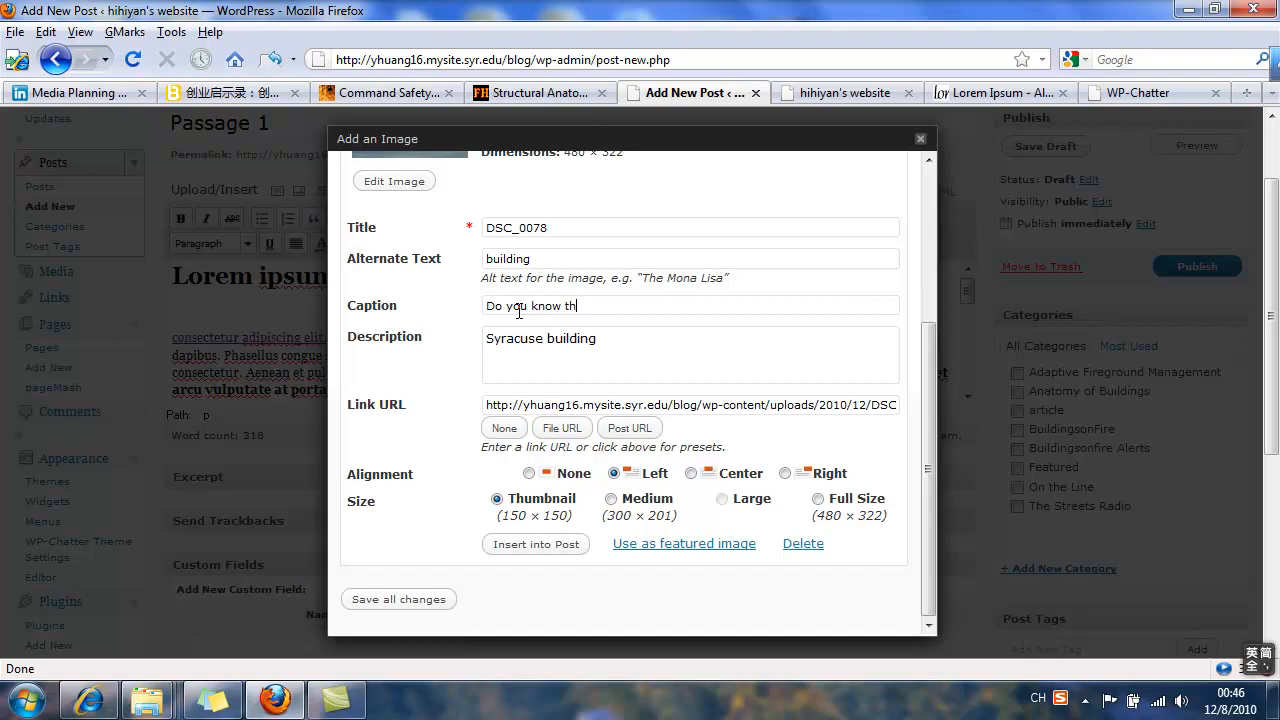
type("is building?")
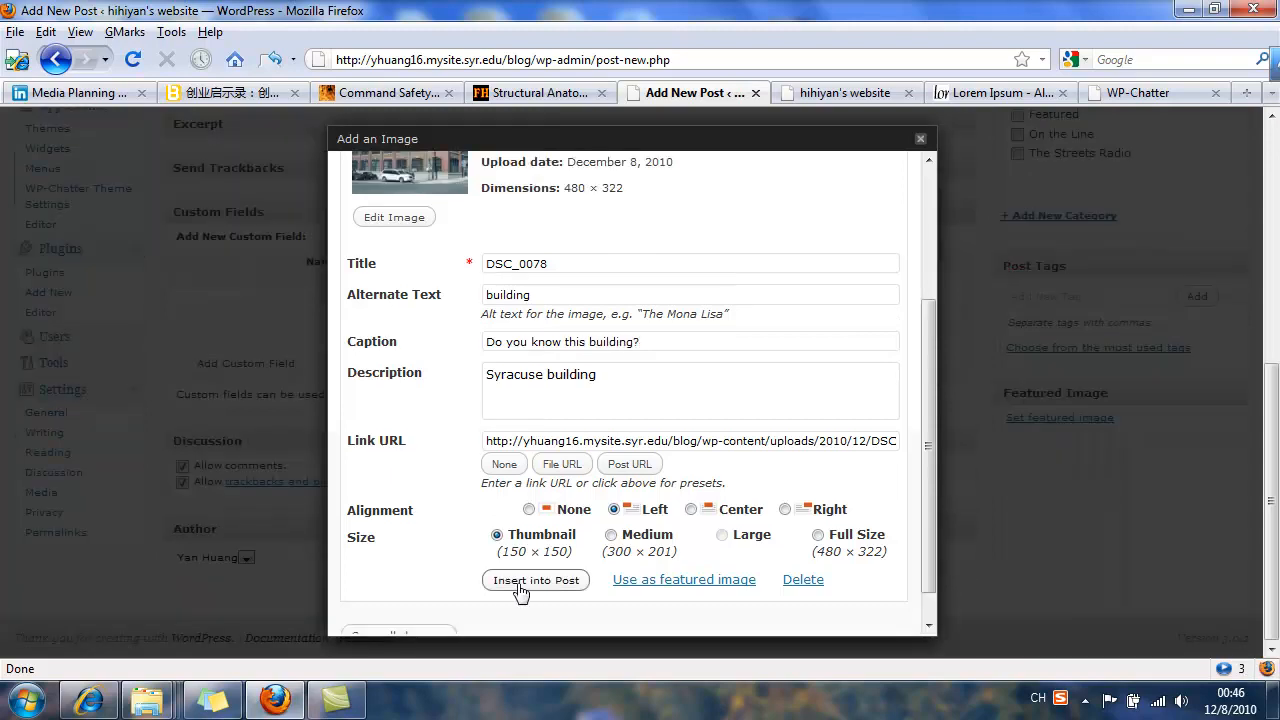
left_click(536, 580)
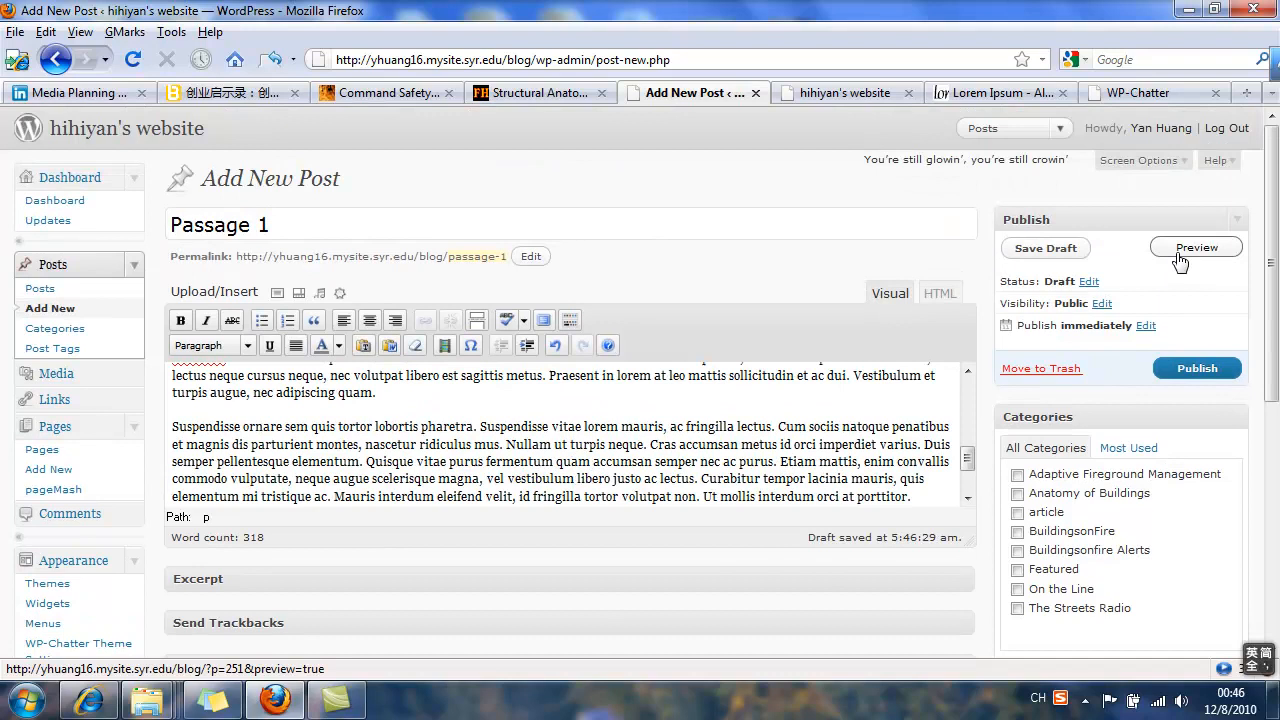
Step: Preview the Passage 1 post with the captioned building photo
left_click(1196, 248)
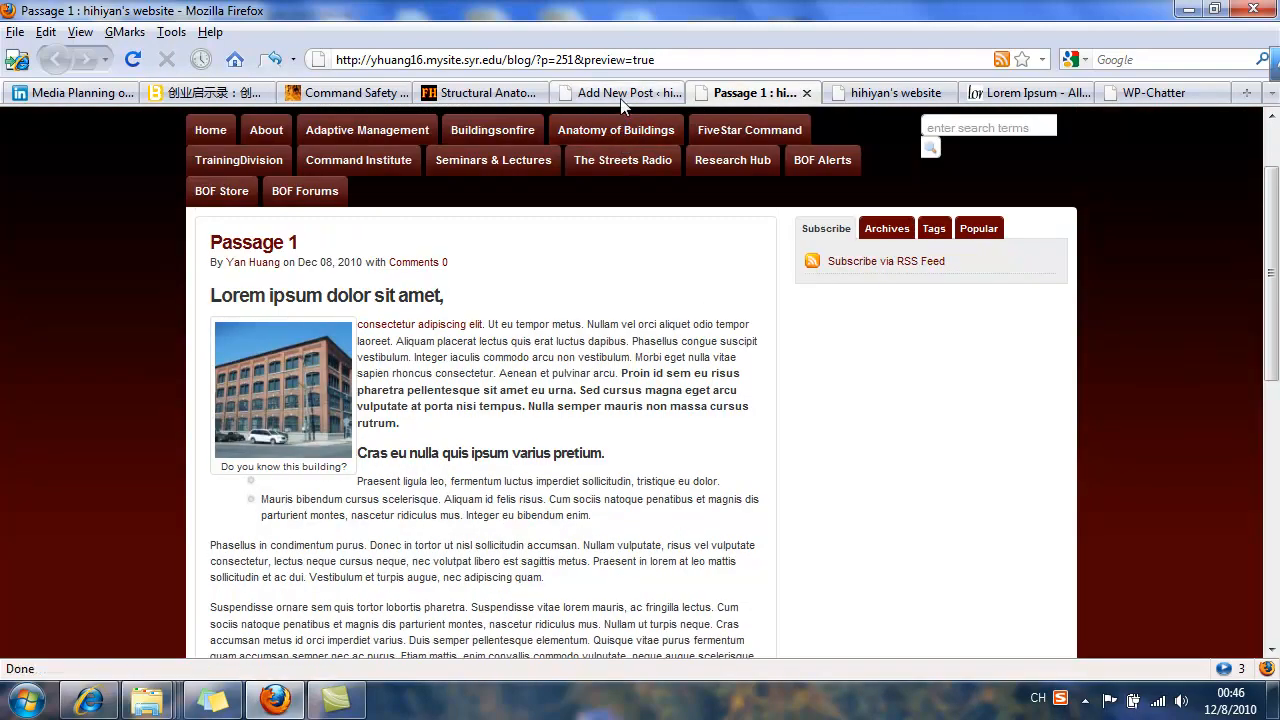
Step: Browse the theme demo and Lorem Ipsum tabs to gather more paragraphs
left_click(616, 92)
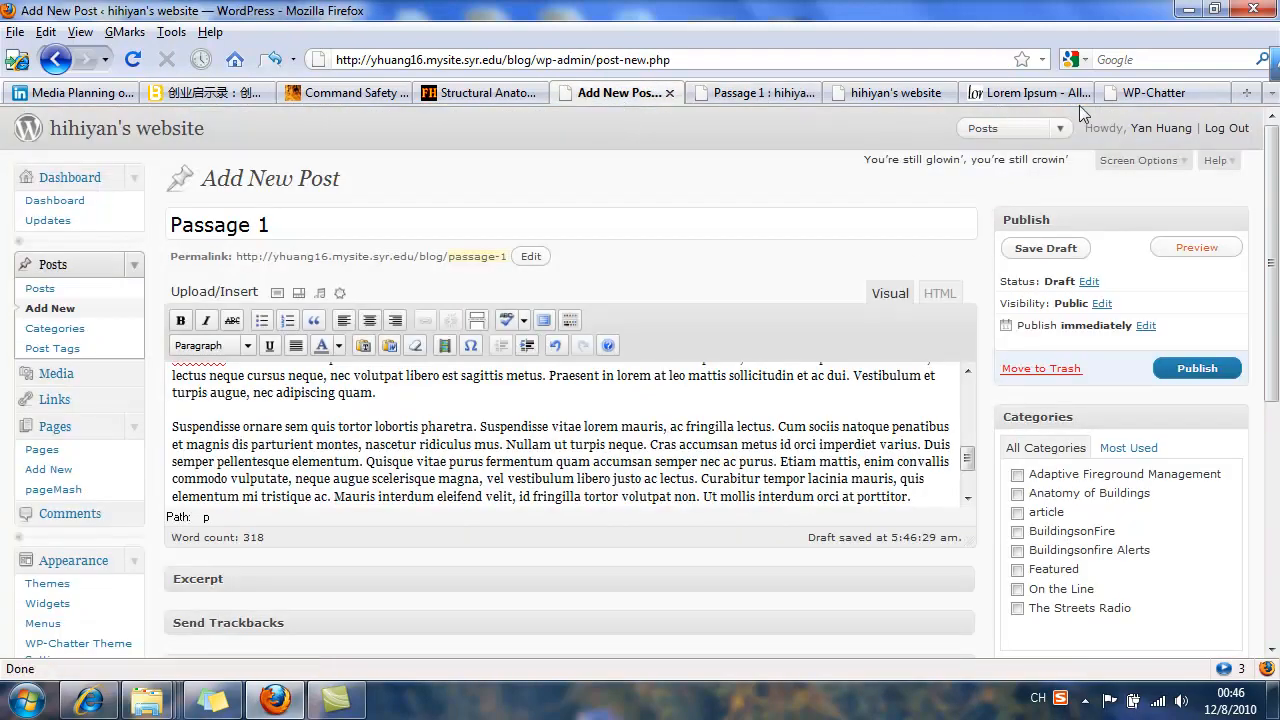
left_click(1156, 92)
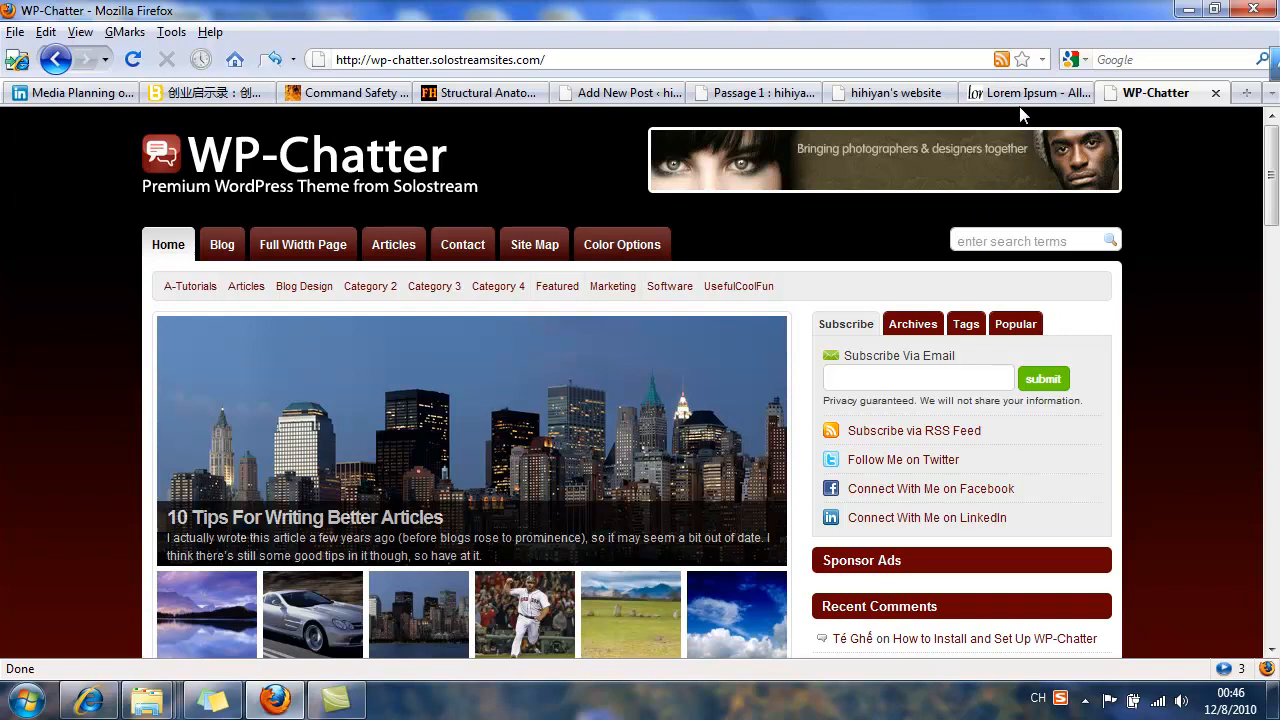
left_click(1024, 92)
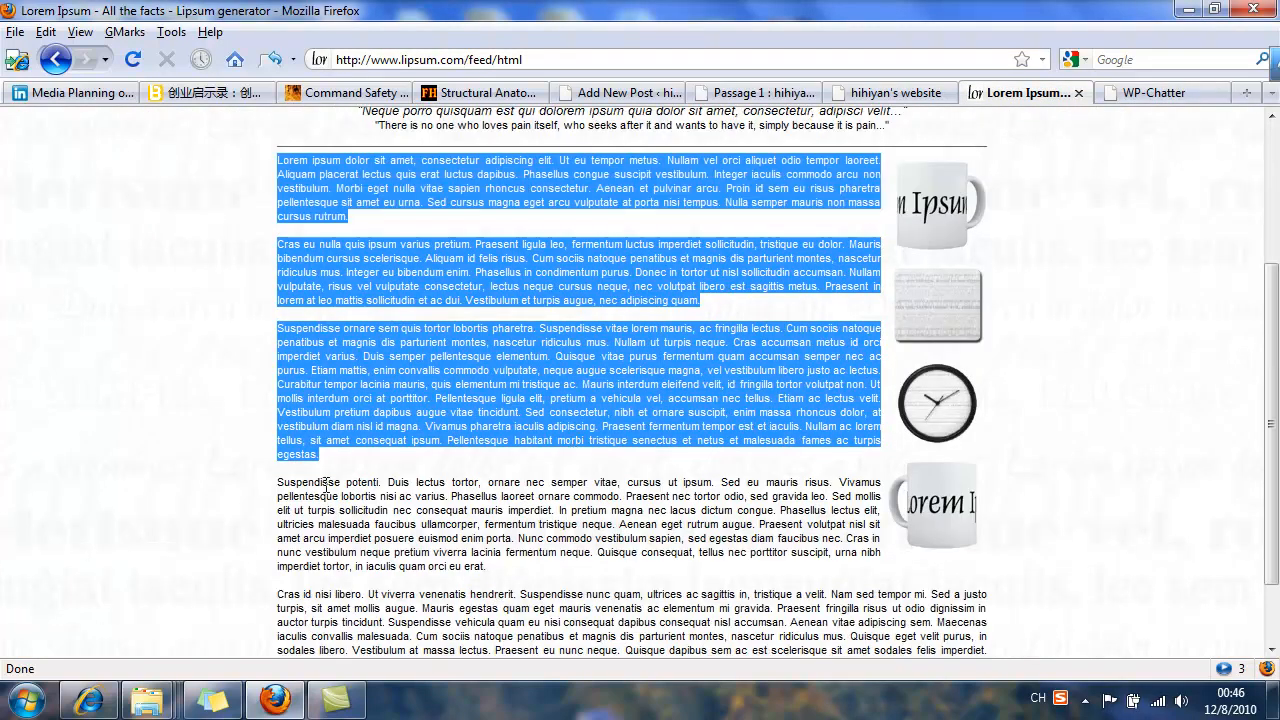
scroll("down", 3)
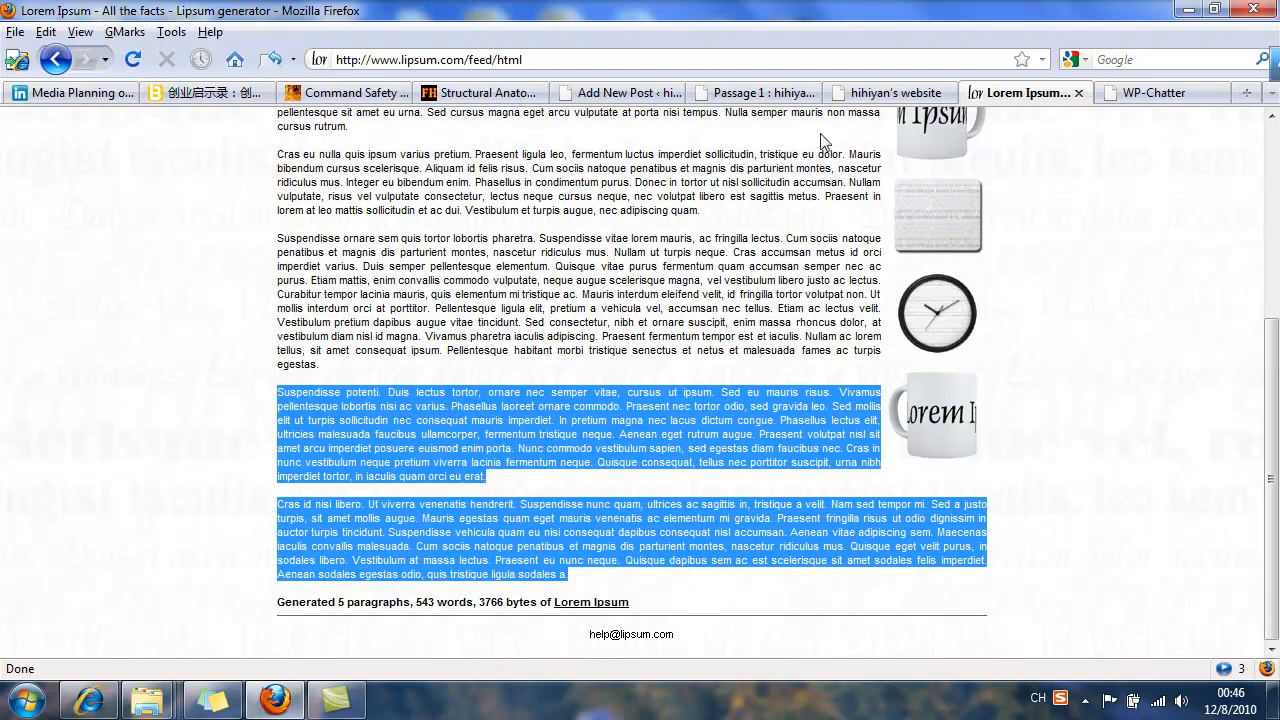
Step: Paste the extra paragraphs into Passage 1, check the preview, and return to the editor
left_click(756, 92)
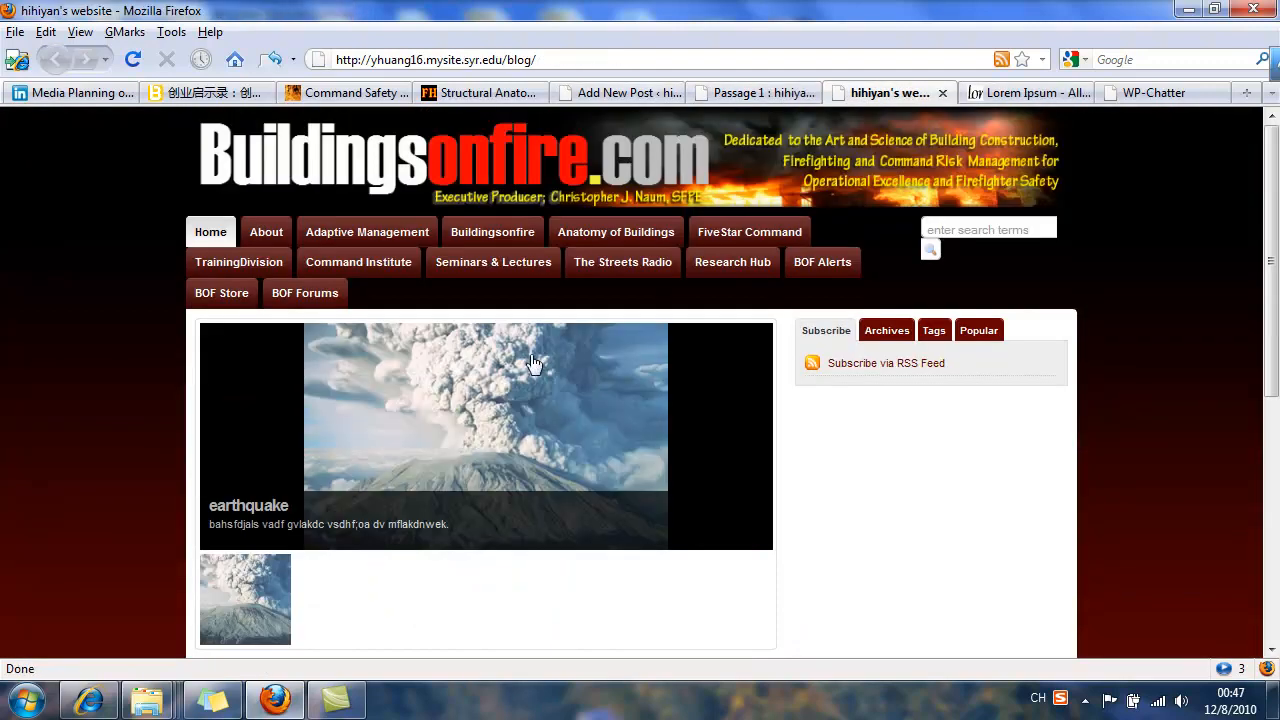
left_click(616, 92)
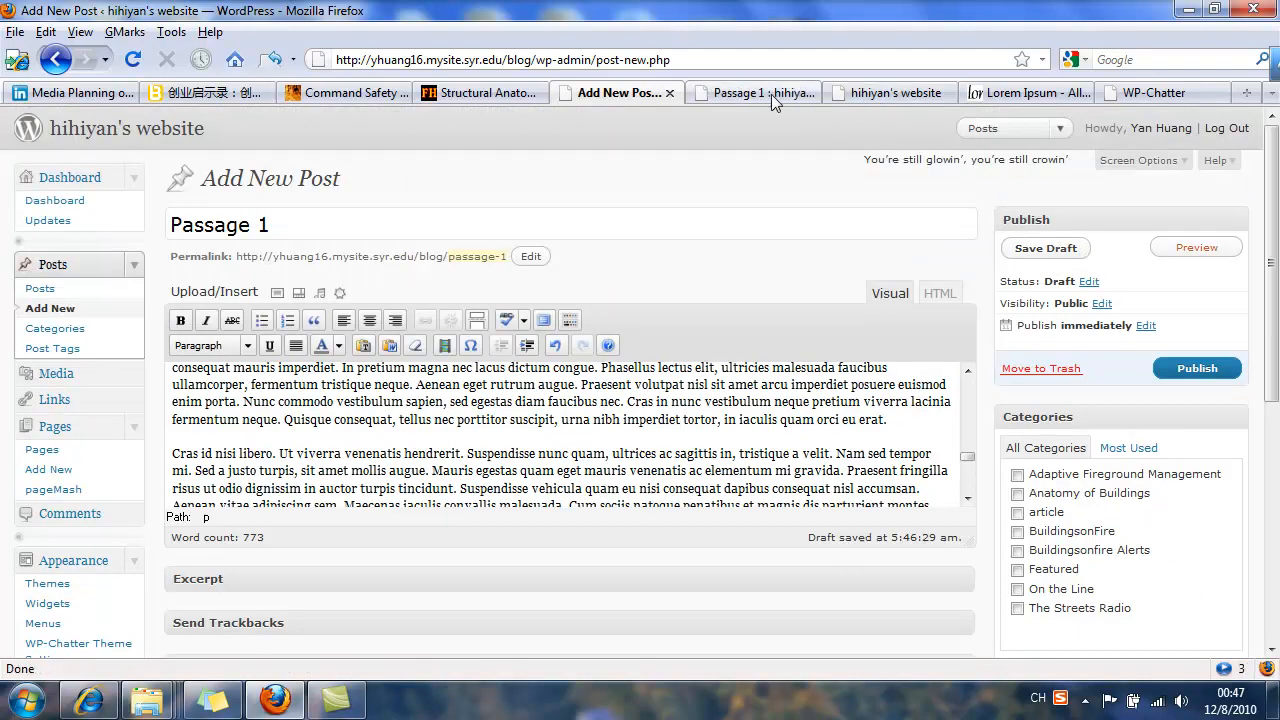
left_click(754, 92)
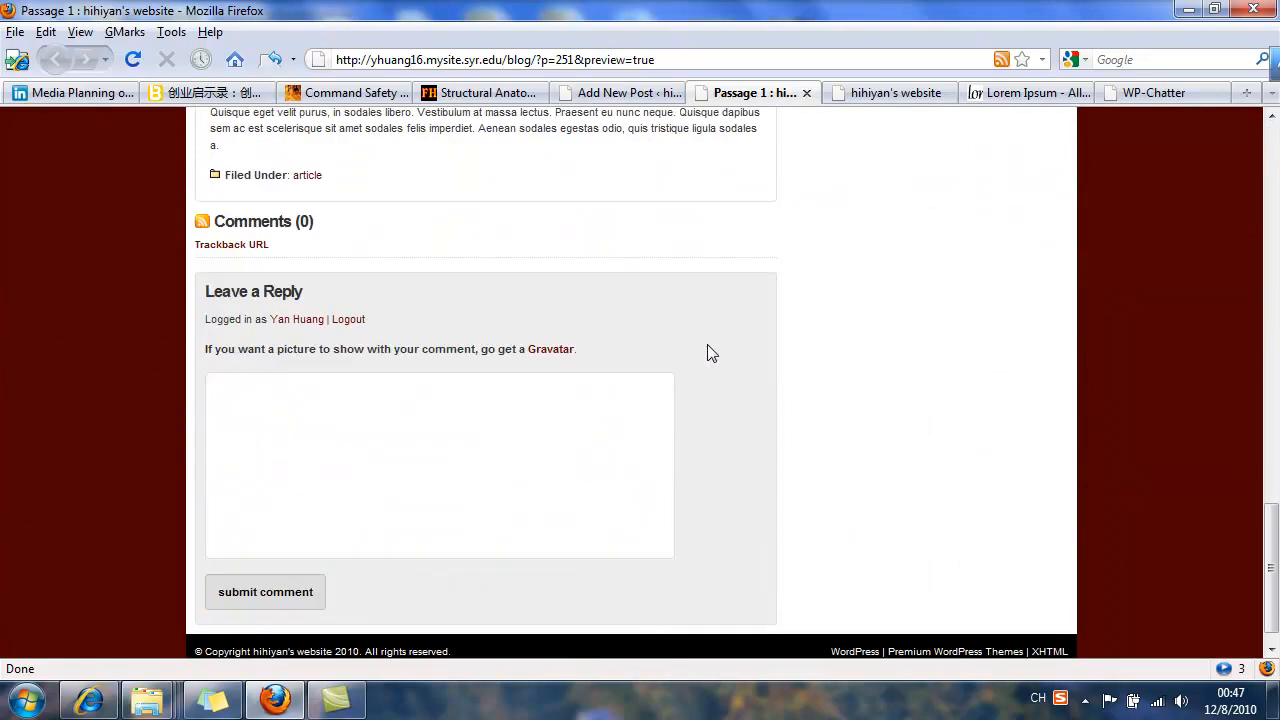
left_click(616, 94)
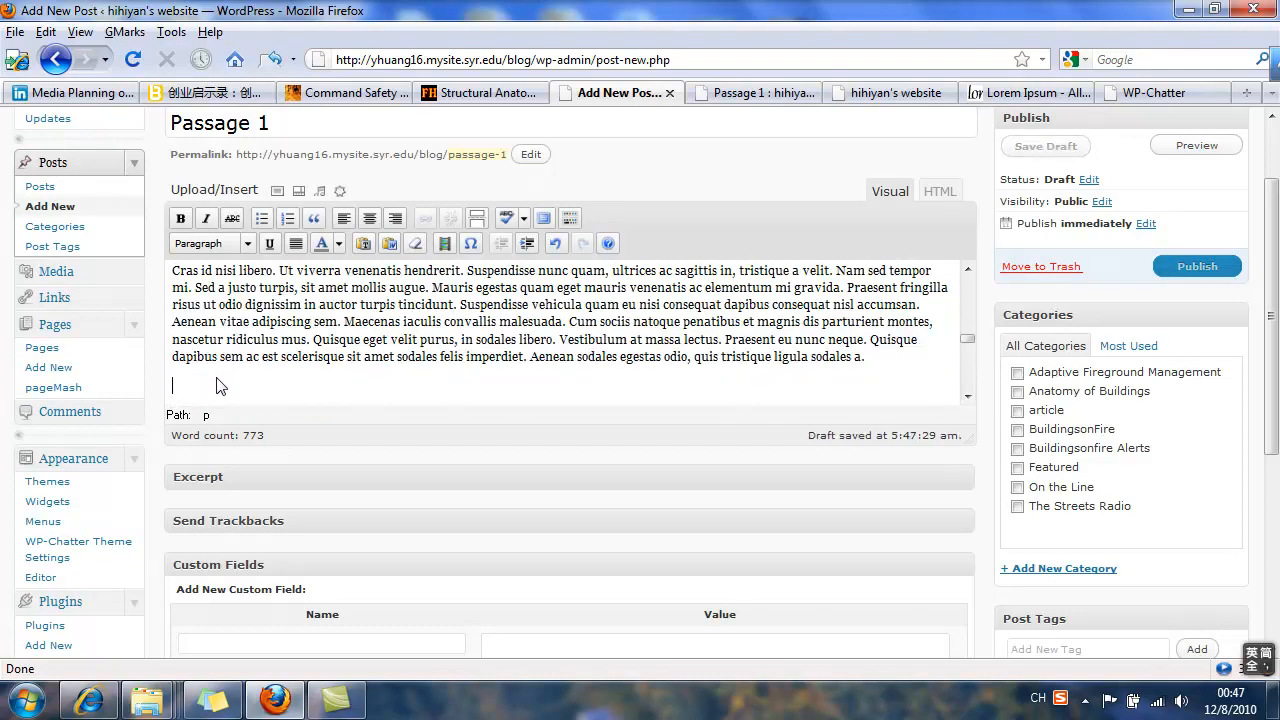
Step: Insert a <!--nextpage--> marker after a paragraph in the post's HTML source
left_click(940, 192)
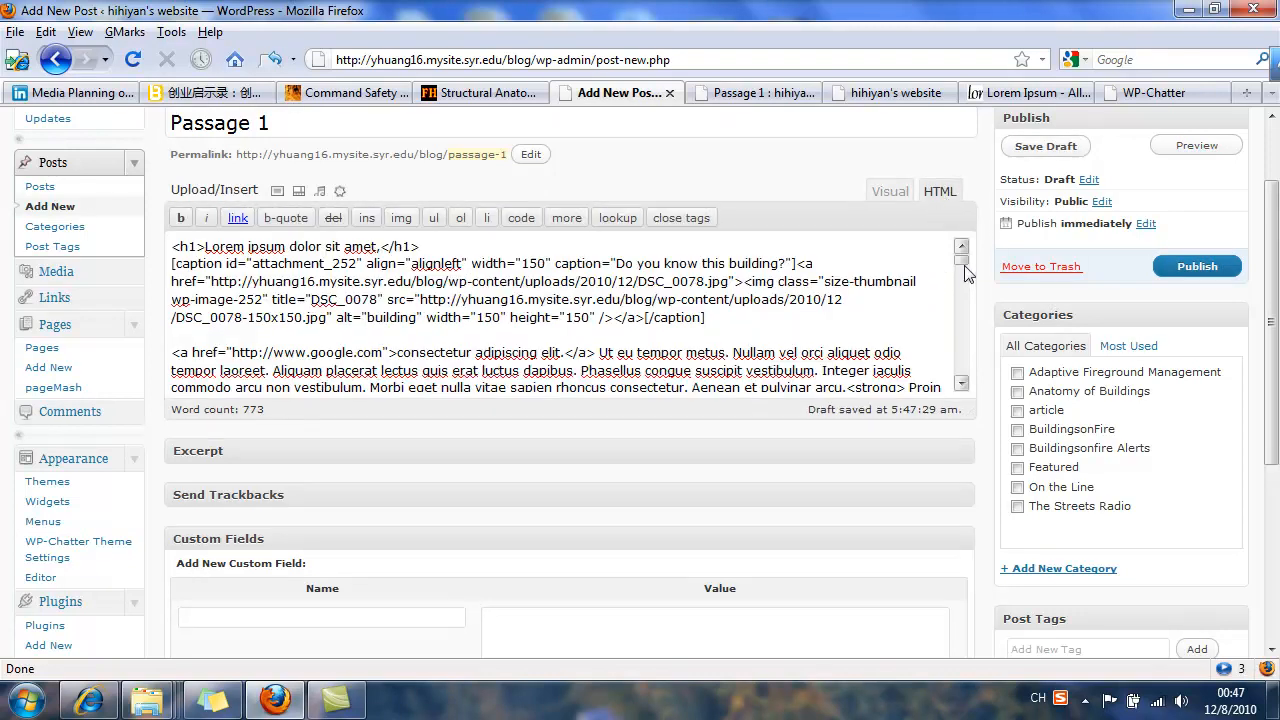
scroll("down", 3)
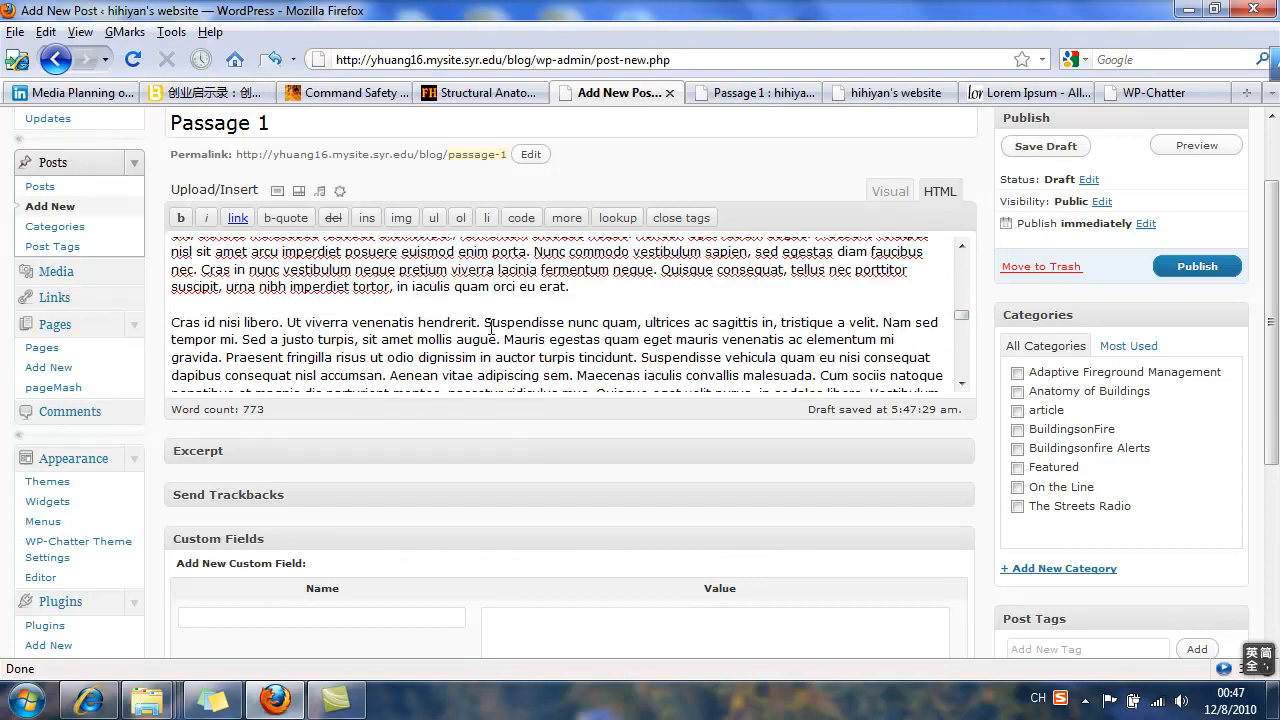
scroll("down", 3)
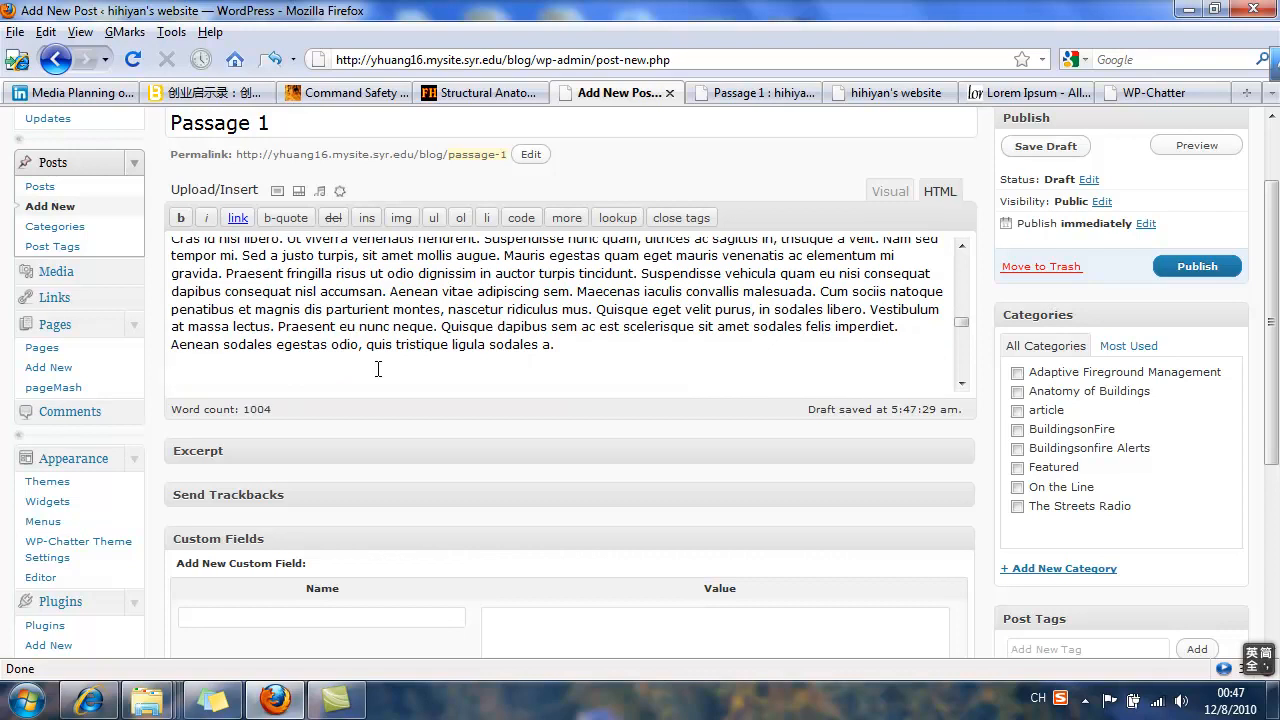
type("<!--nextpage-->")
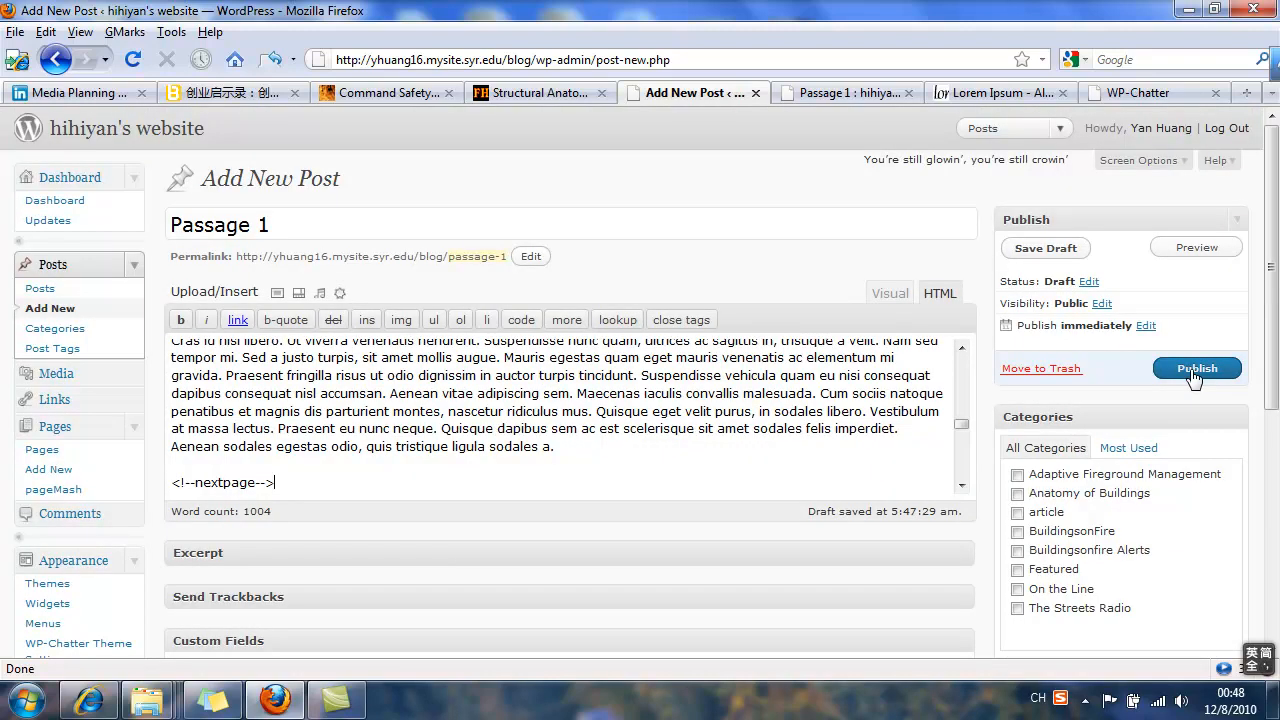
type("qqqqq")
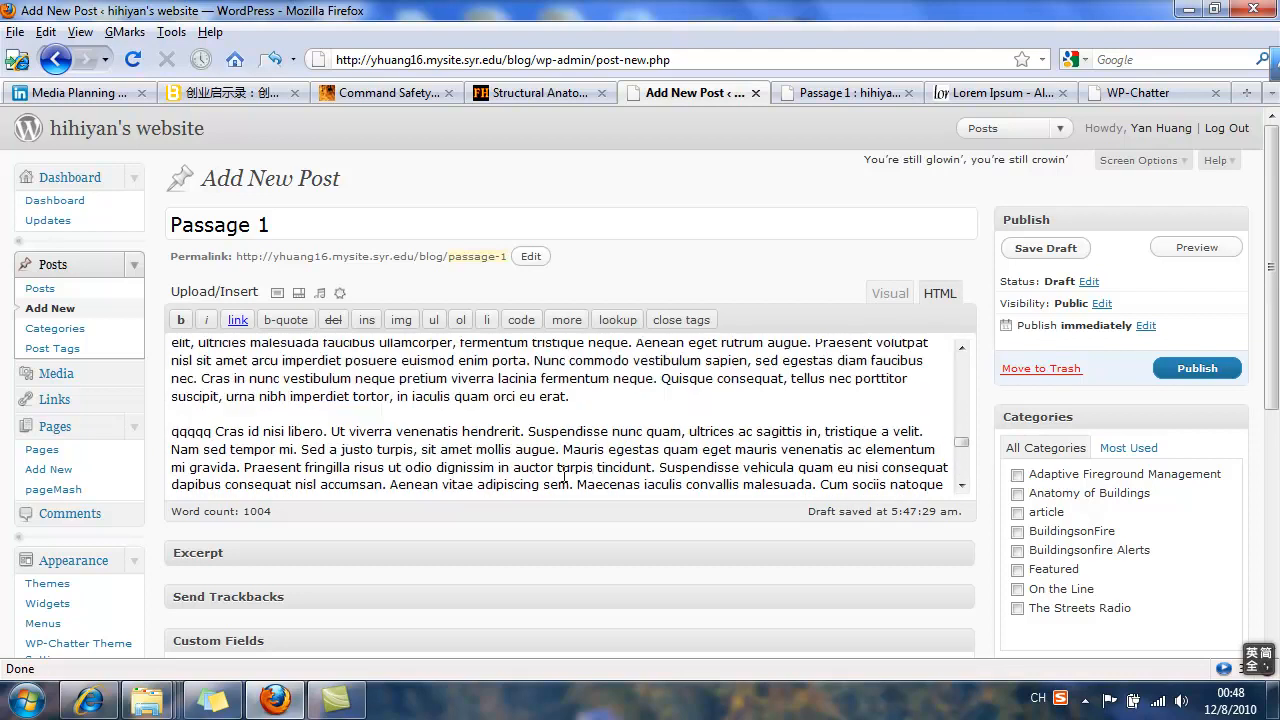
scroll("down", 3)
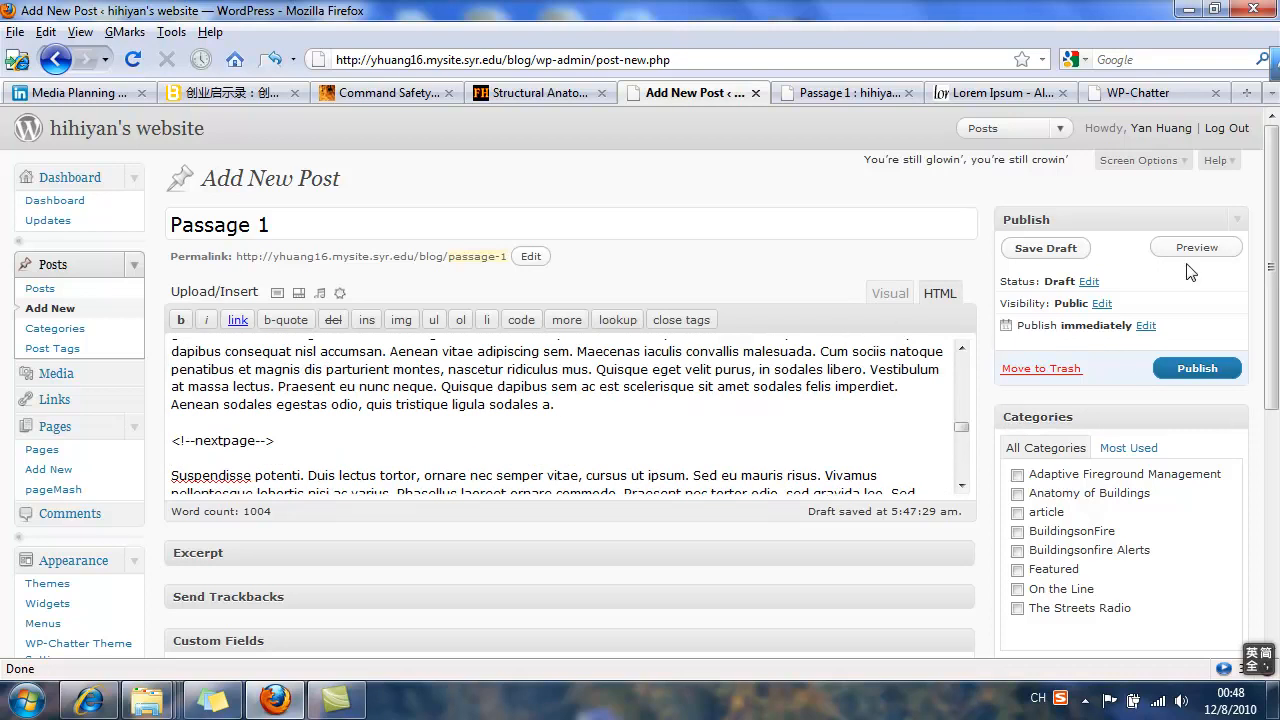
Step: Publish Passage 1 and preview it, viewing the post's second page
left_click(1196, 368)
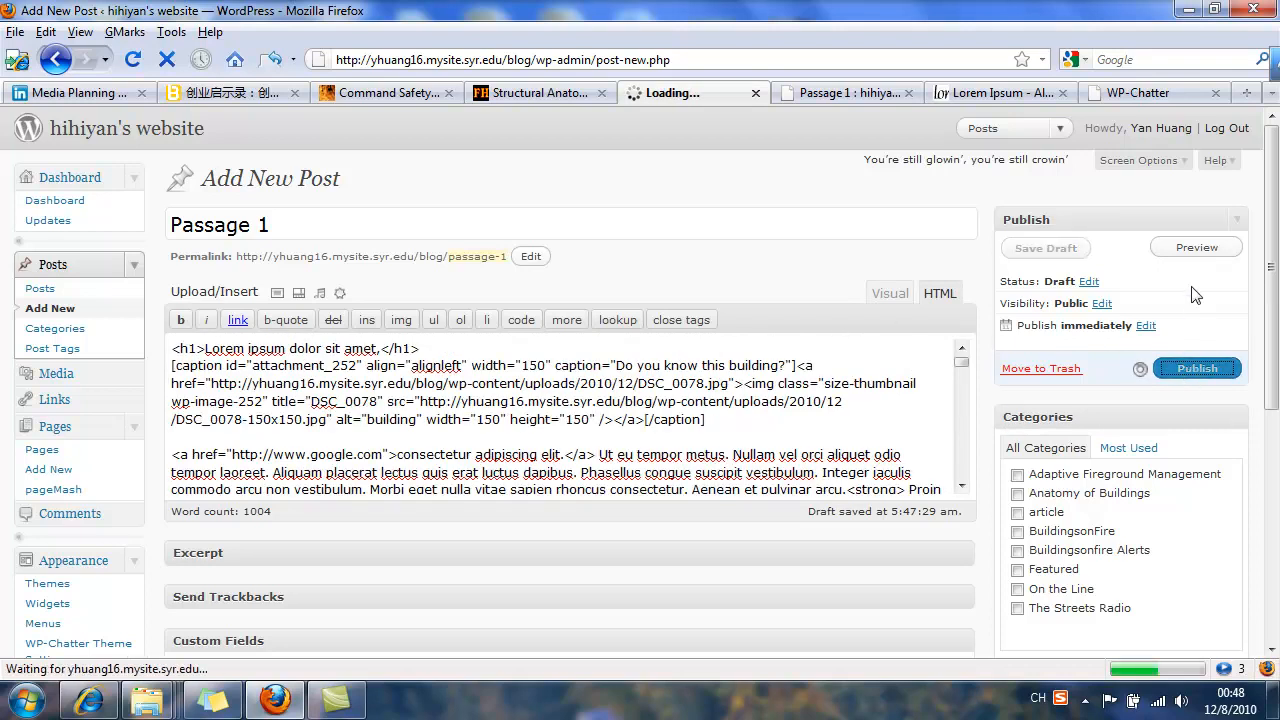
left_click(1196, 368)
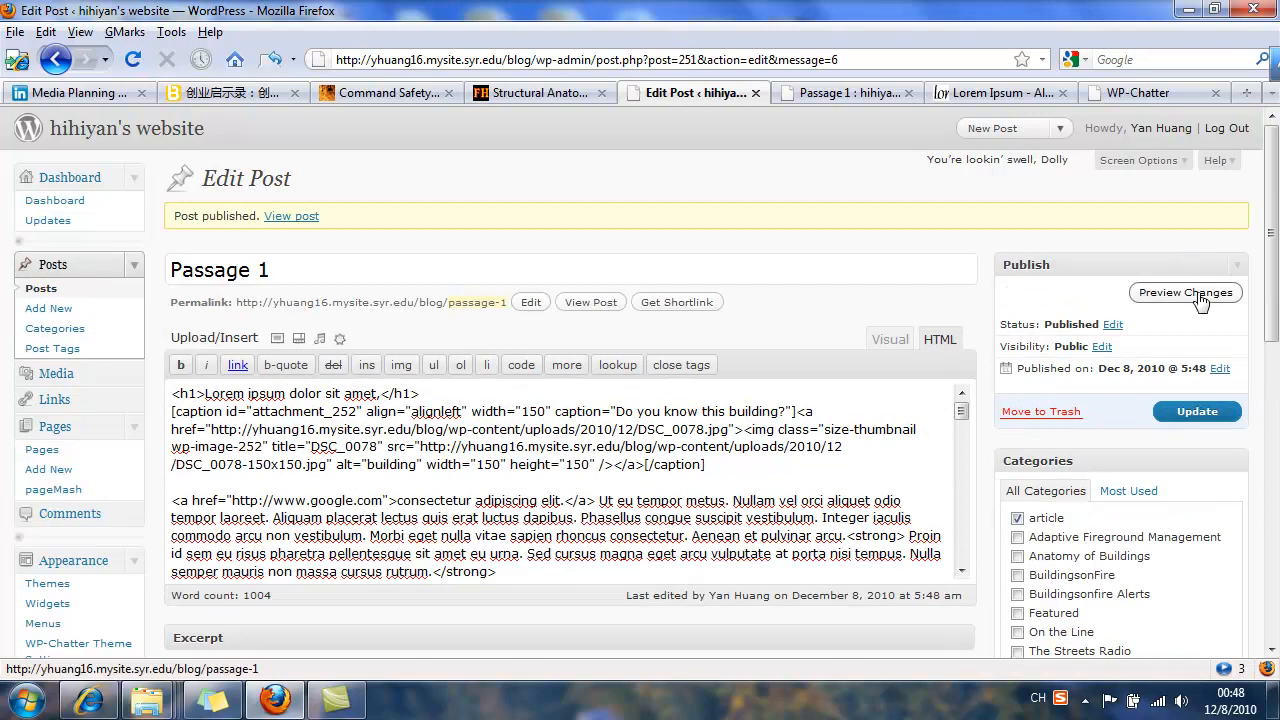
left_click(1184, 292)
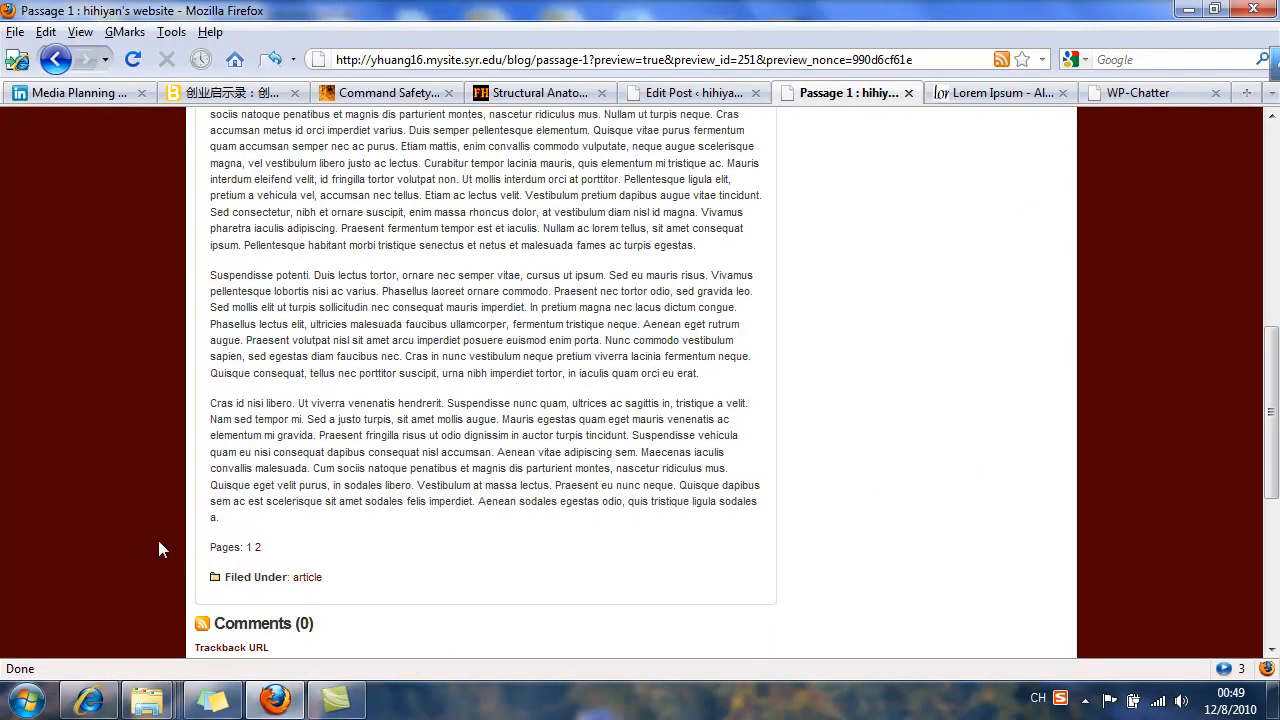
left_click(260, 548)
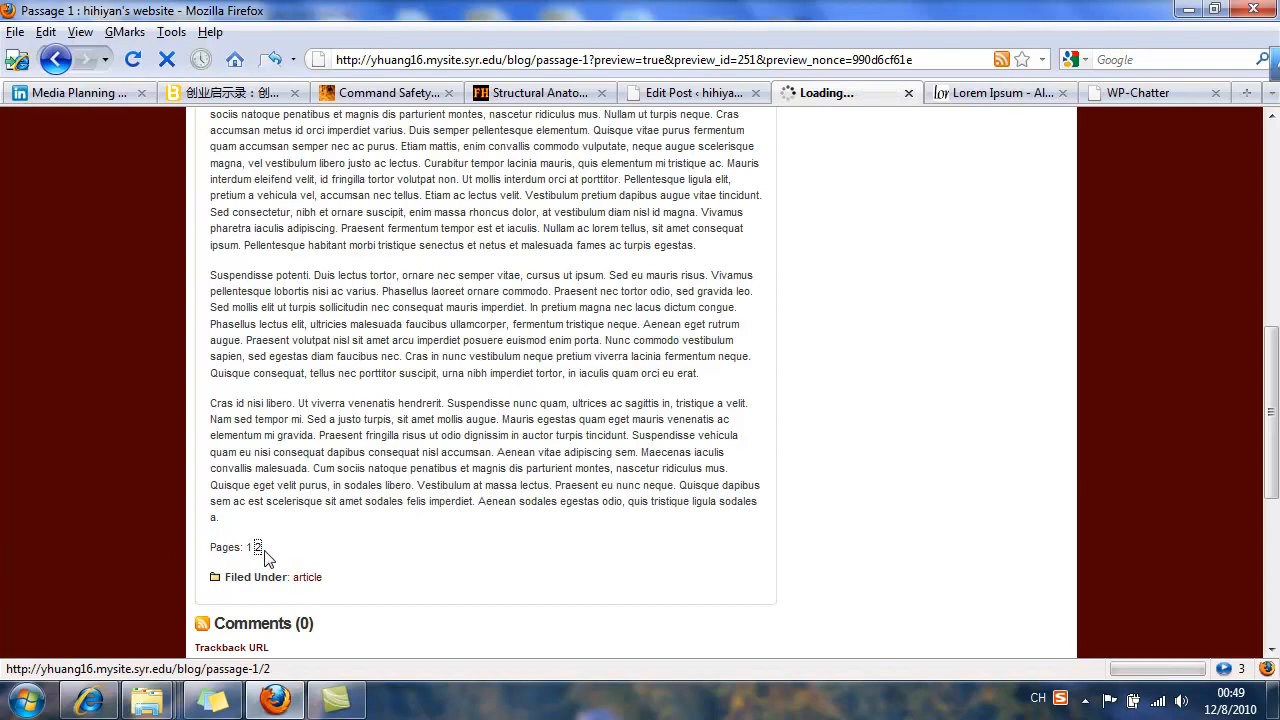
left_click(260, 548)
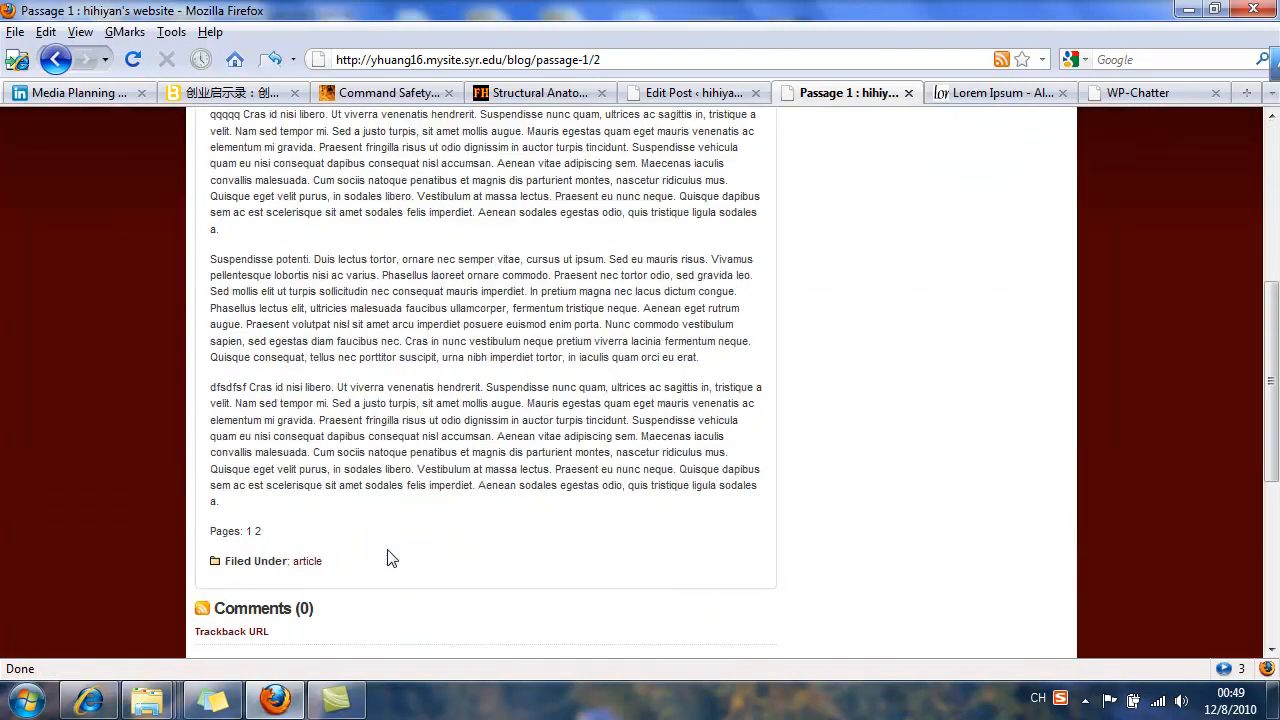
scroll("up", 3)
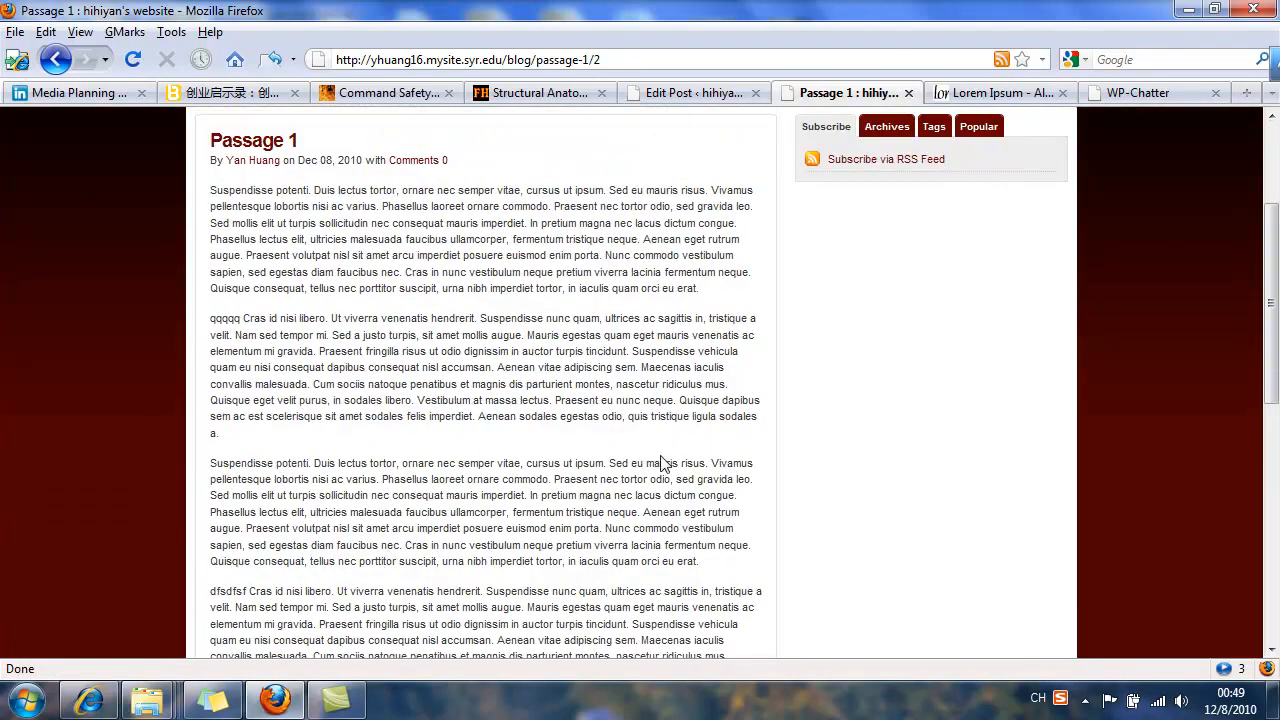
mouse_move(844, 92)
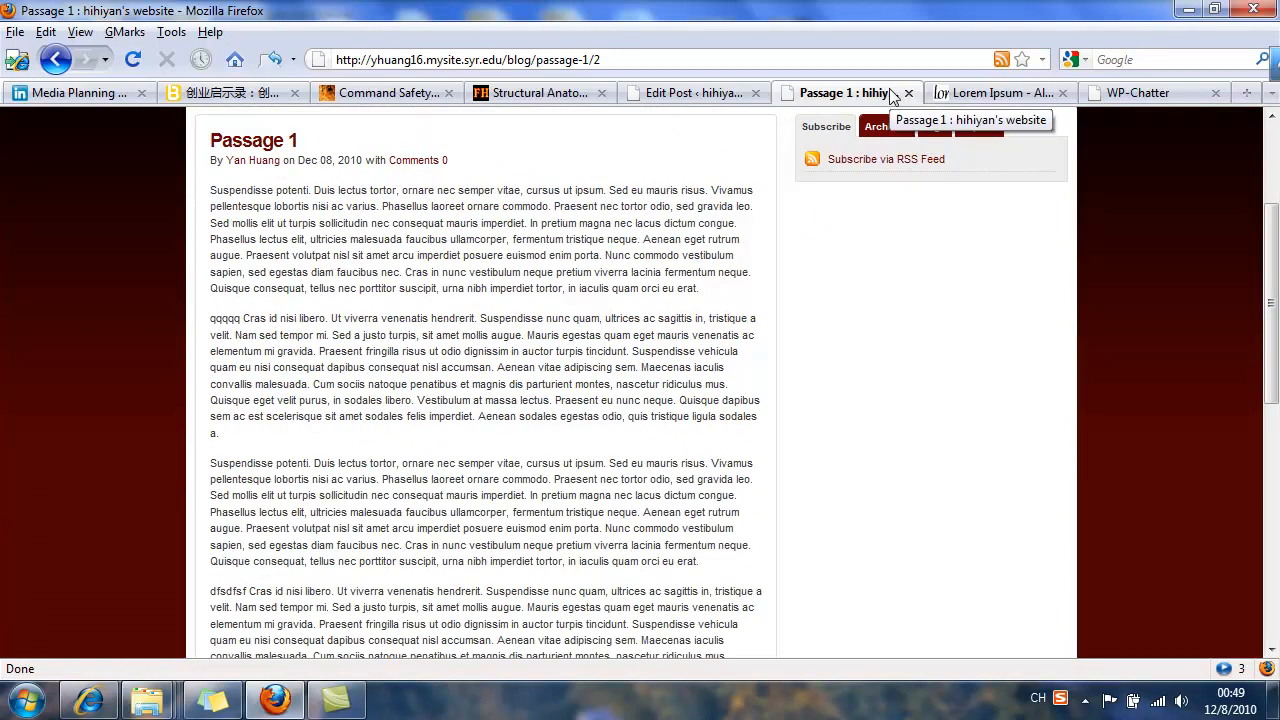
mouse_move(910, 92)
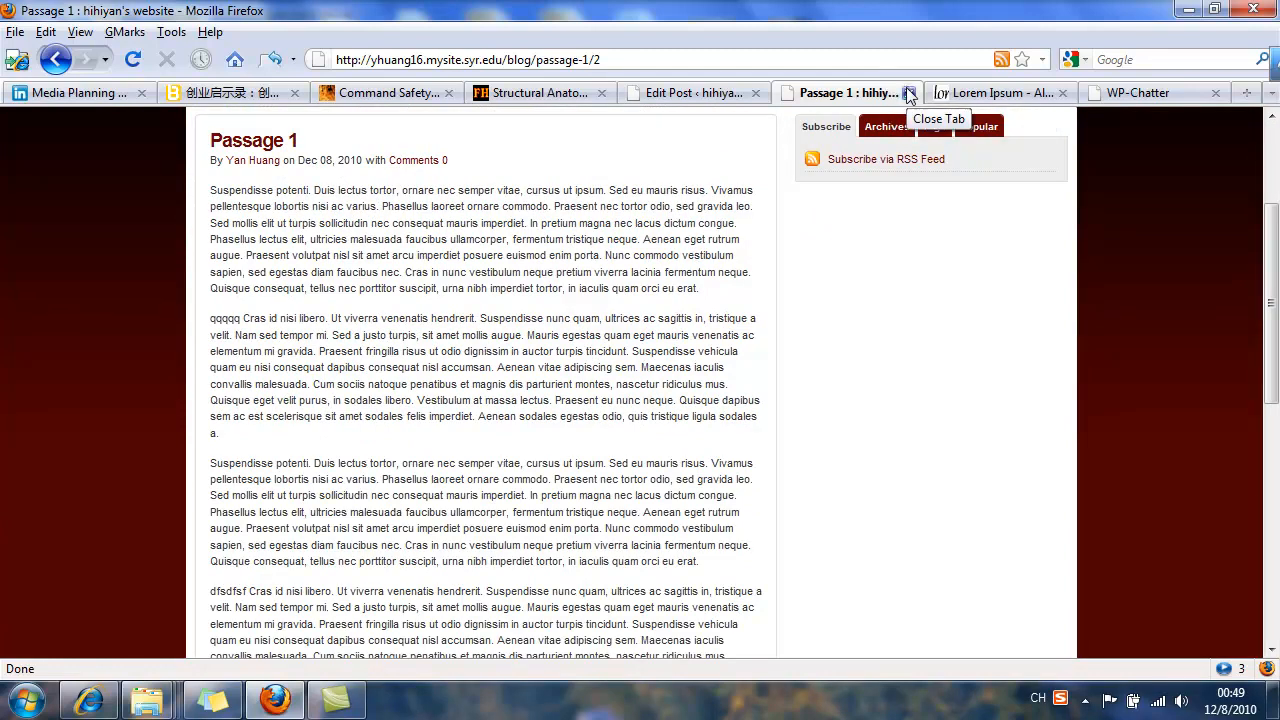
Step: Return to the Visual editor and start inserting embedded media into the post
left_click(696, 92)
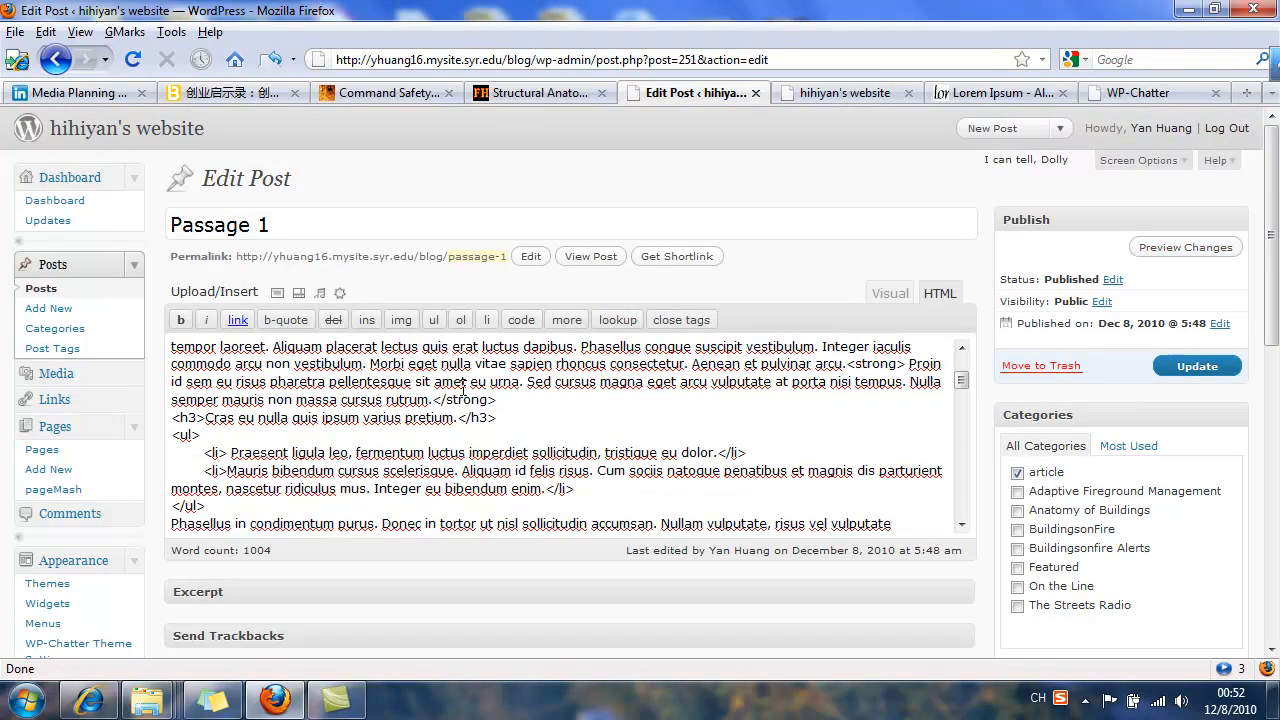
scroll("down", 3)
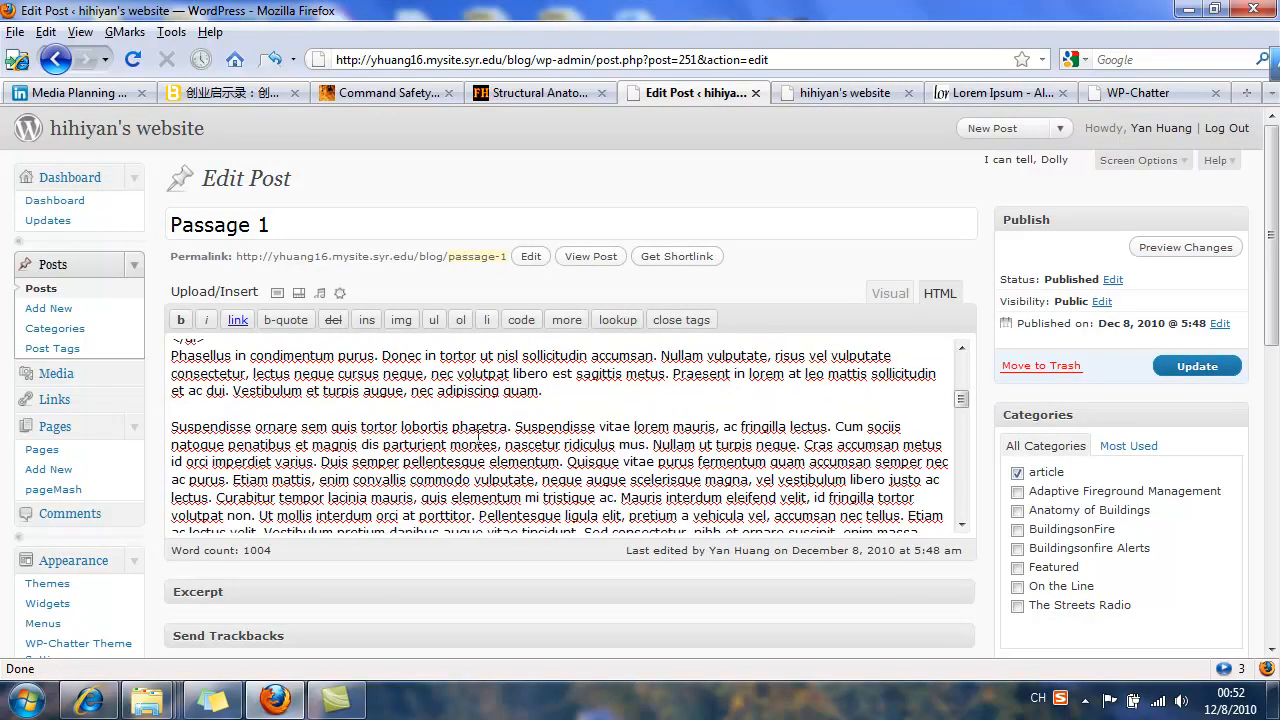
scroll("down", 3)
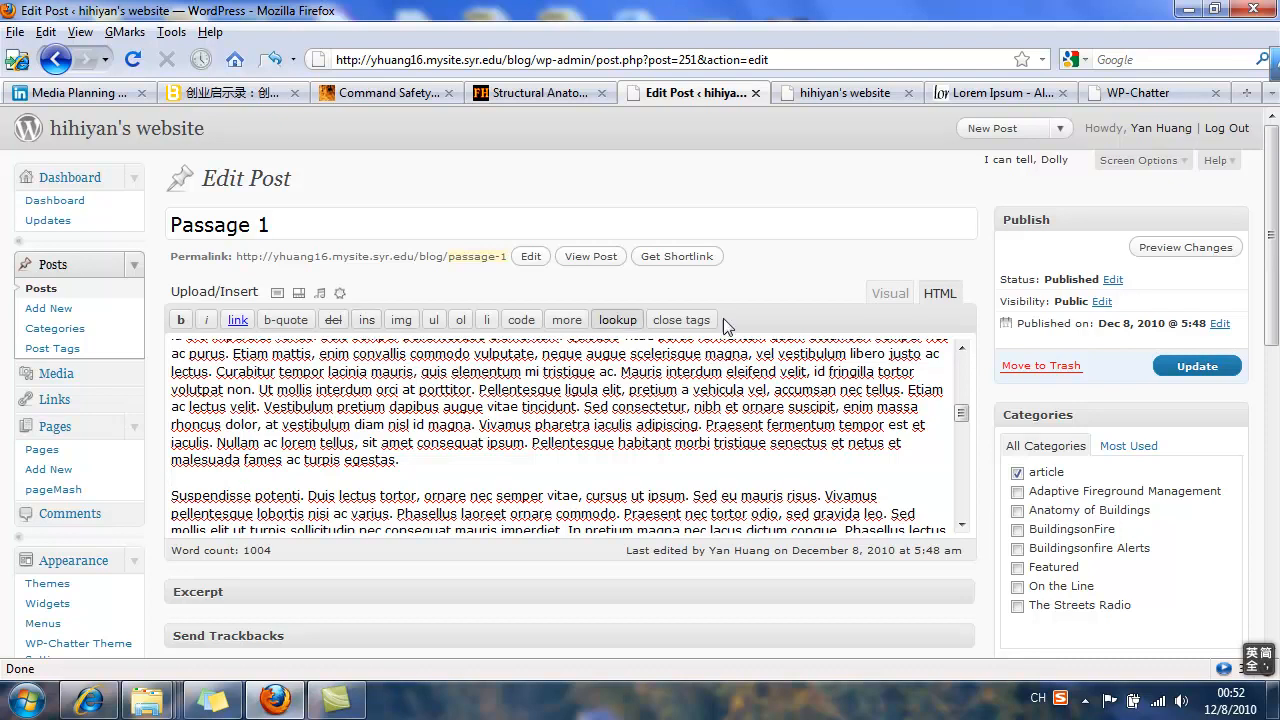
left_click(888, 292)
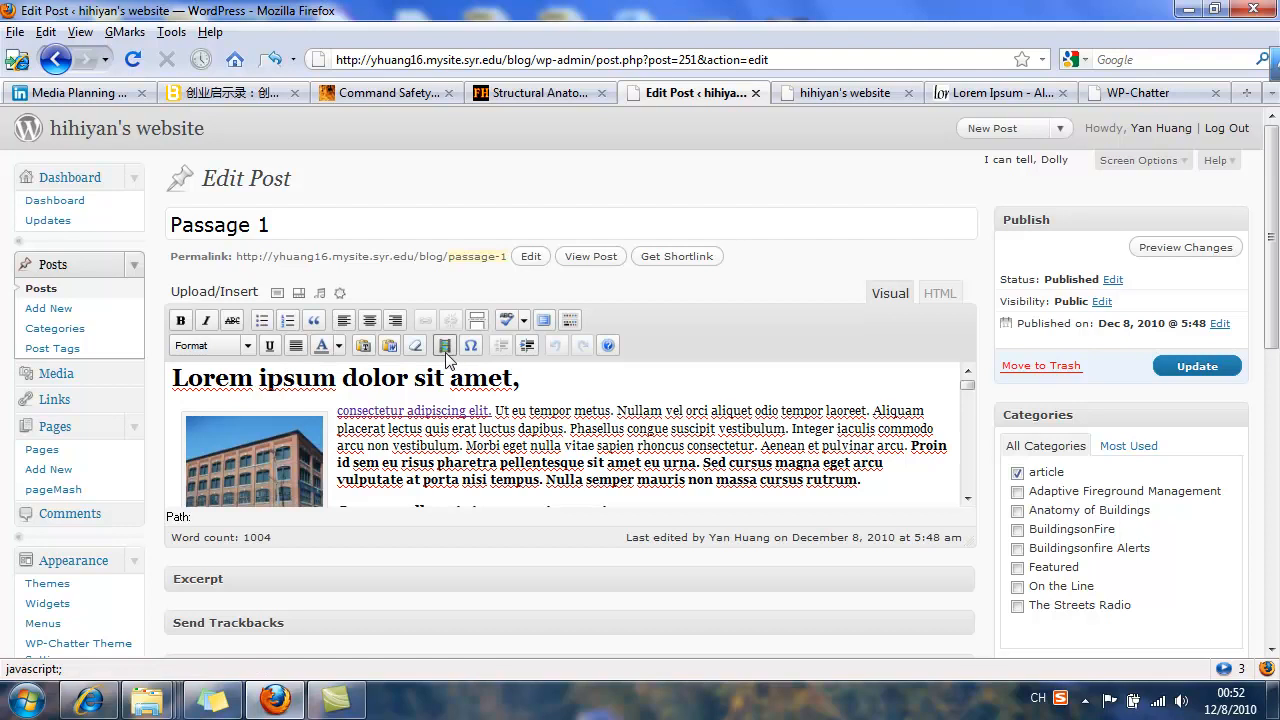
left_click(444, 344)
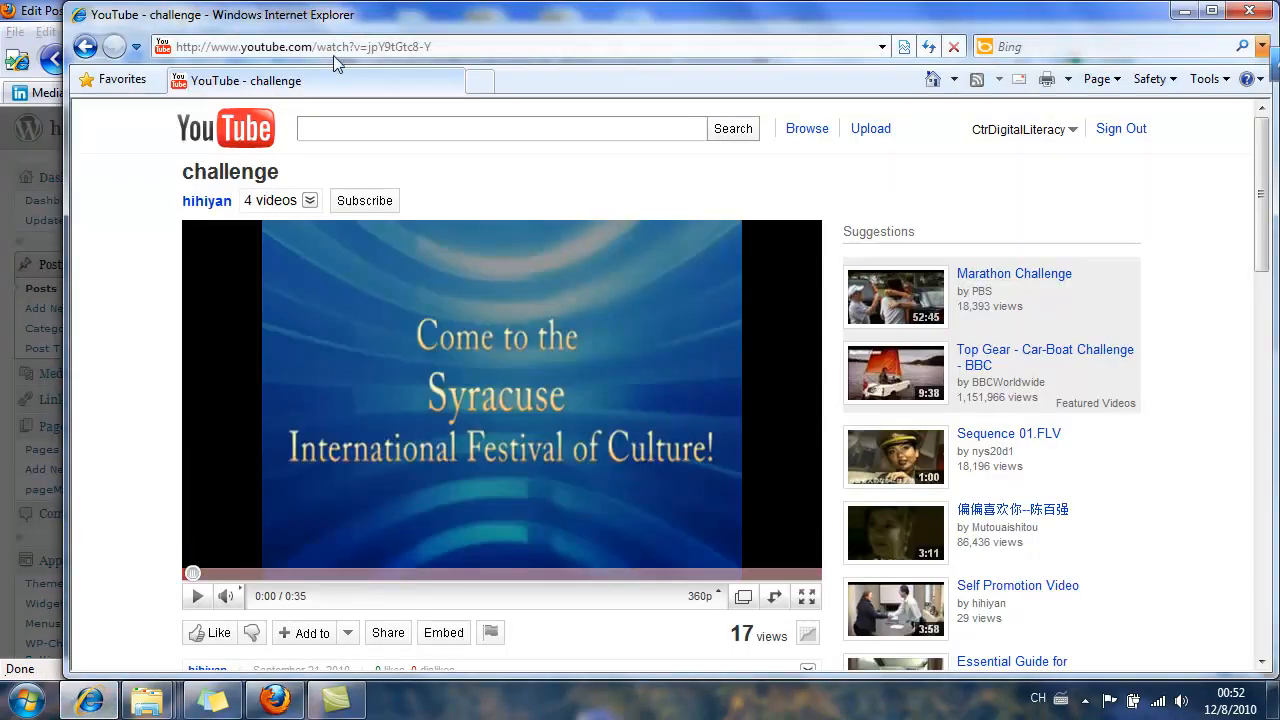
Step: Paste the YouTube challenge video URL into File/URL and insert the embed
left_click(300, 46)
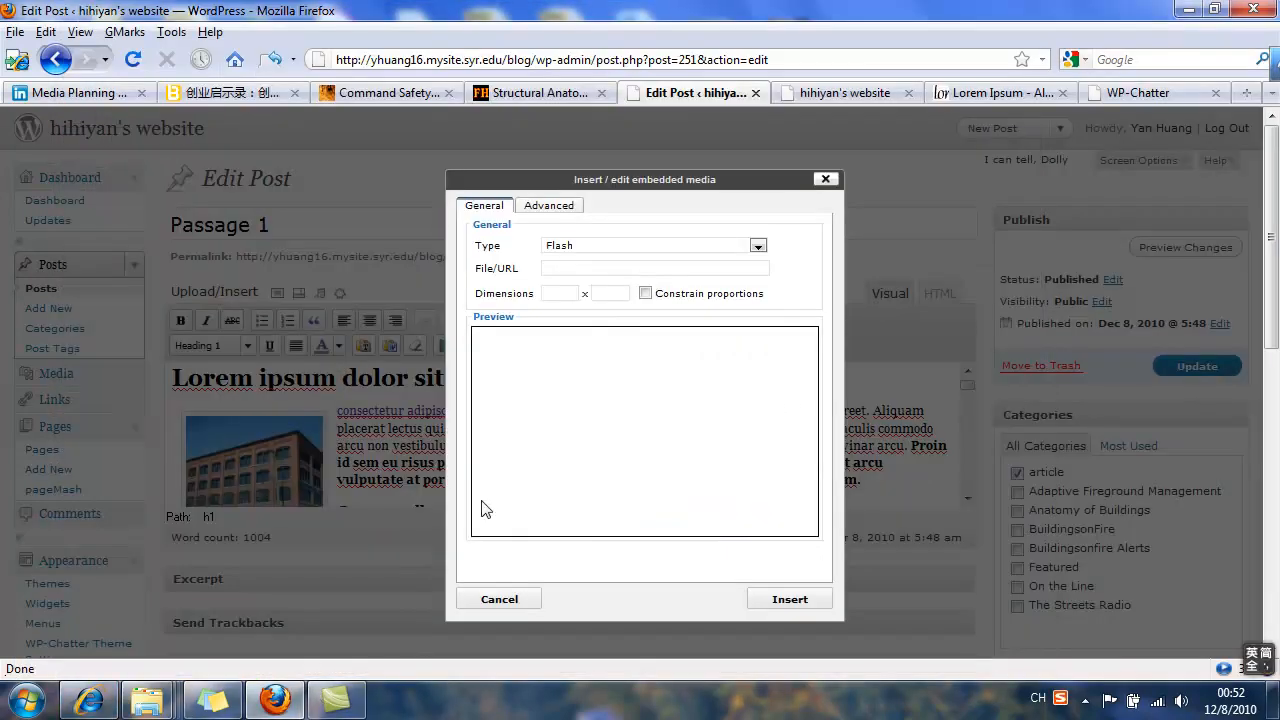
right_click(644, 430)
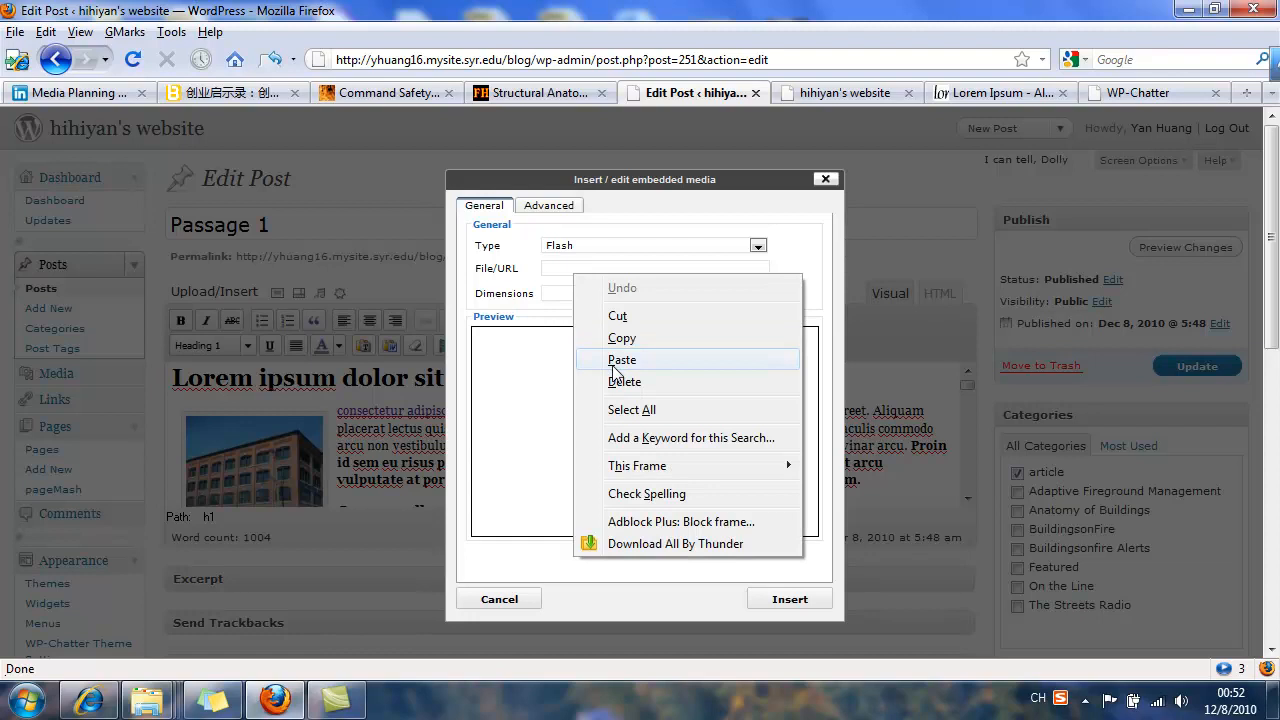
left_click(622, 360)
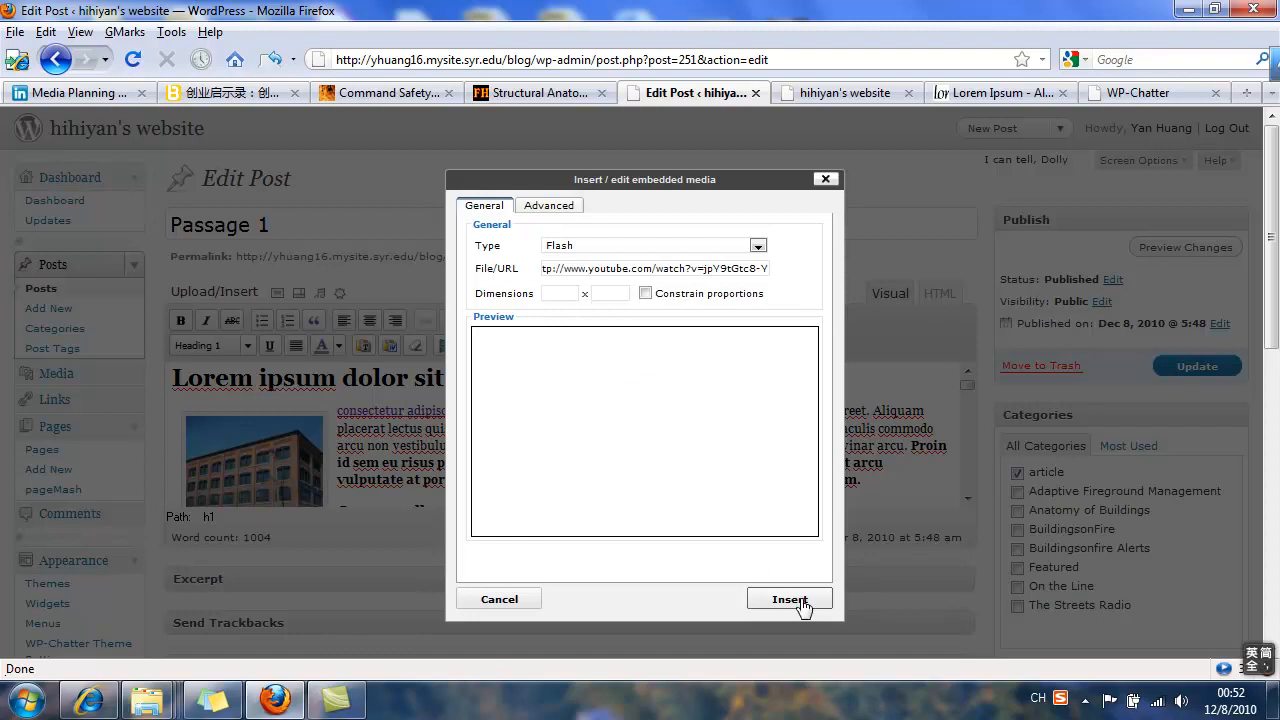
left_click(788, 598)
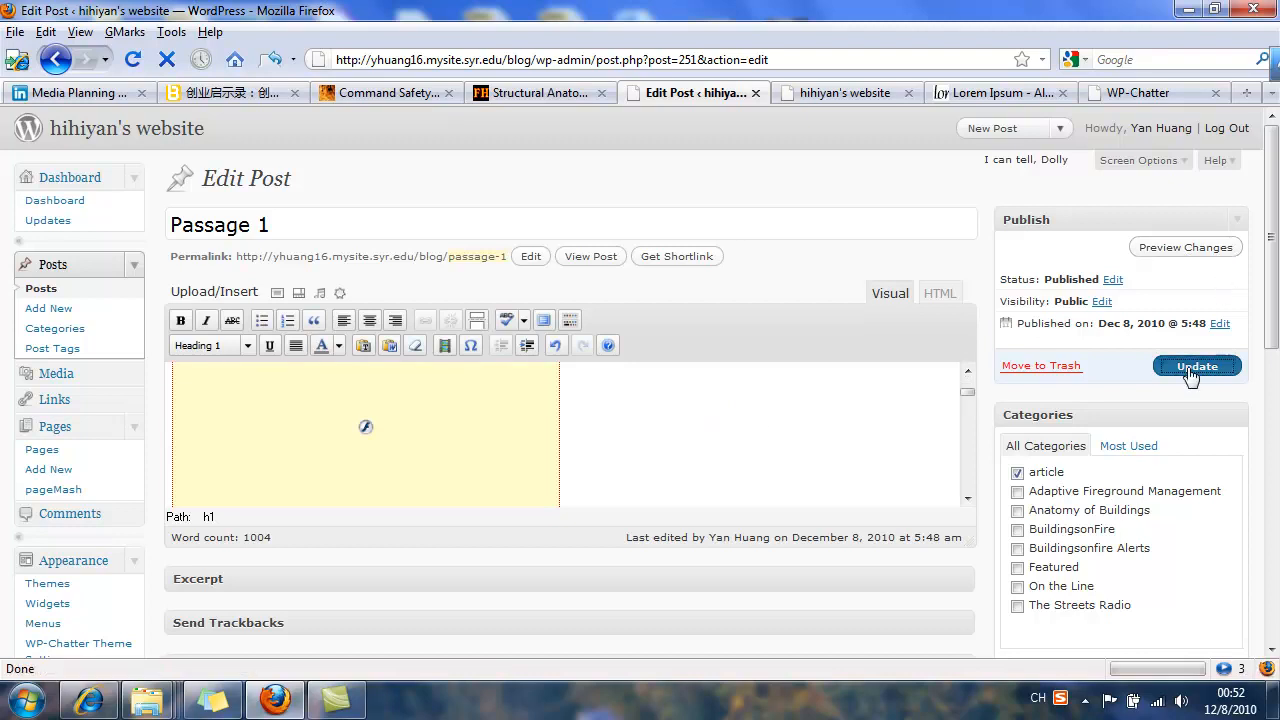
Step: File Passage 1 under Anatomy of Buildings and Featured and update the post
left_click(1196, 366)
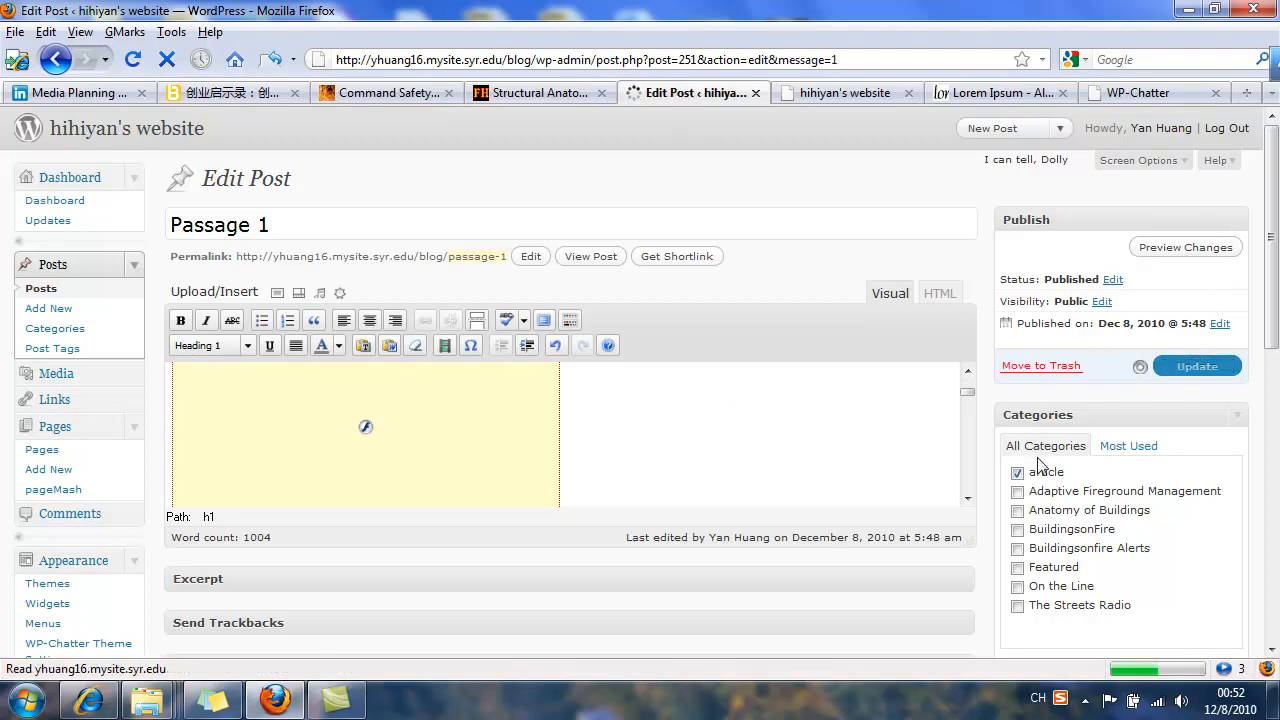
left_click(1196, 366)
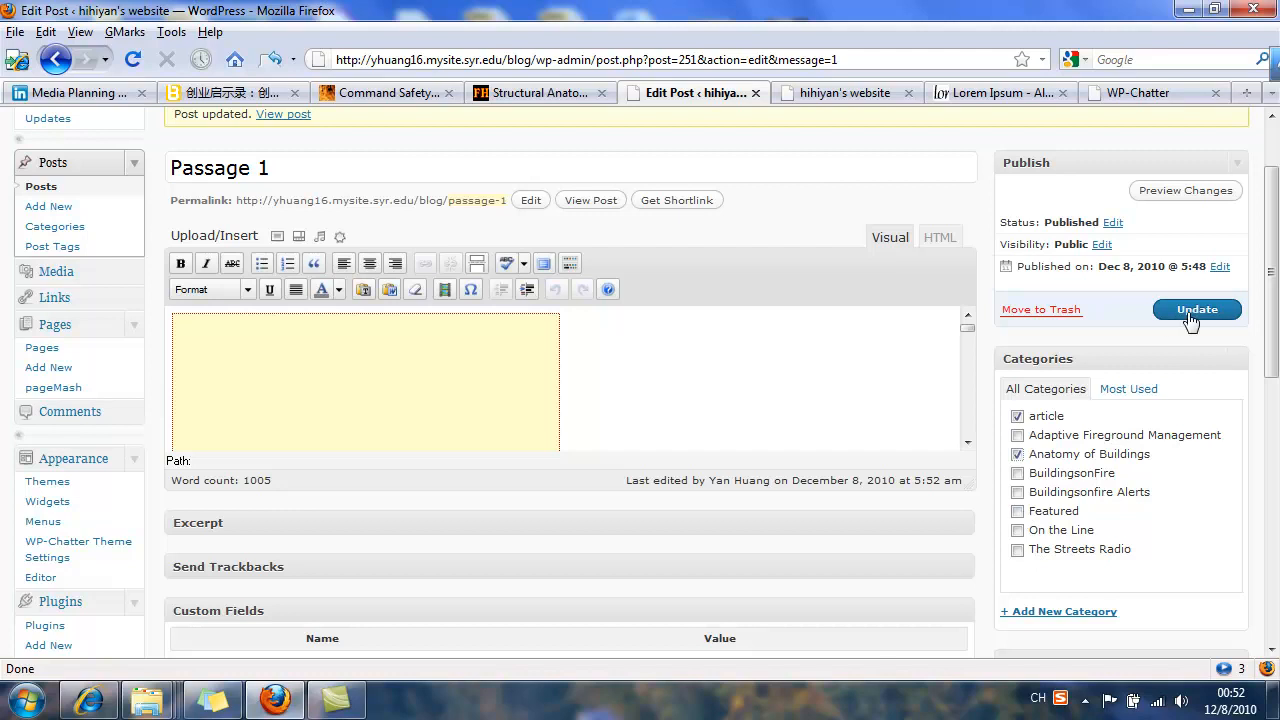
scroll("down", 3)
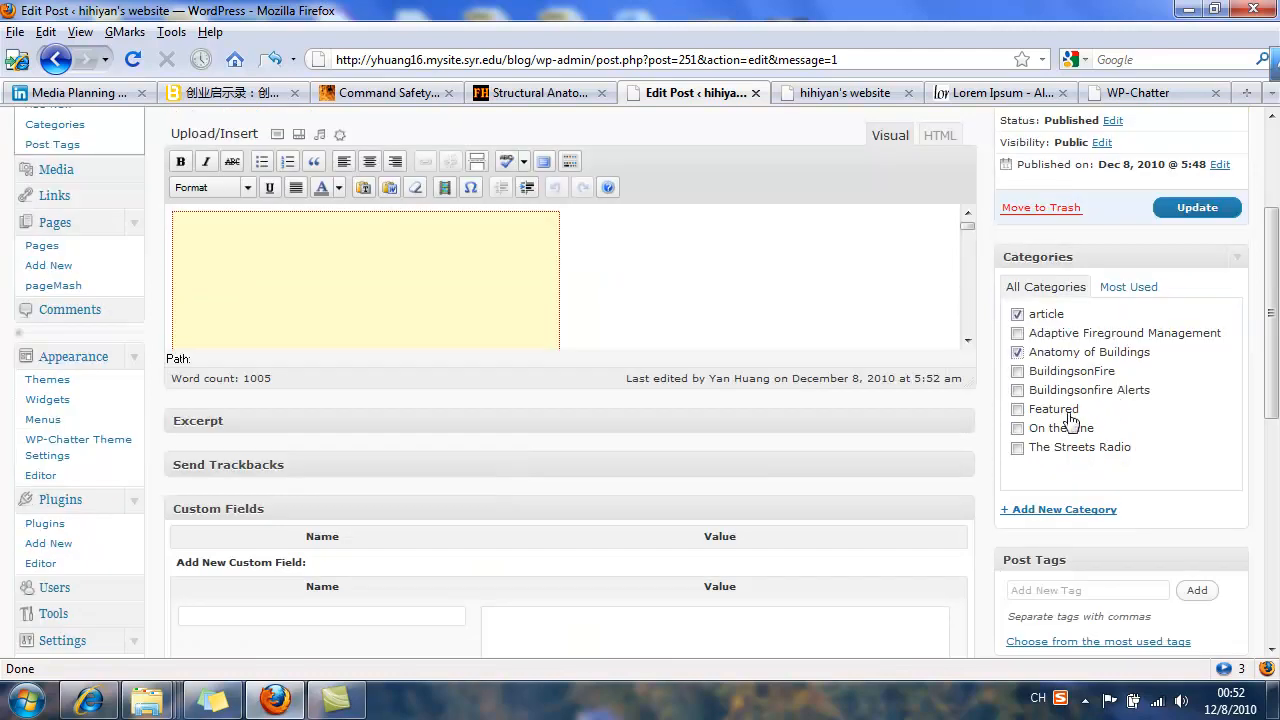
left_click(1016, 408)
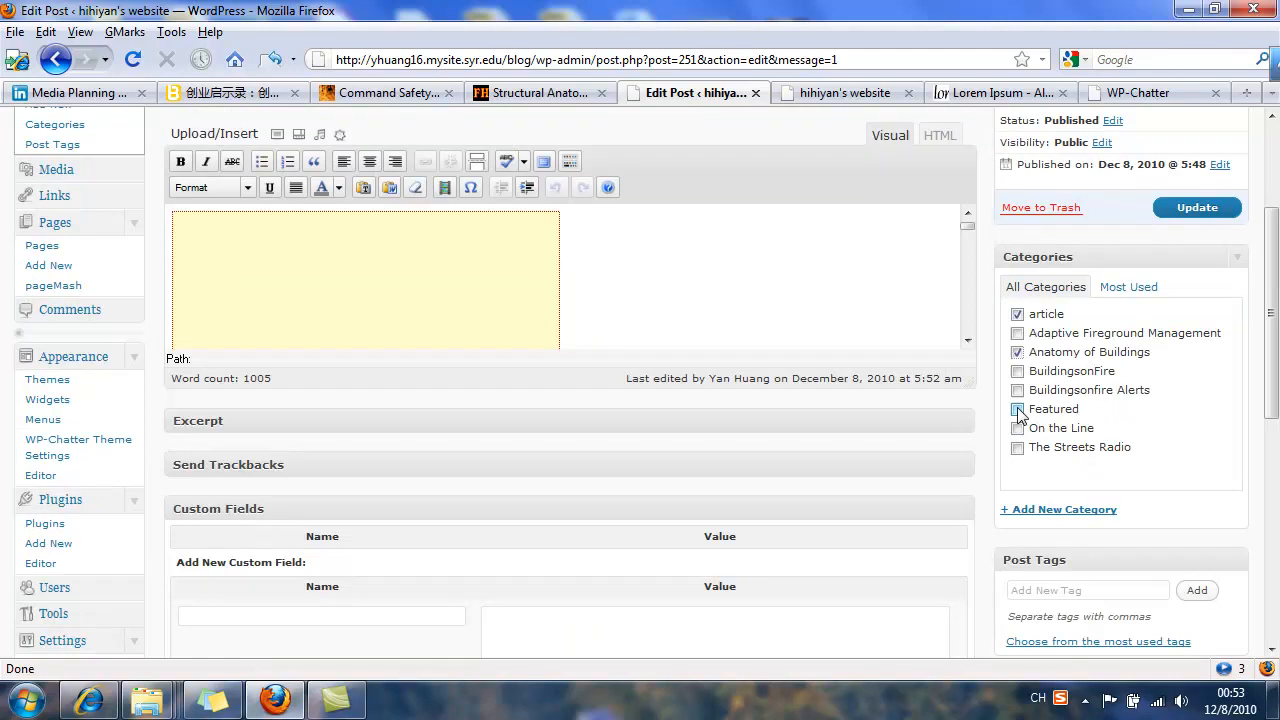
left_click(1016, 408)
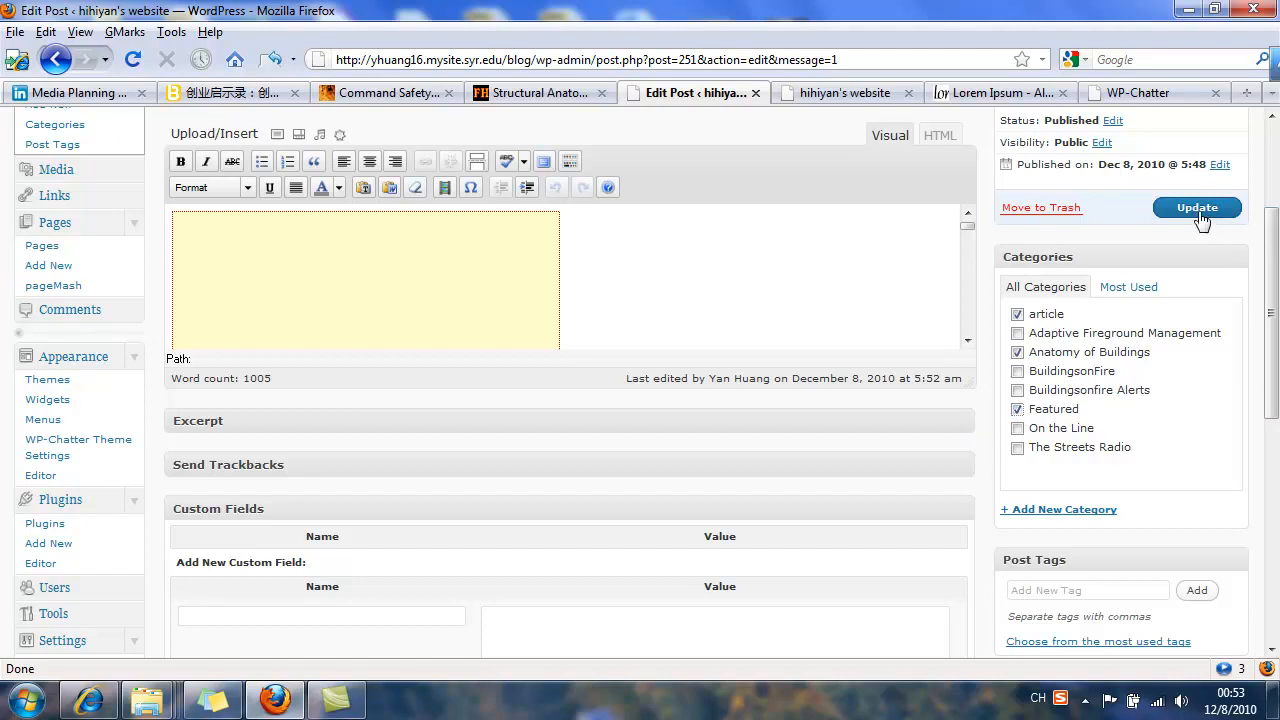
left_click(1196, 206)
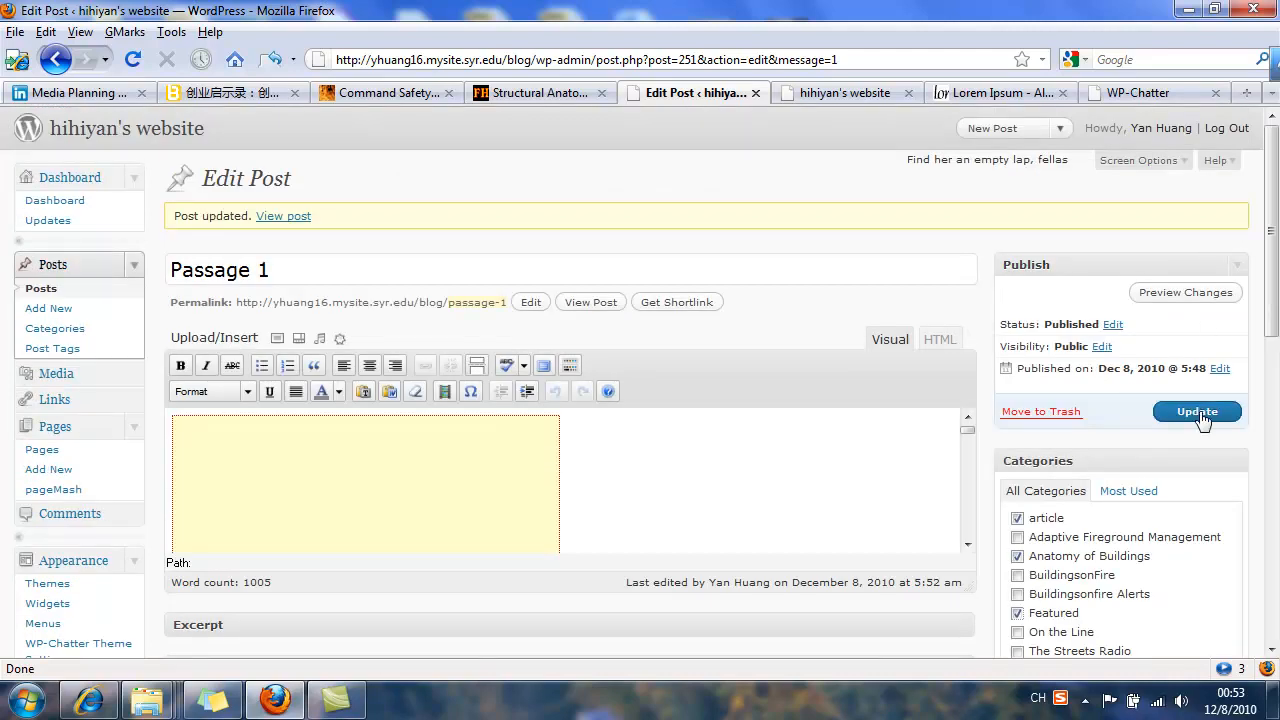
left_click(1196, 412)
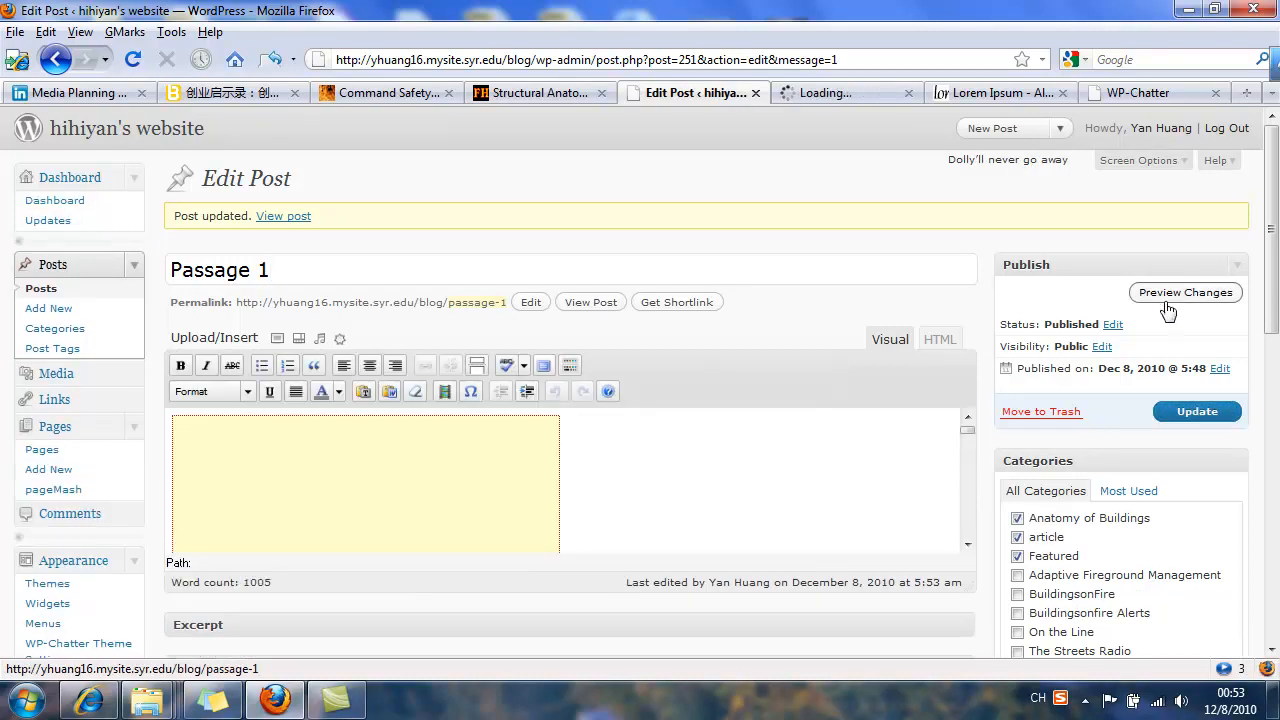
Step: Preview the post with its video, then switch to the Lorem Ipsum tab
left_click(1184, 292)
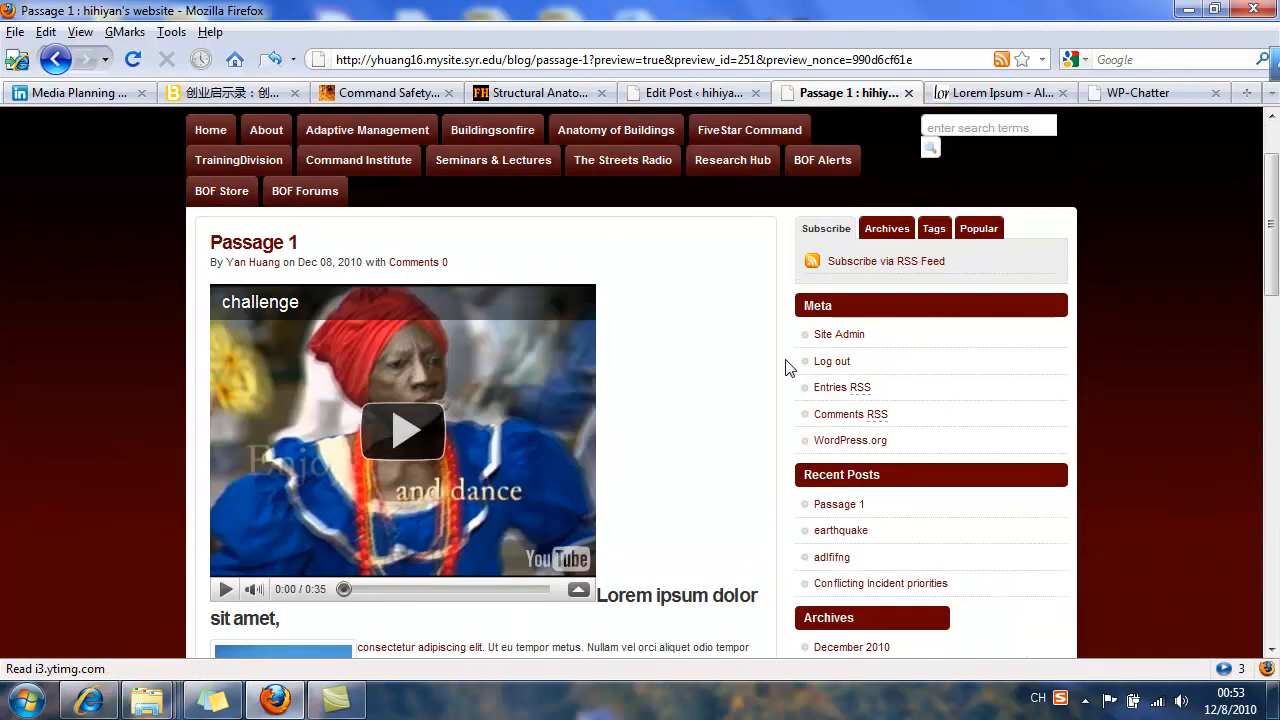
scroll("down", 3)
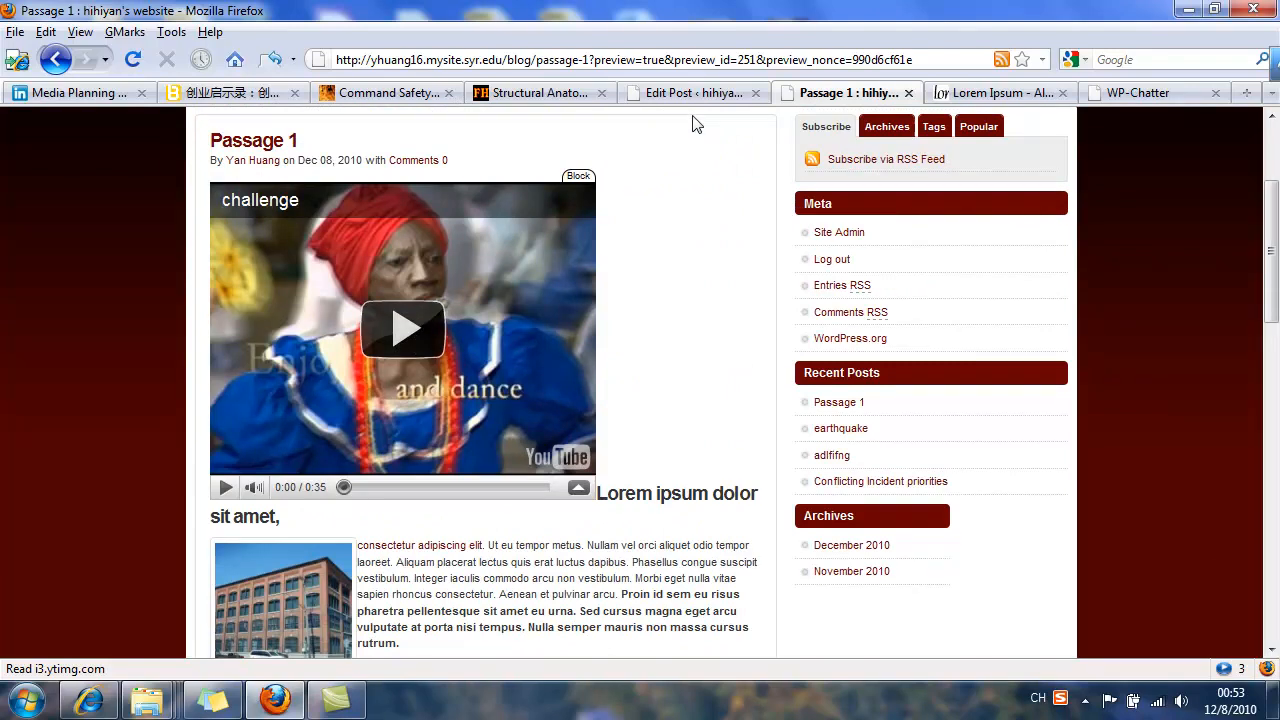
mouse_move(692, 92)
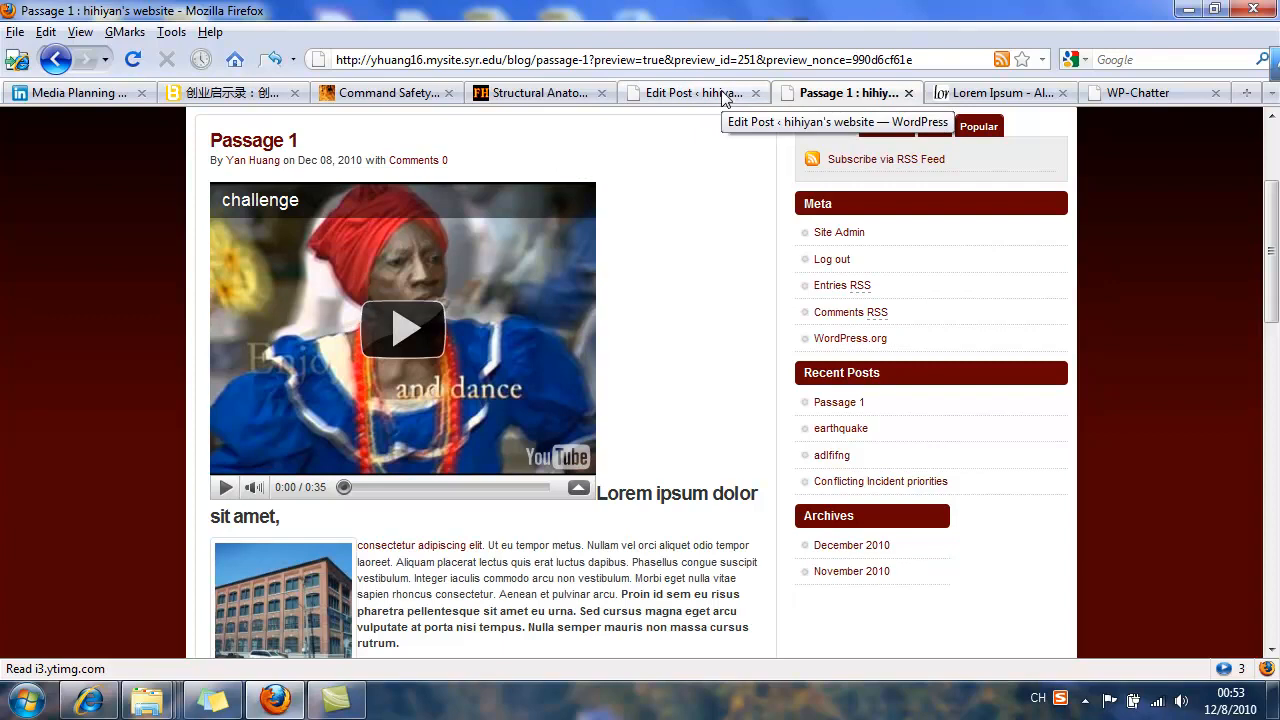
left_click(402, 328)
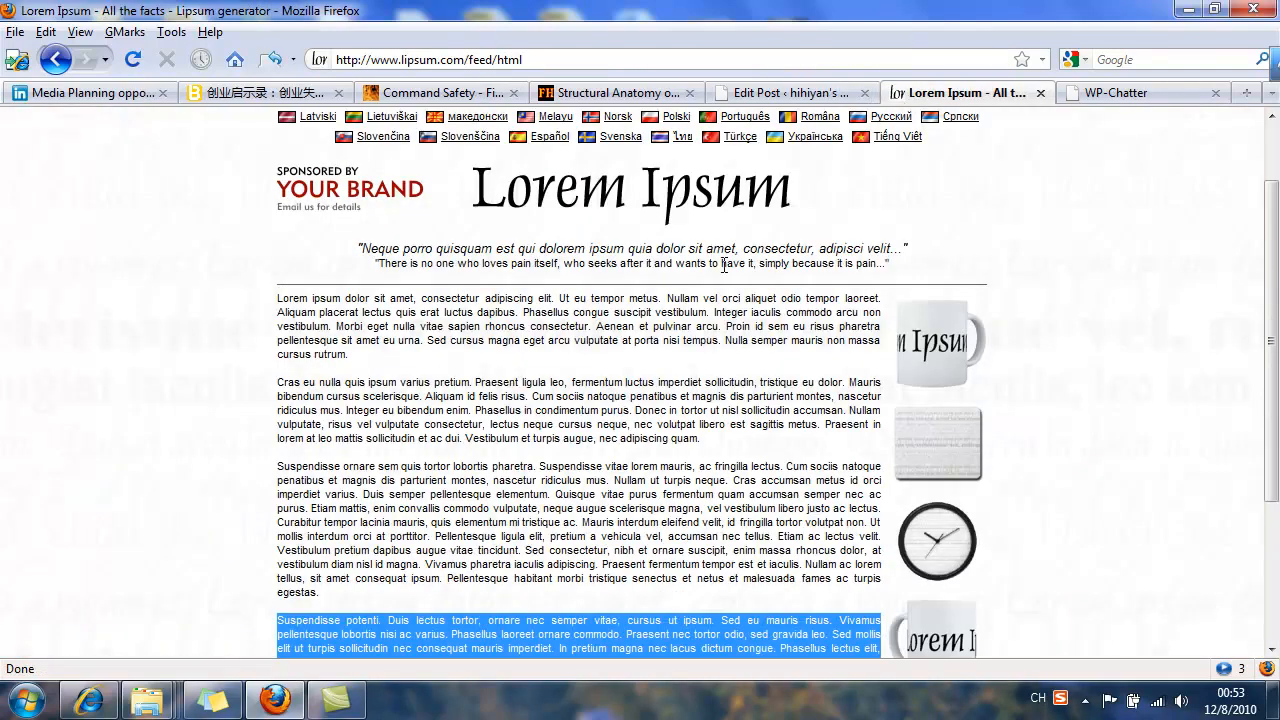
Step: Return to the Edit Post tab and start choosing a featured image
left_click(790, 92)
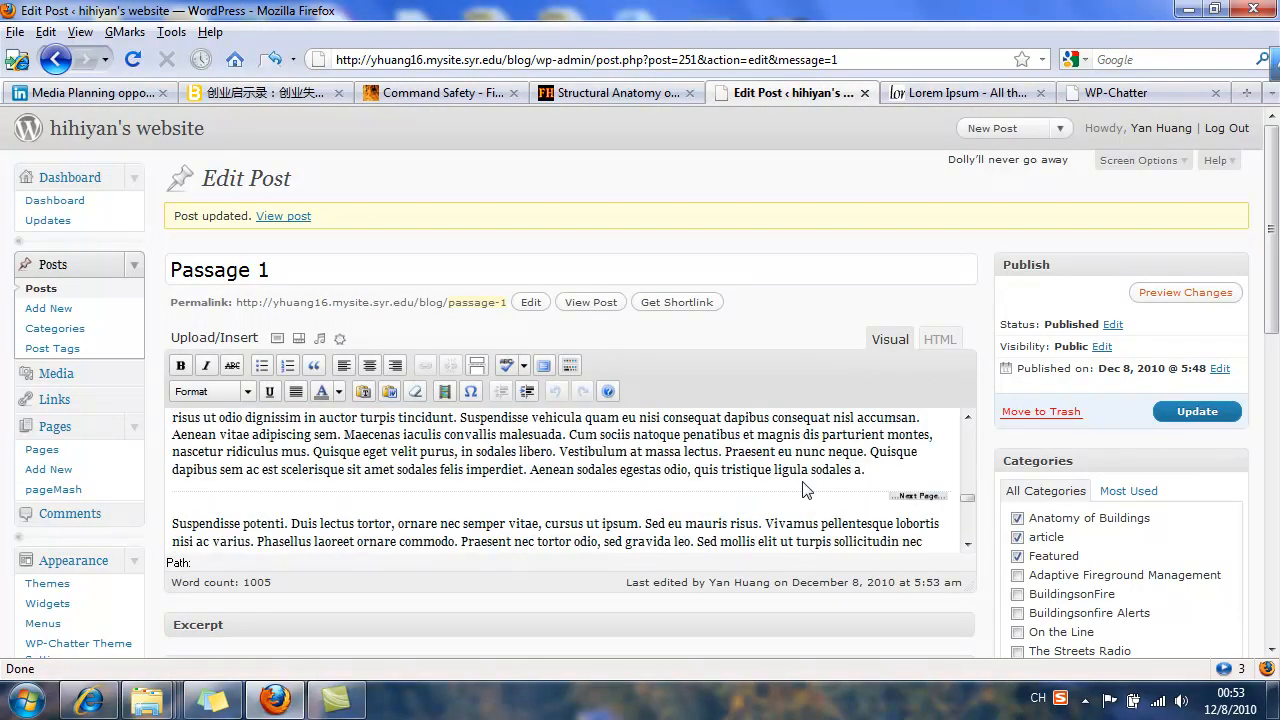
scroll("down", 3)
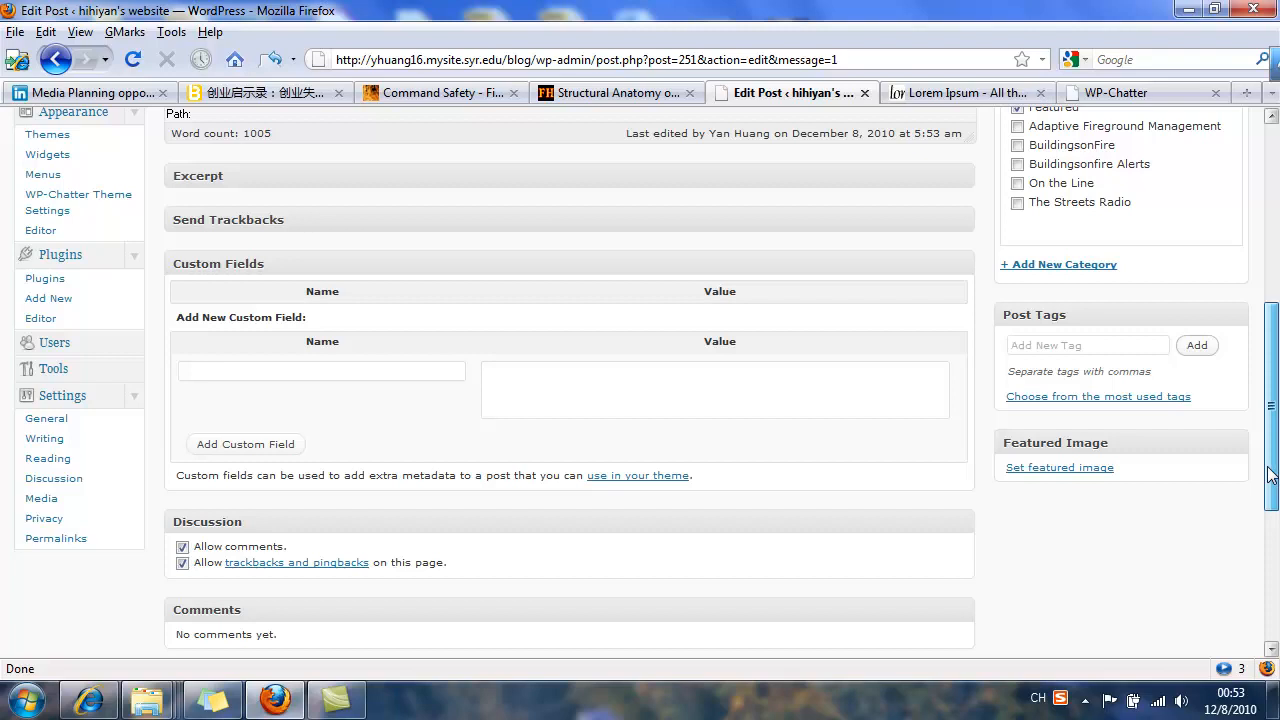
left_click(1060, 468)
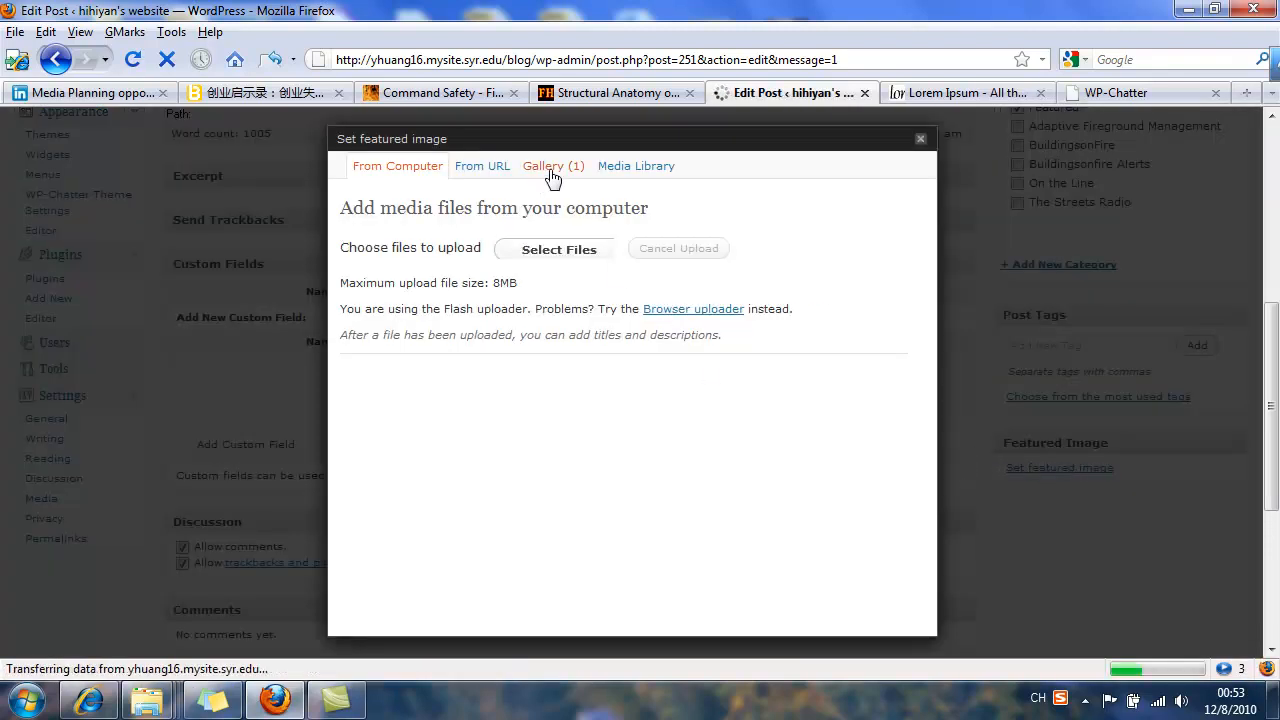
Step: Pick DSC_0078 from the Media Library as the featured image and close the chooser
left_click(552, 166)
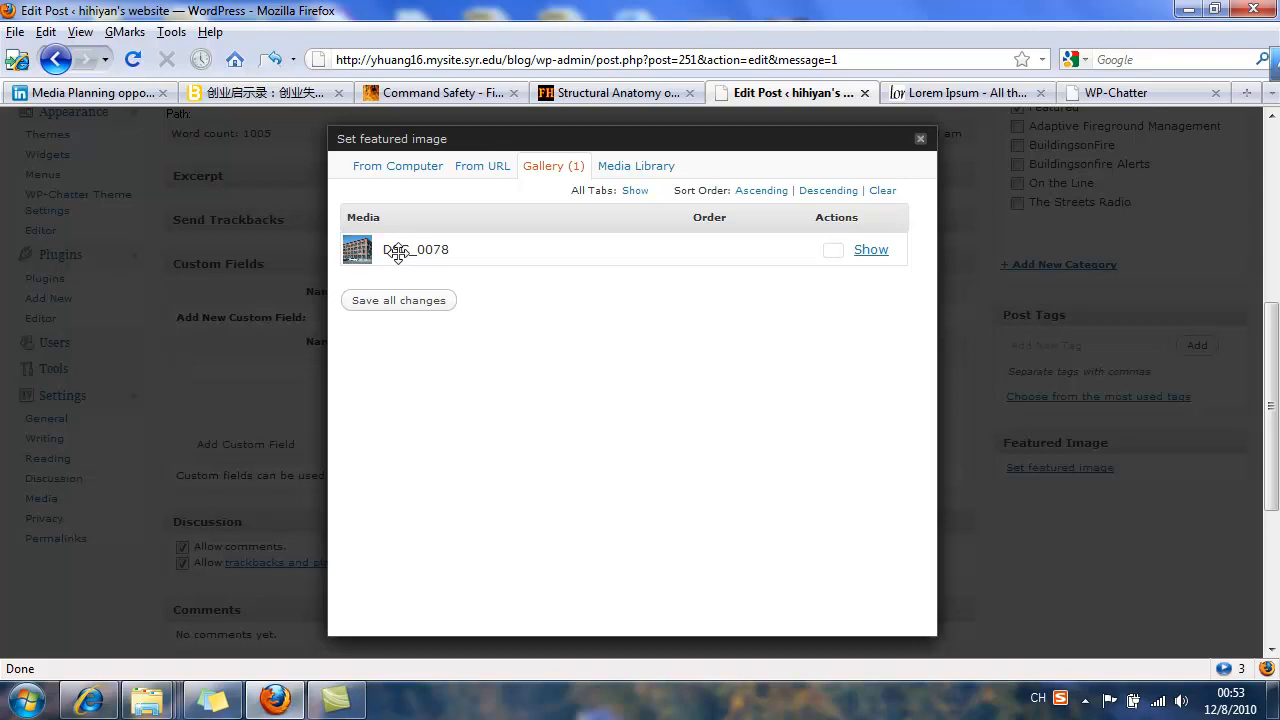
mouse_move(840, 256)
type("1")
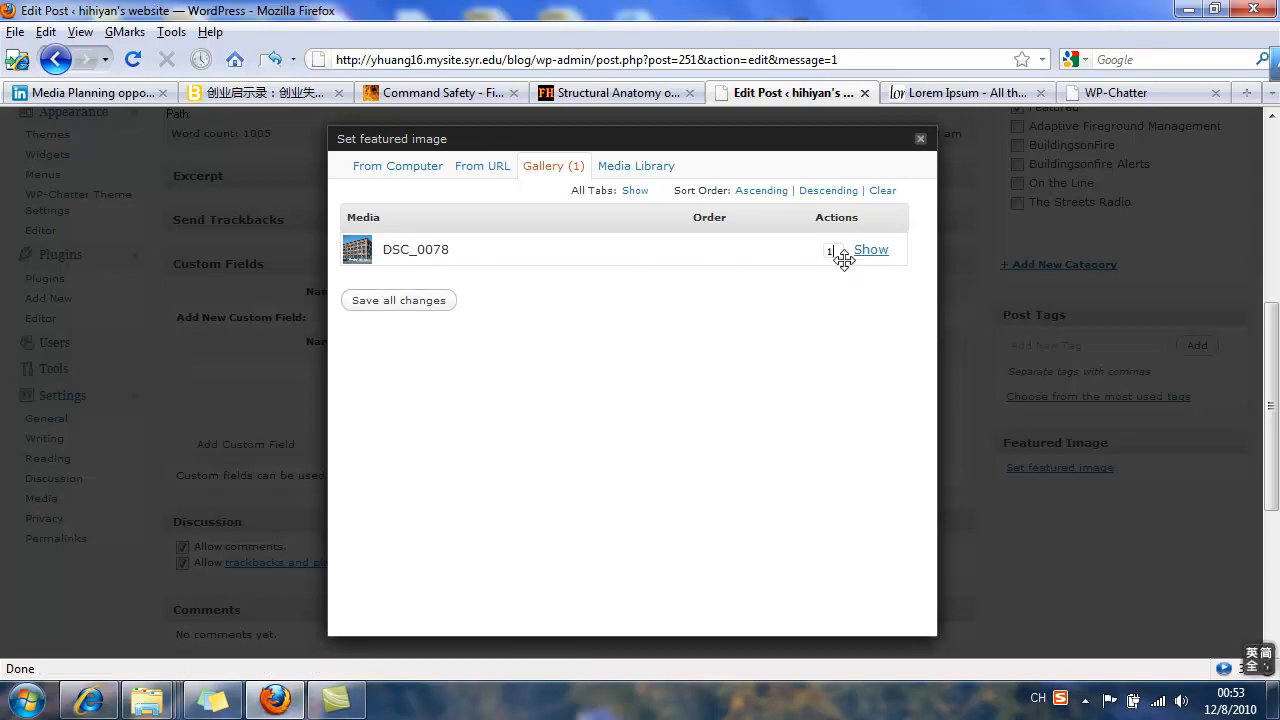
left_click(482, 164)
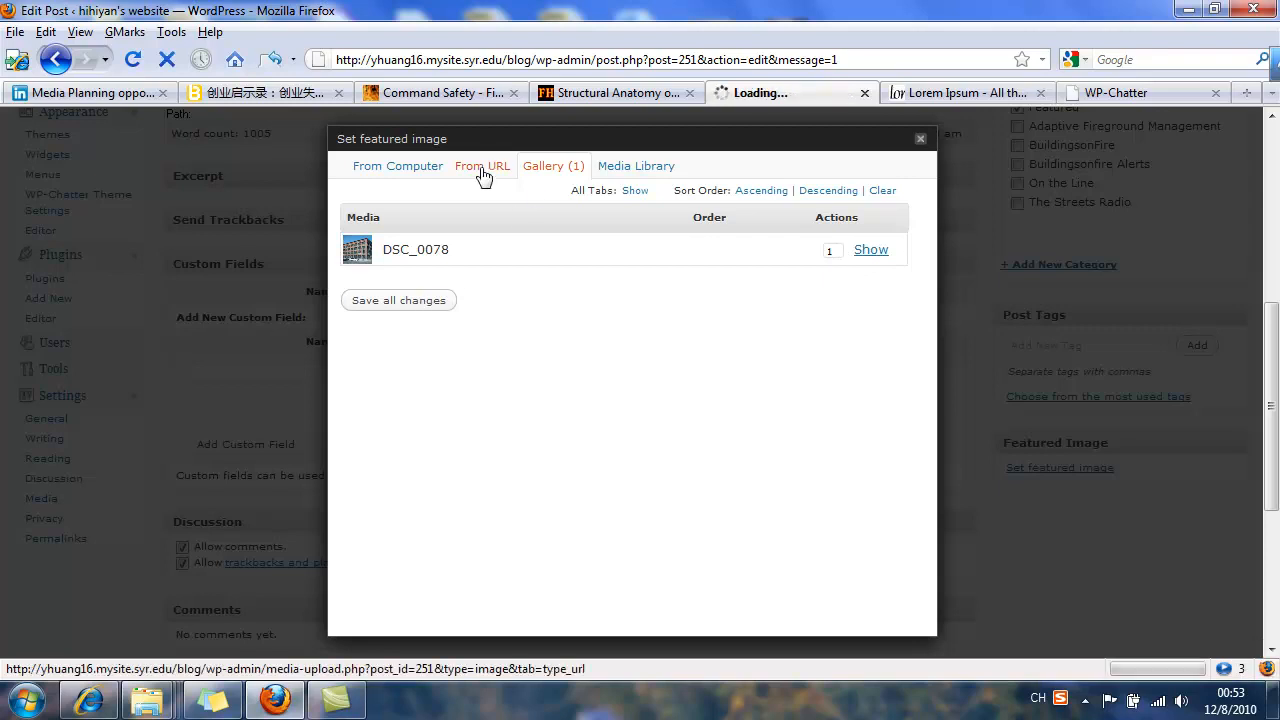
left_click(482, 166)
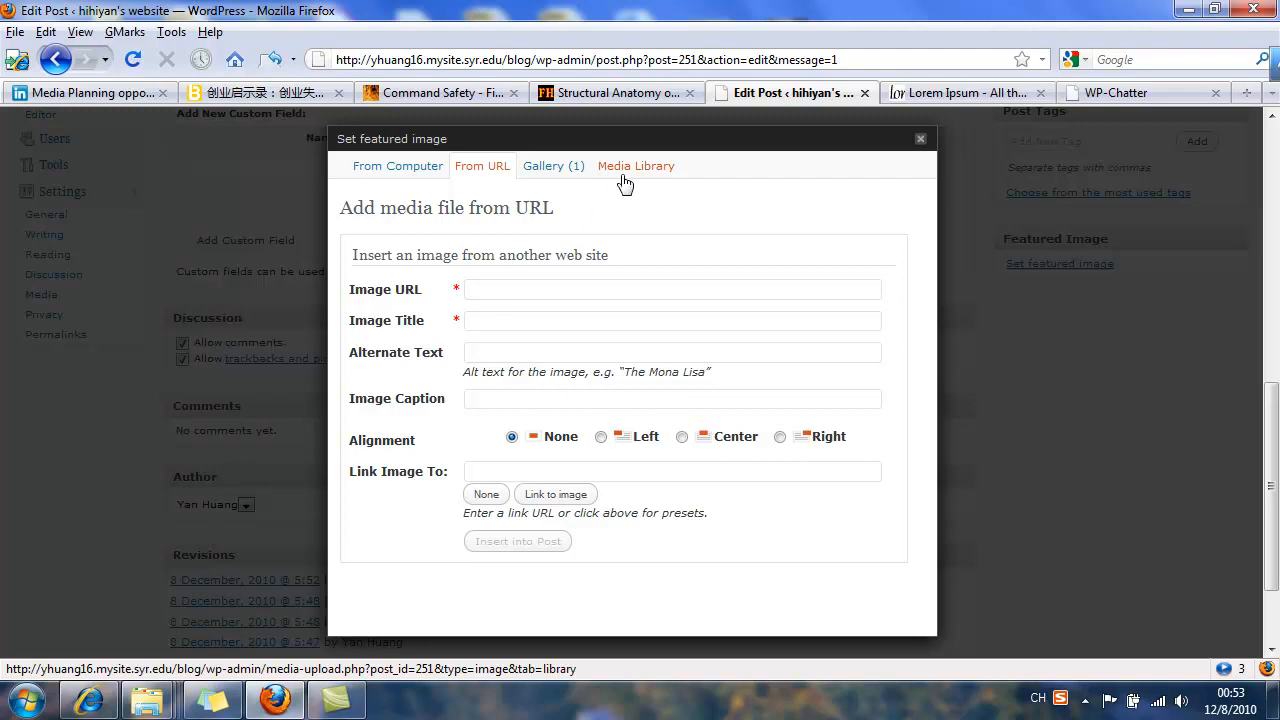
left_click(636, 166)
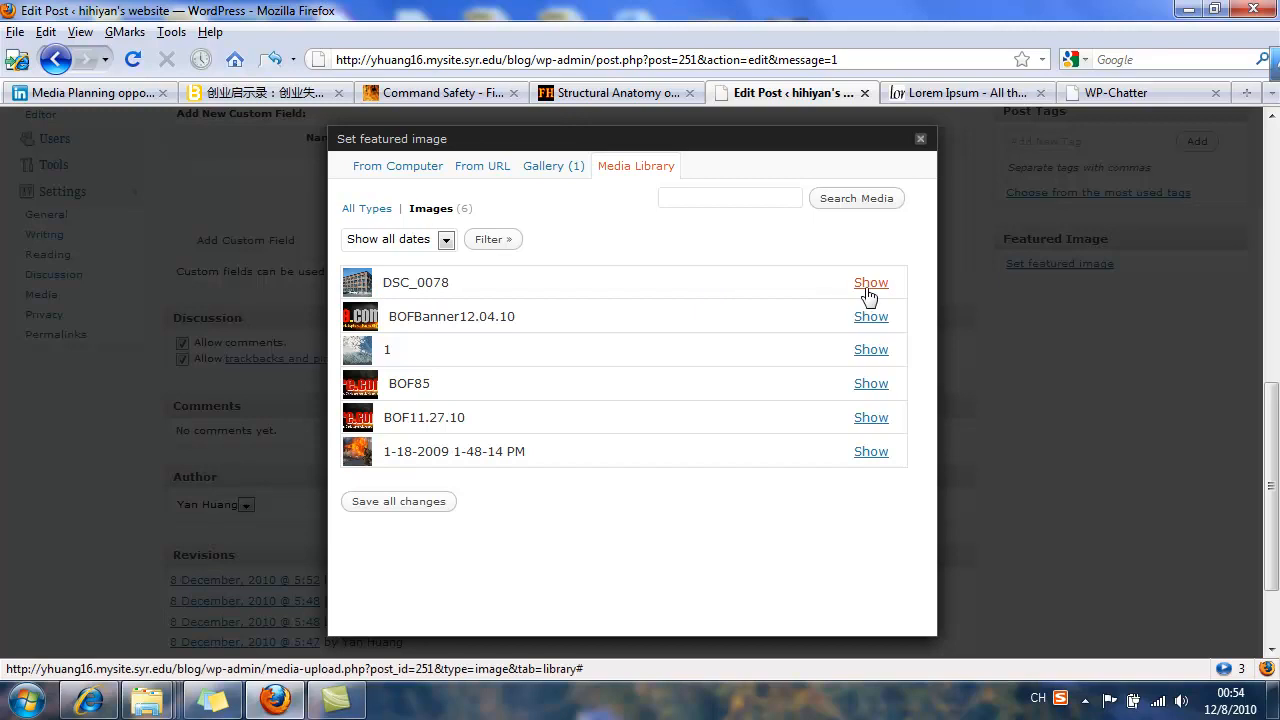
left_click(870, 282)
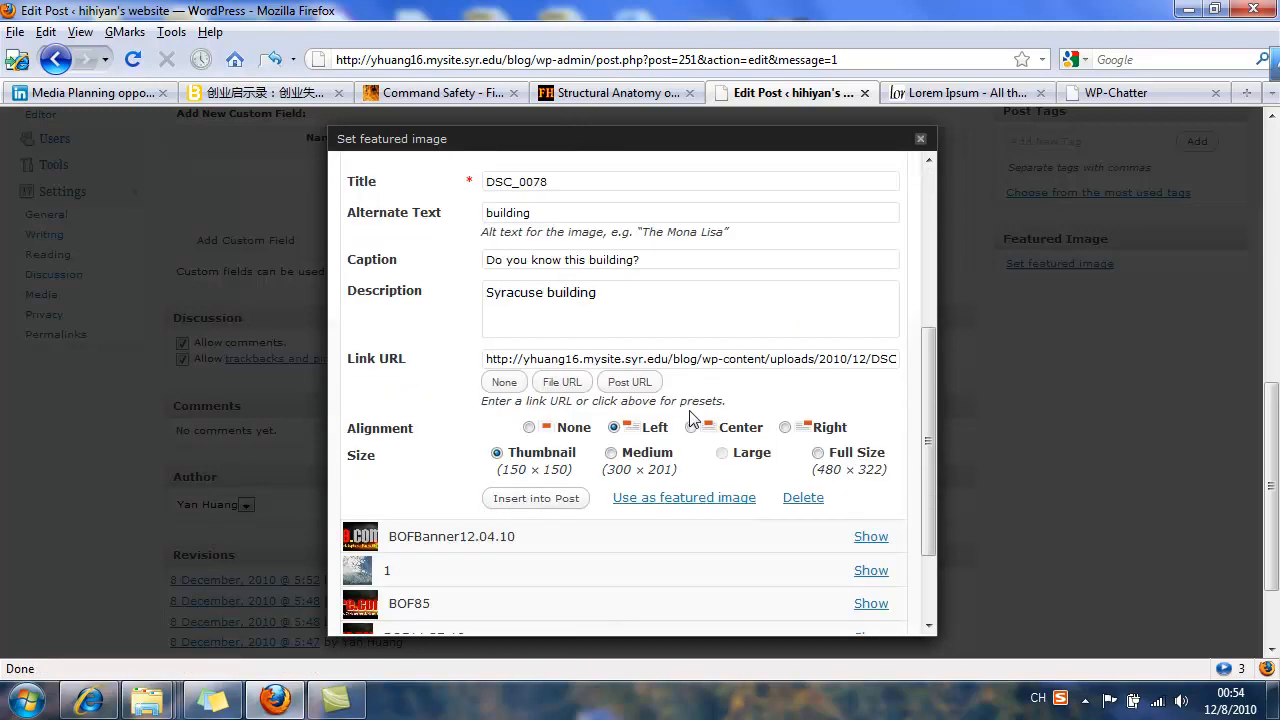
scroll("down", 3)
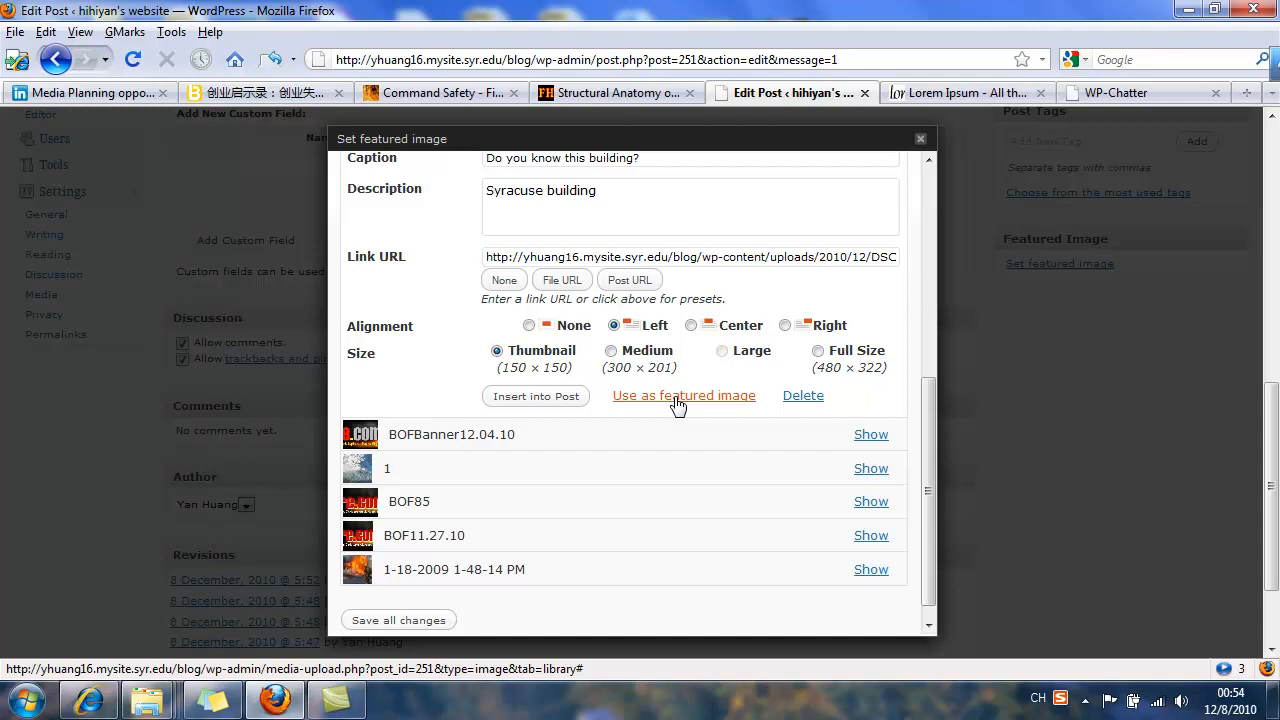
left_click(684, 396)
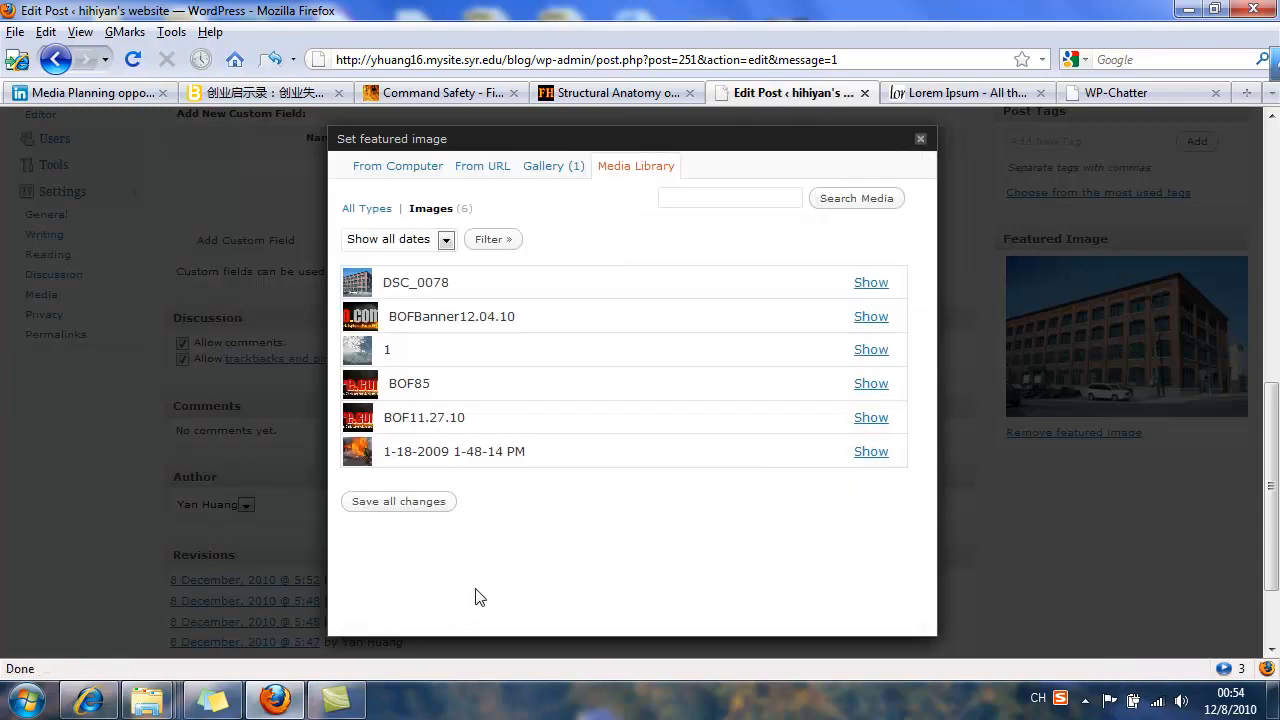
left_click(920, 138)
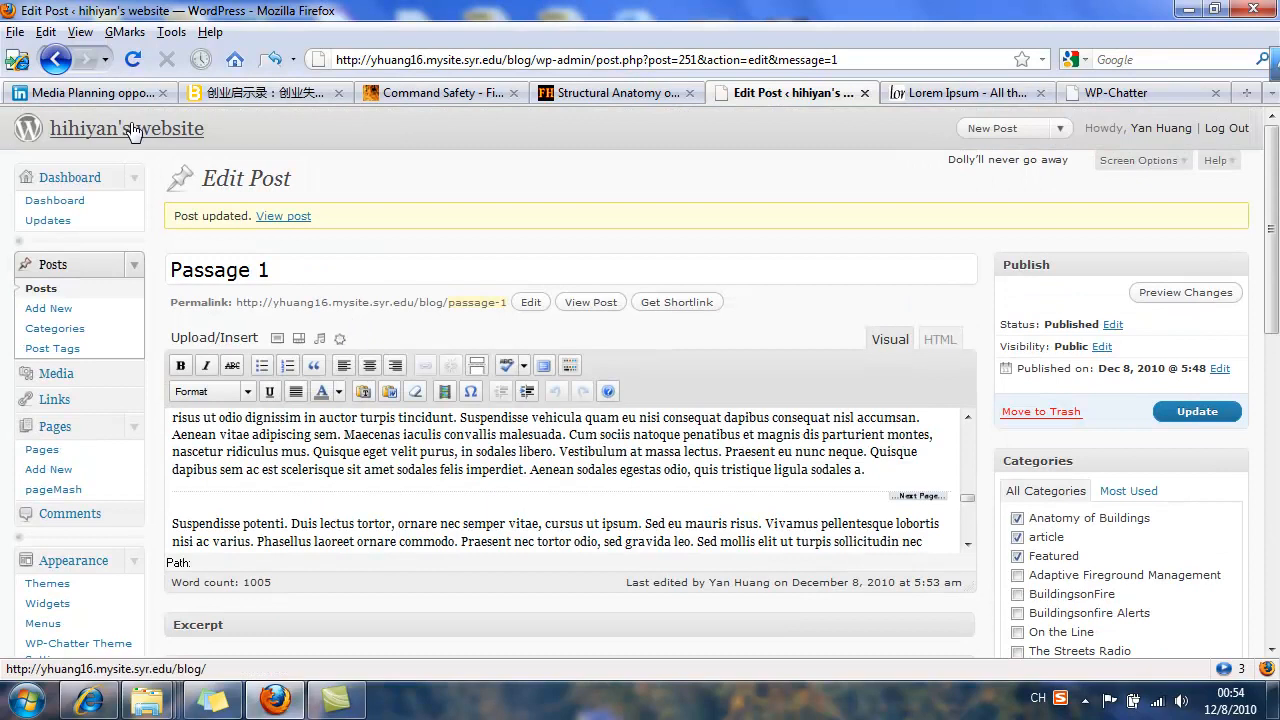
Step: Update the post and open the site homepage in a new tab
right_click(126, 128)
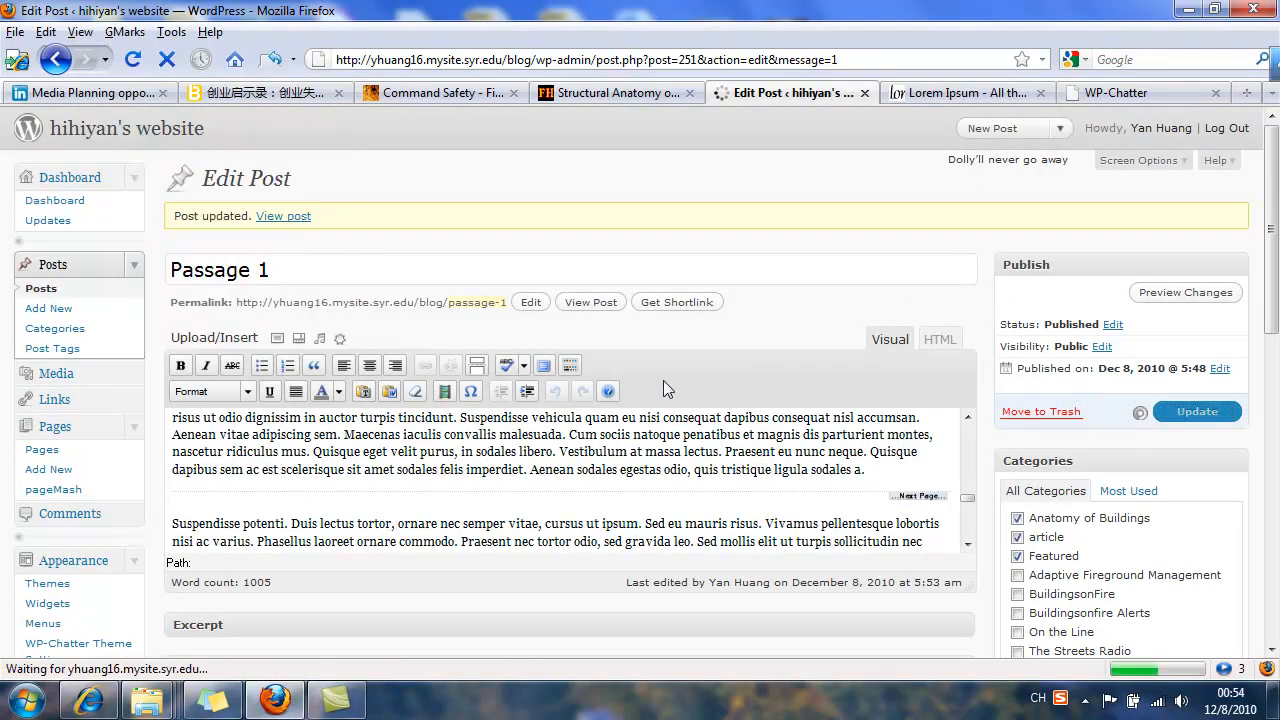
left_click(938, 340)
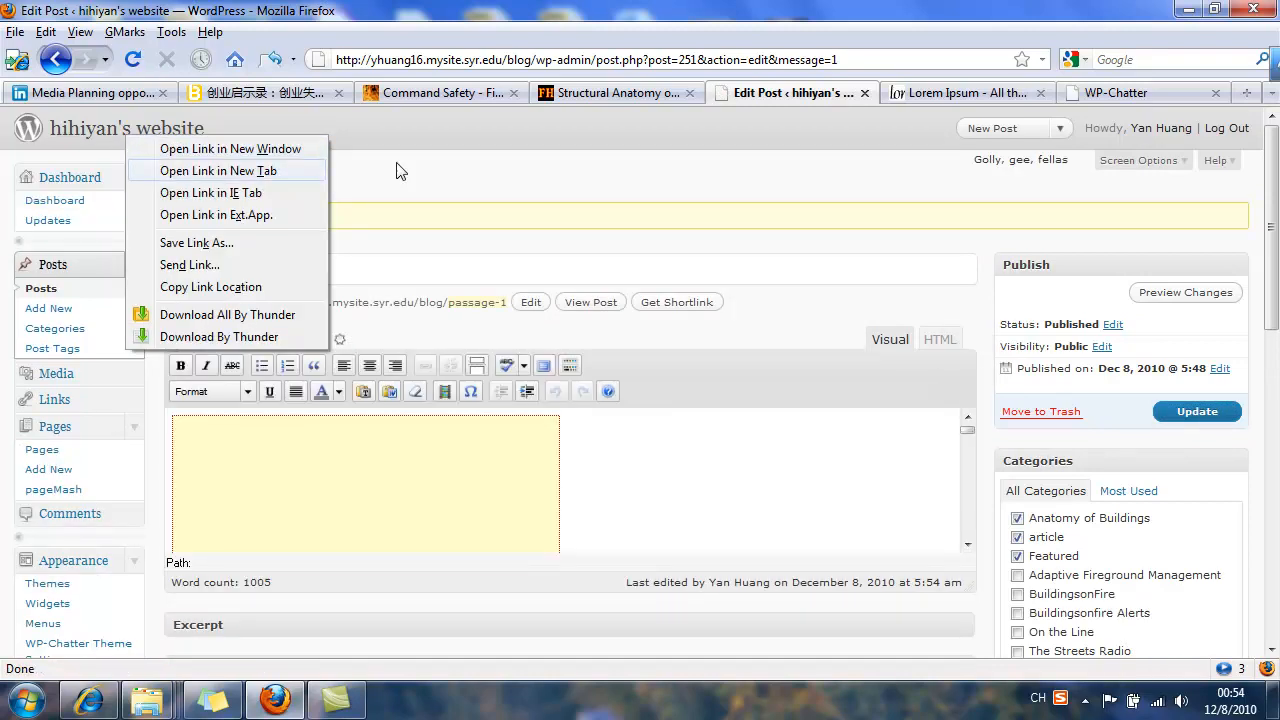
mouse_move(266, 182)
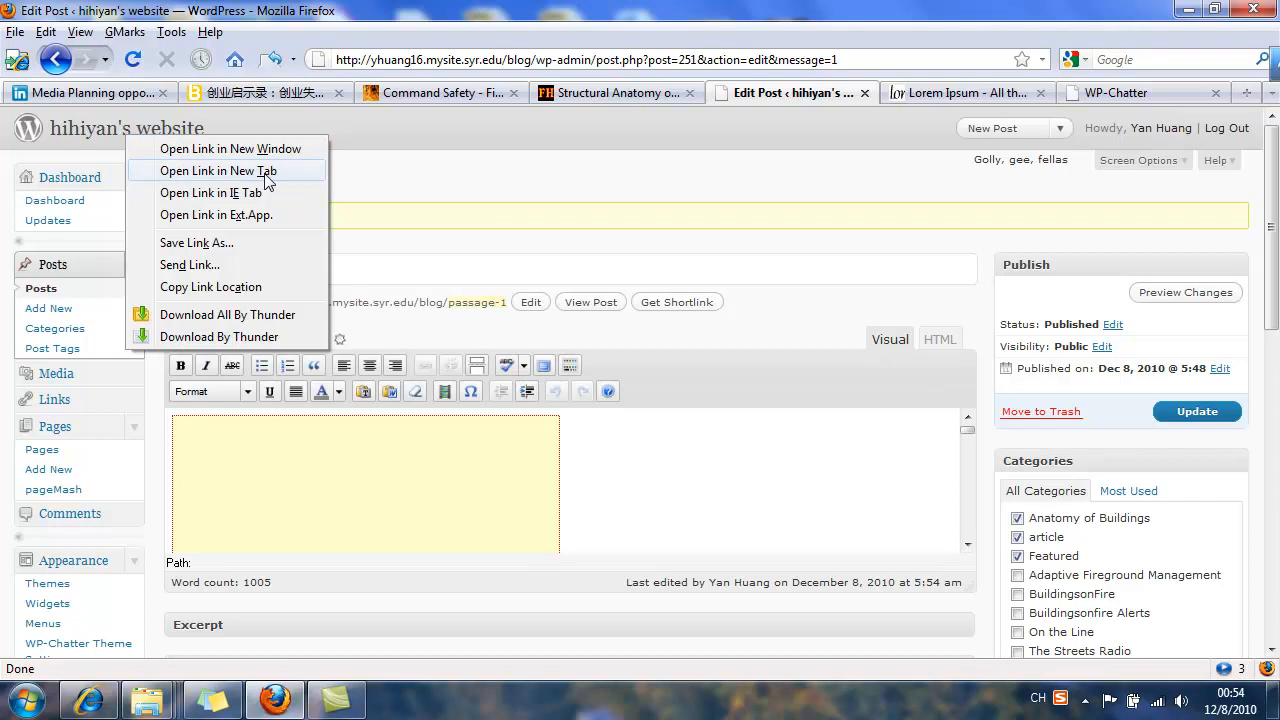
left_click(216, 170)
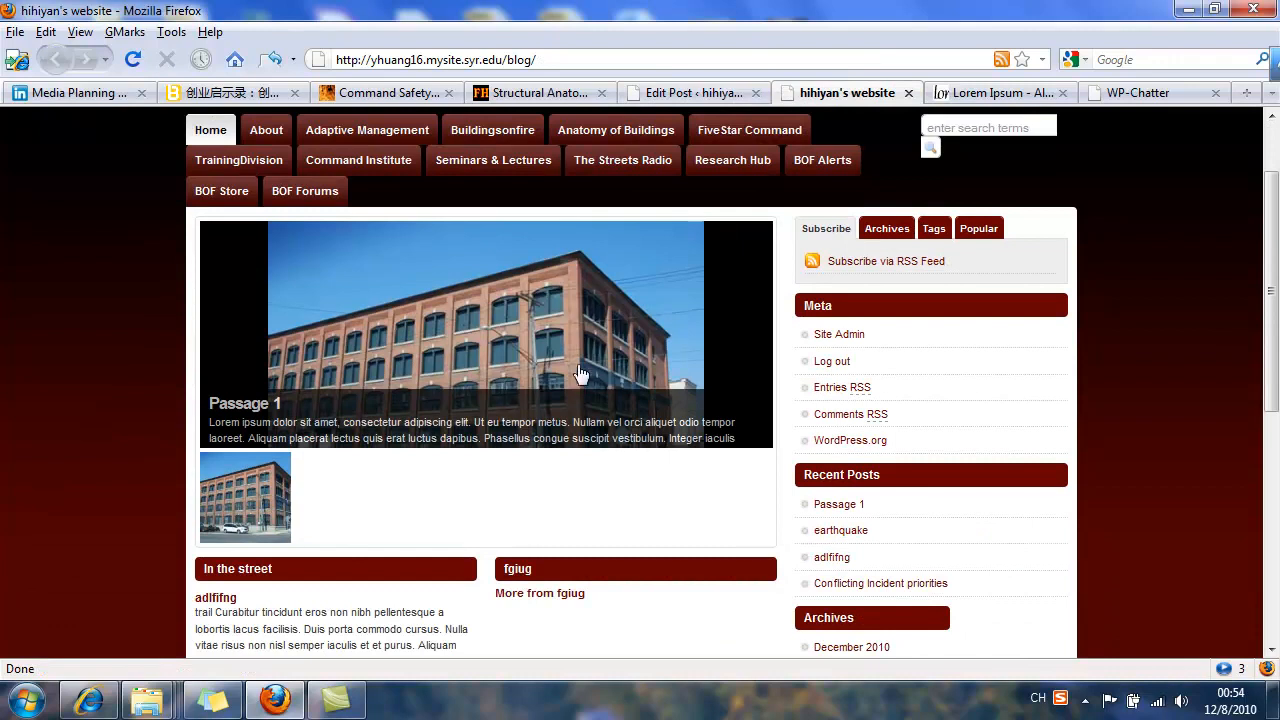
mouse_move(590, 364)
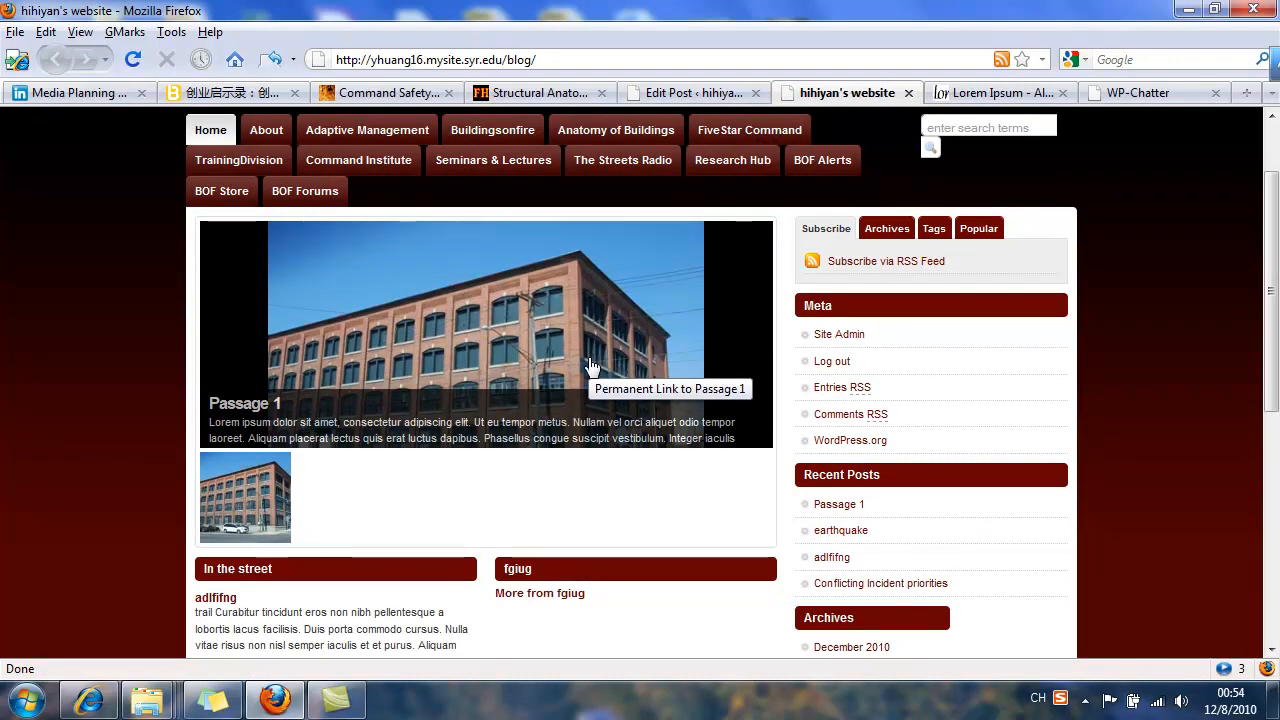
mouse_move(590, 376)
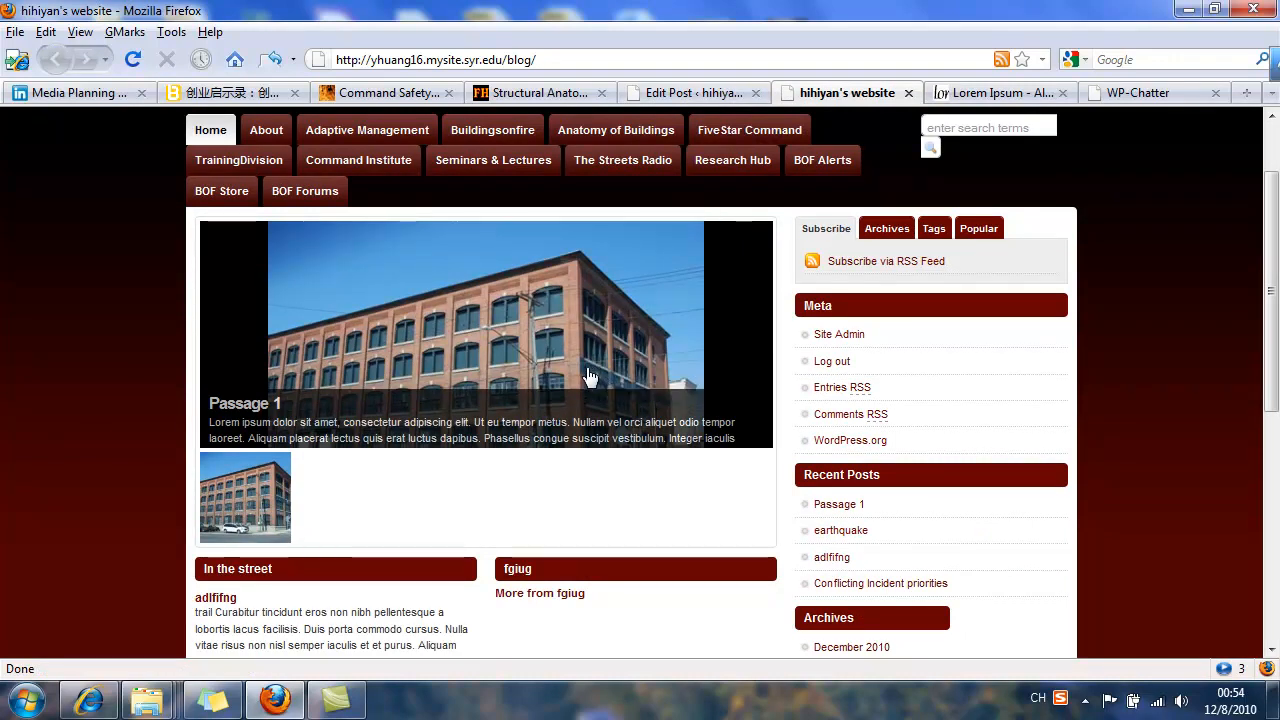
Step: Glance at the WP-Chatter demo site, then return to the Passage 1 editor
left_click(1138, 92)
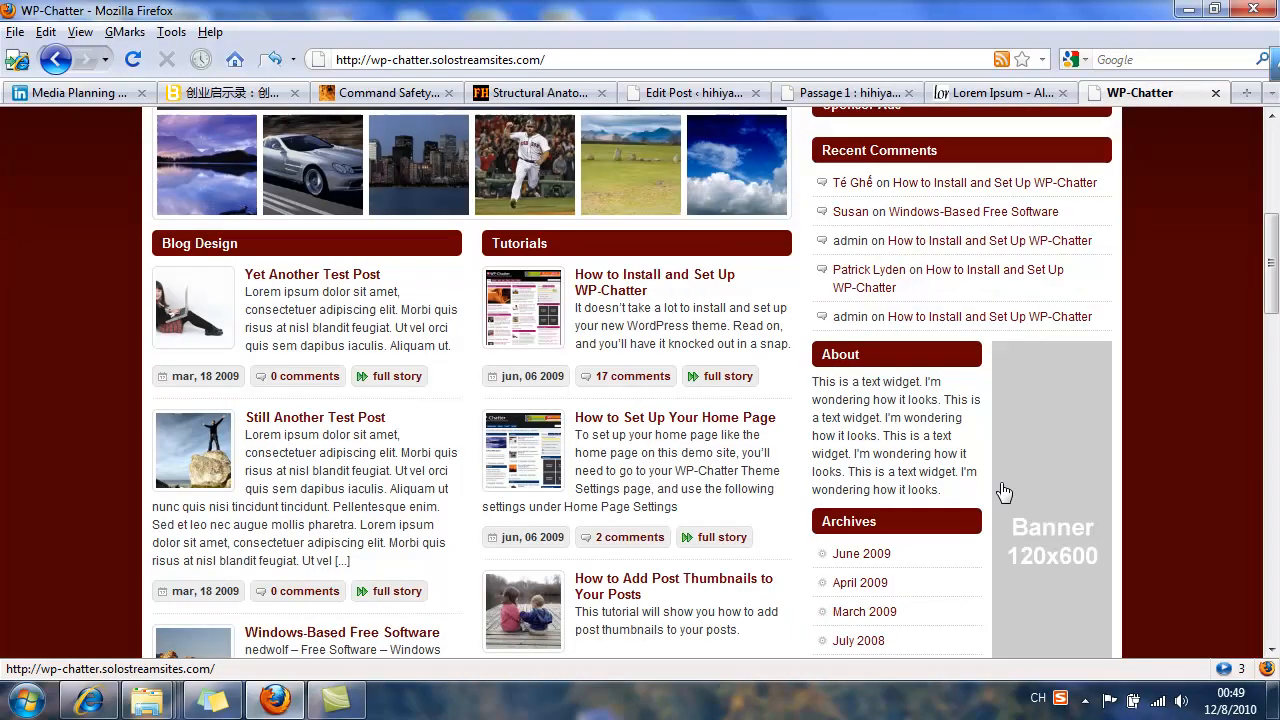
scroll("up", 3)
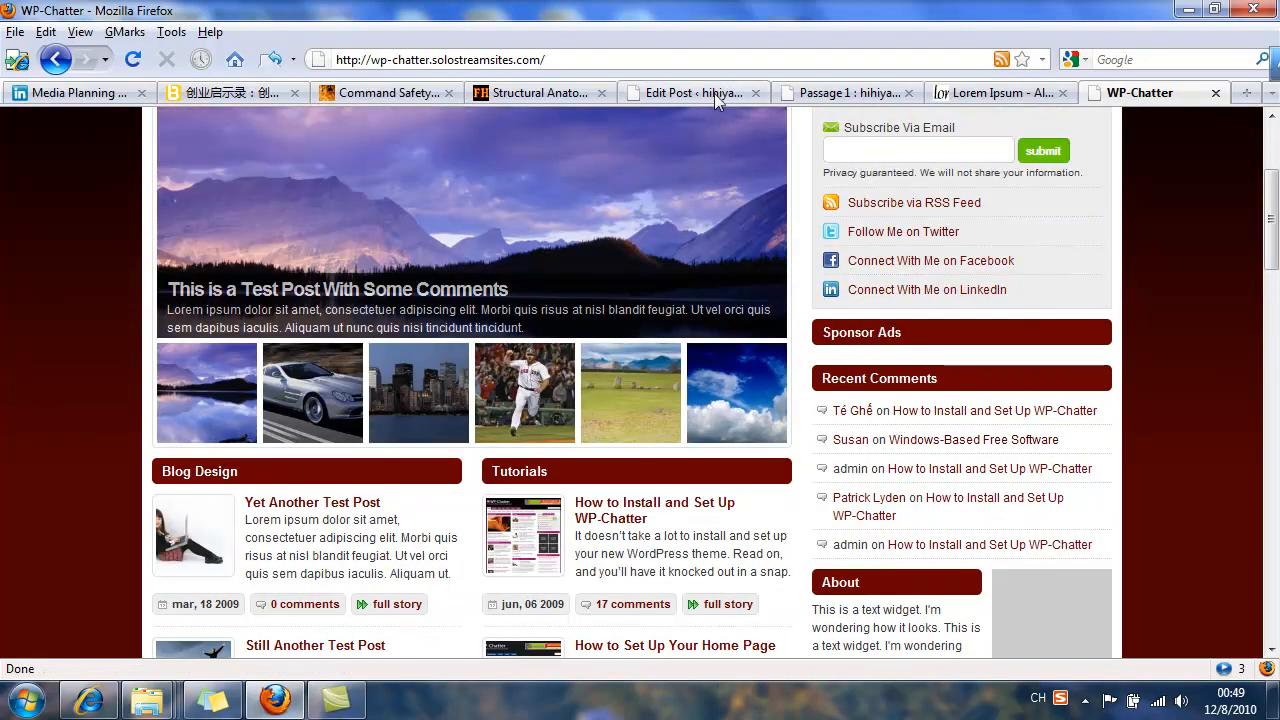
left_click(680, 92)
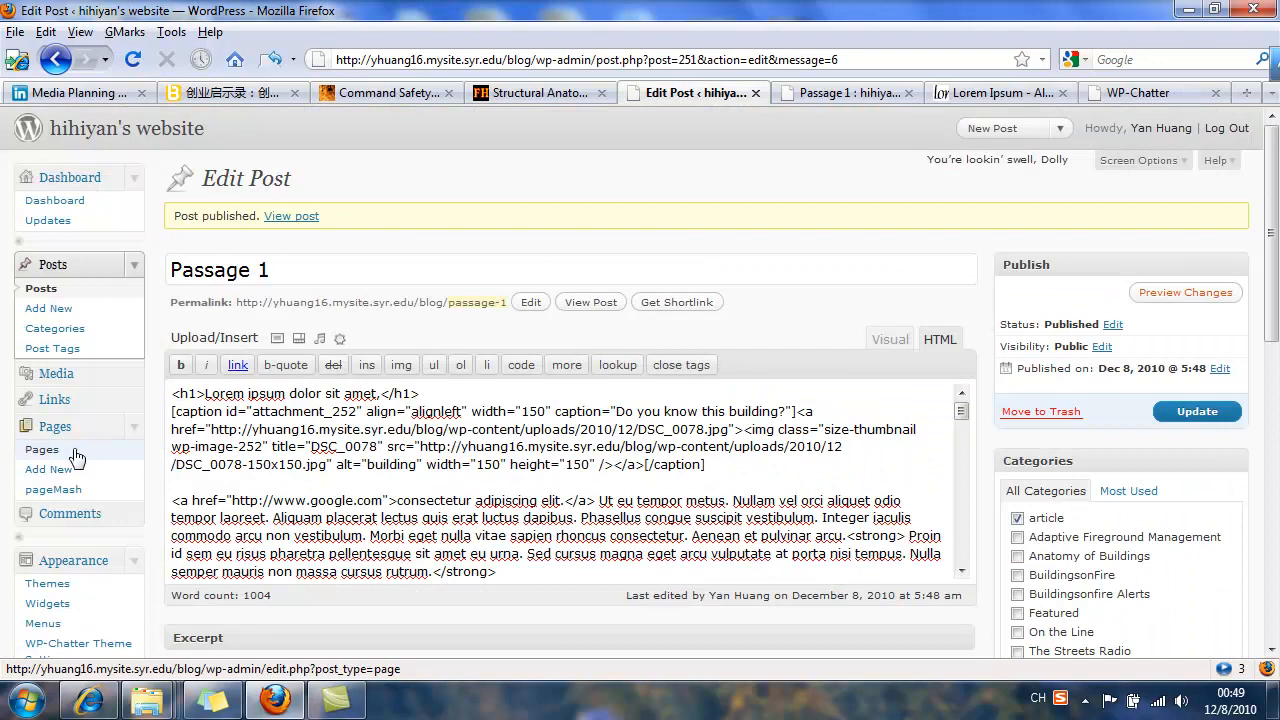
scroll("down", 3)
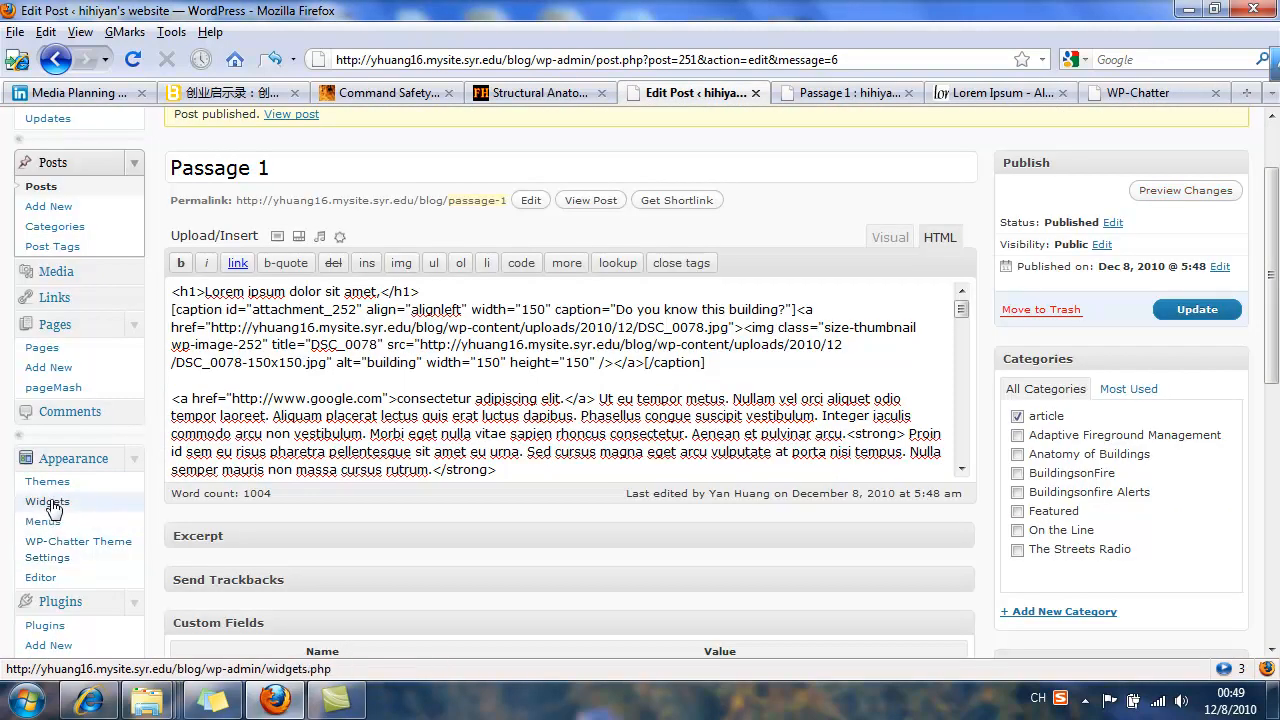
Step: Arrange Meta, Recent Posts, Archives and Text widgets in the right sidebar areas
left_click(48, 500)
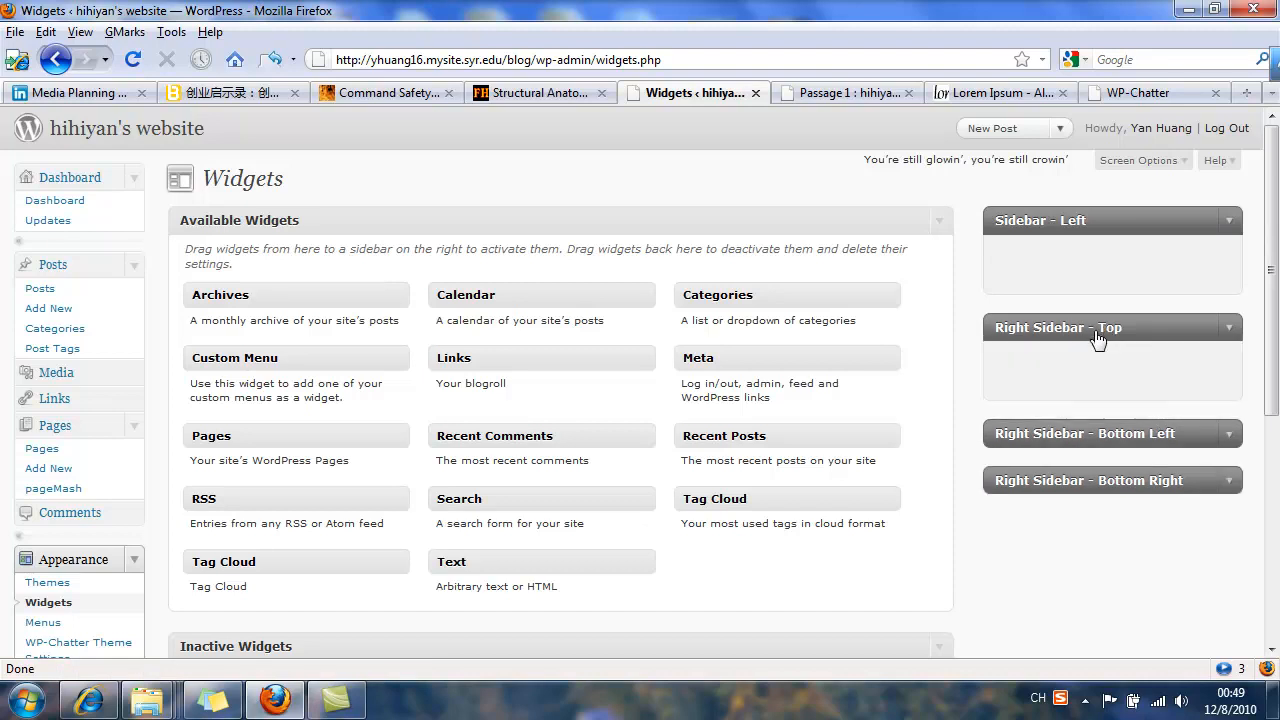
mouse_move(710, 362)
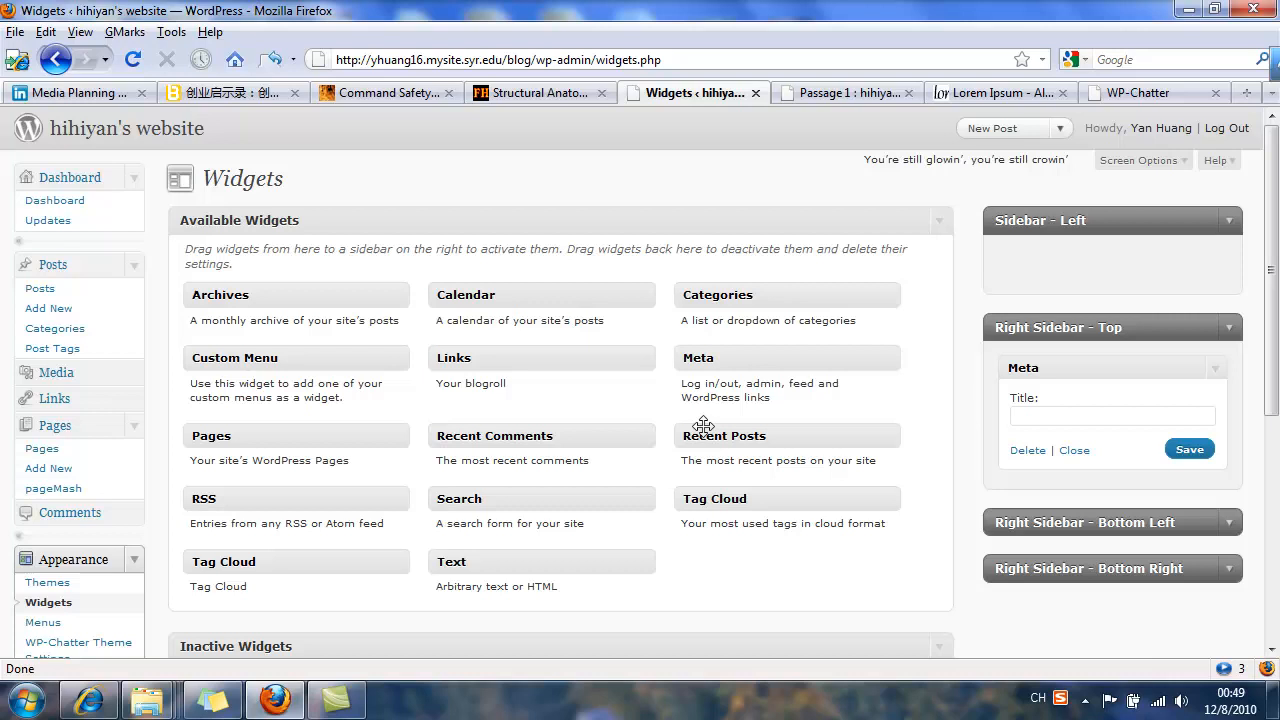
scroll("down", 3)
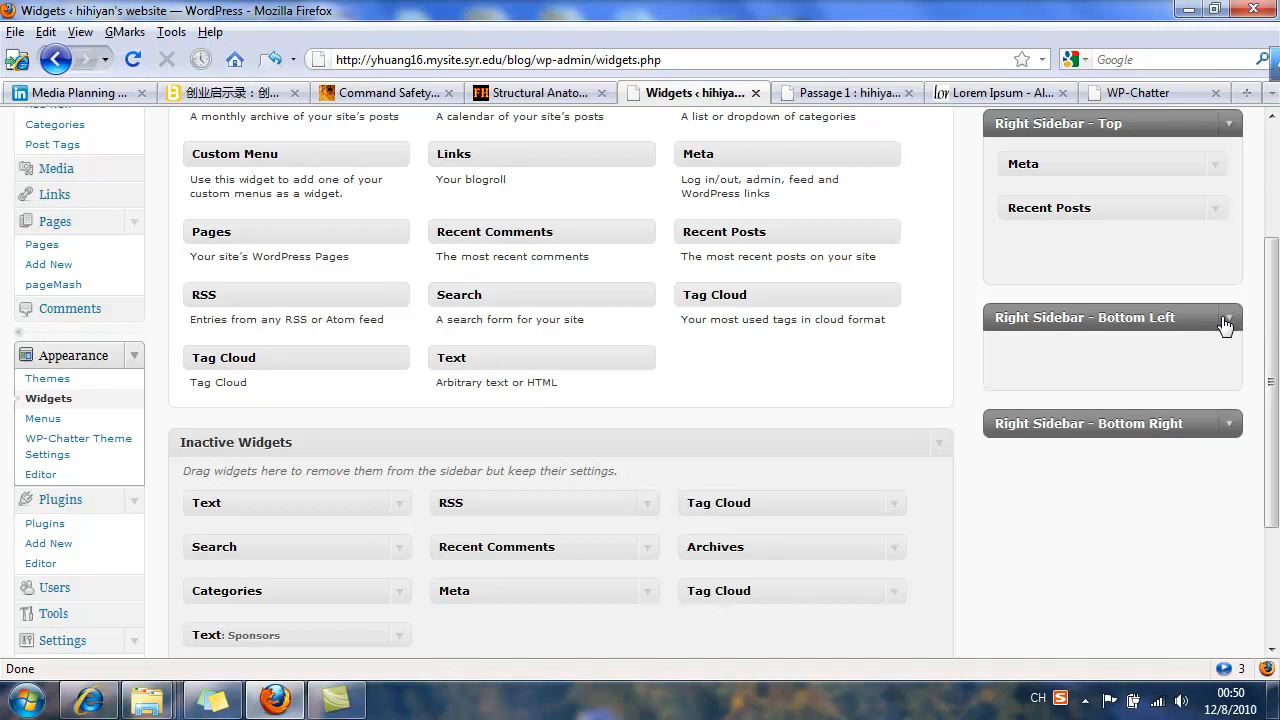
mouse_move(1084, 380)
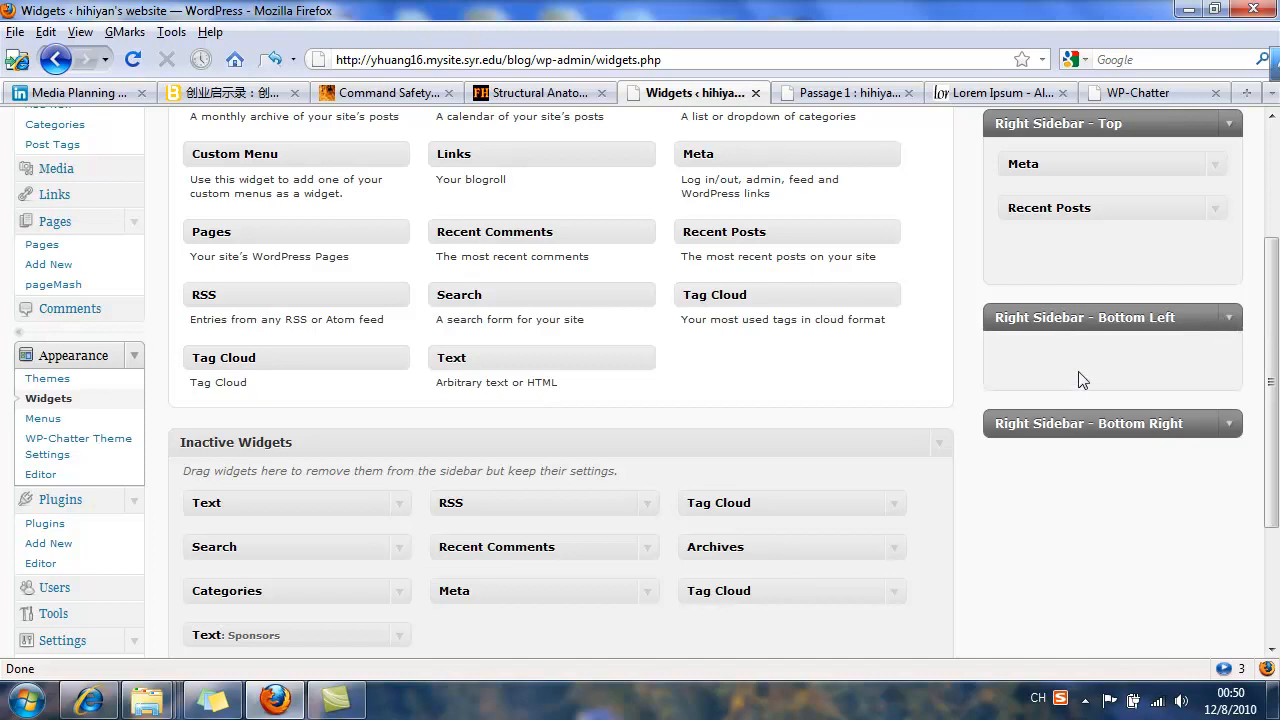
mouse_move(272, 504)
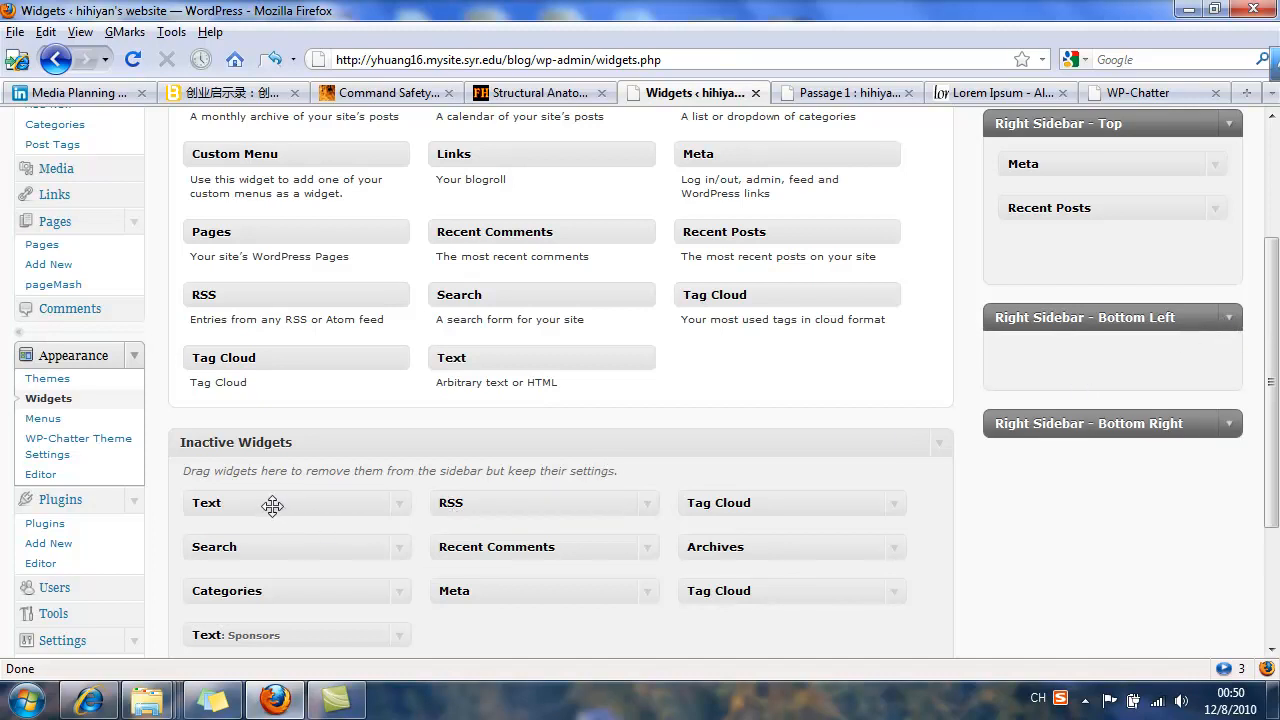
mouse_move(484, 504)
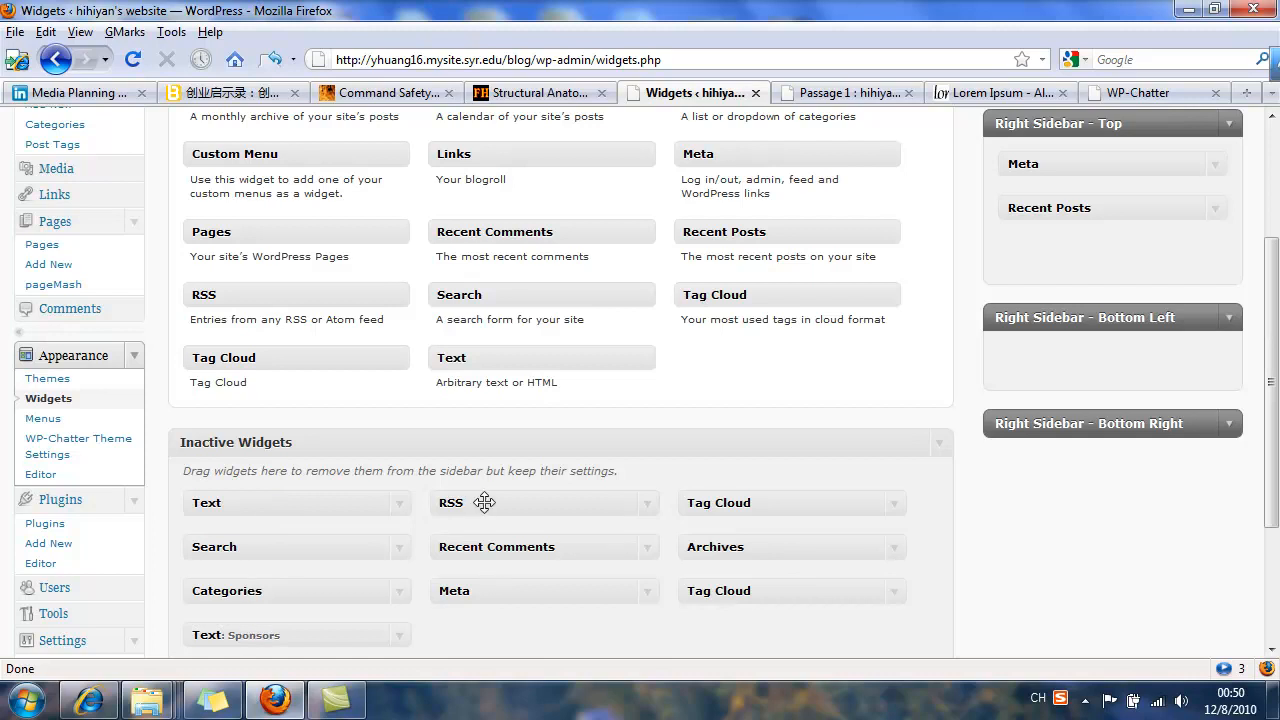
mouse_move(880, 478)
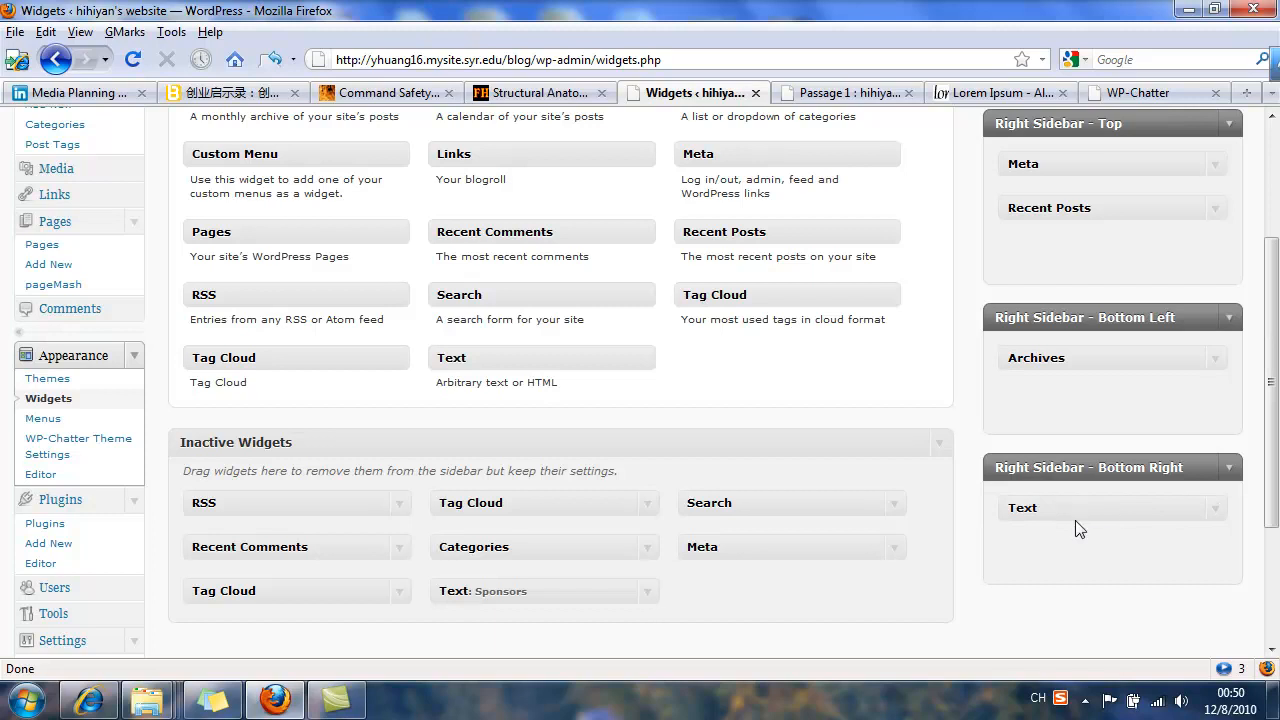
left_click(1022, 508)
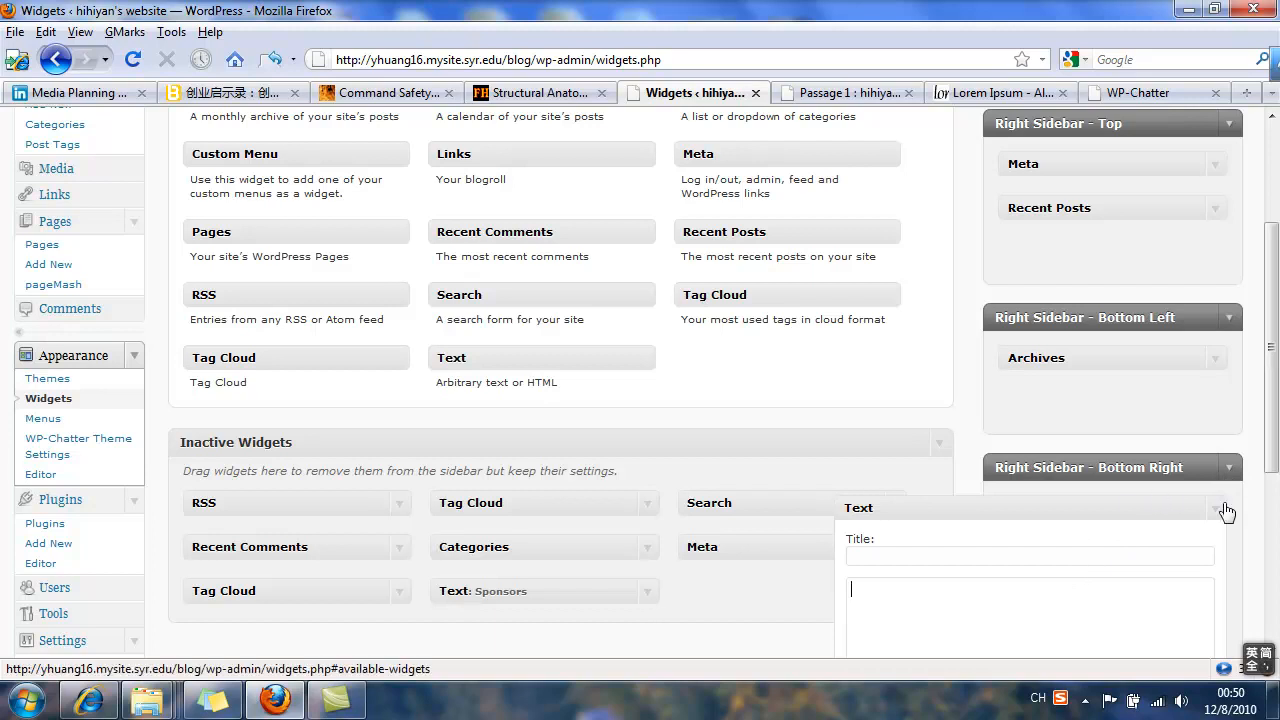
left_click(1228, 508)
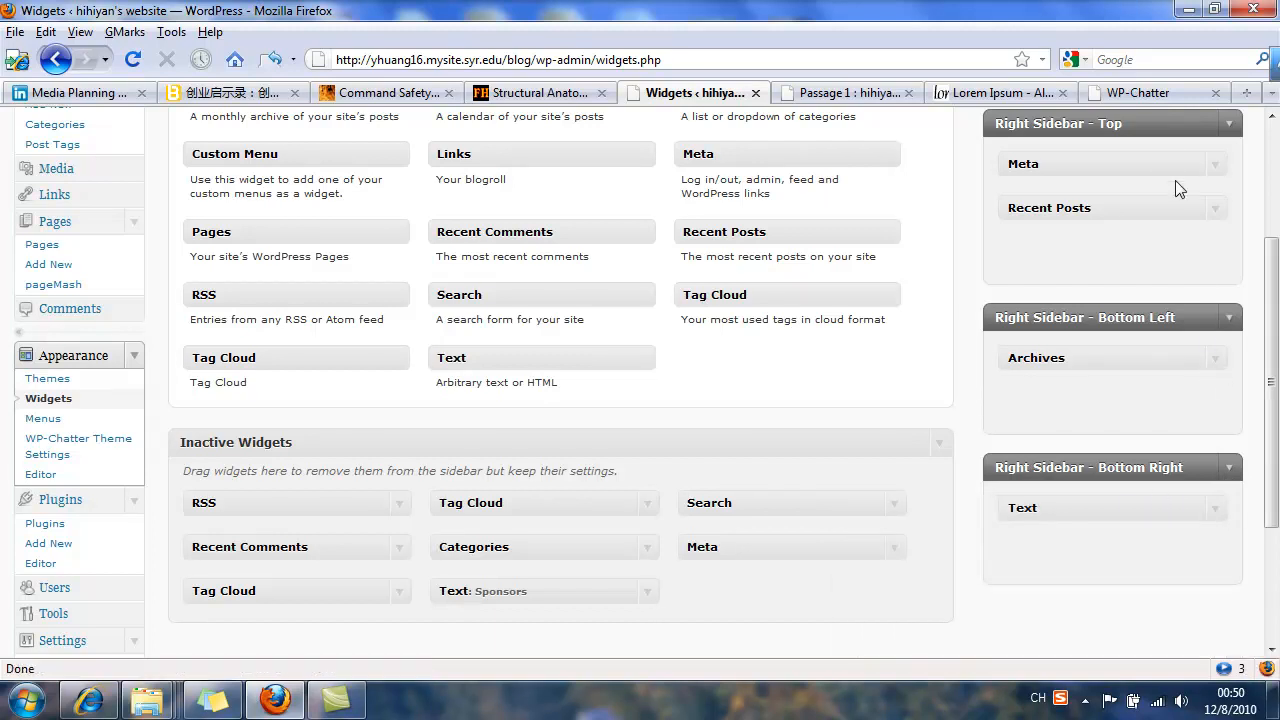
mouse_move(1136, 92)
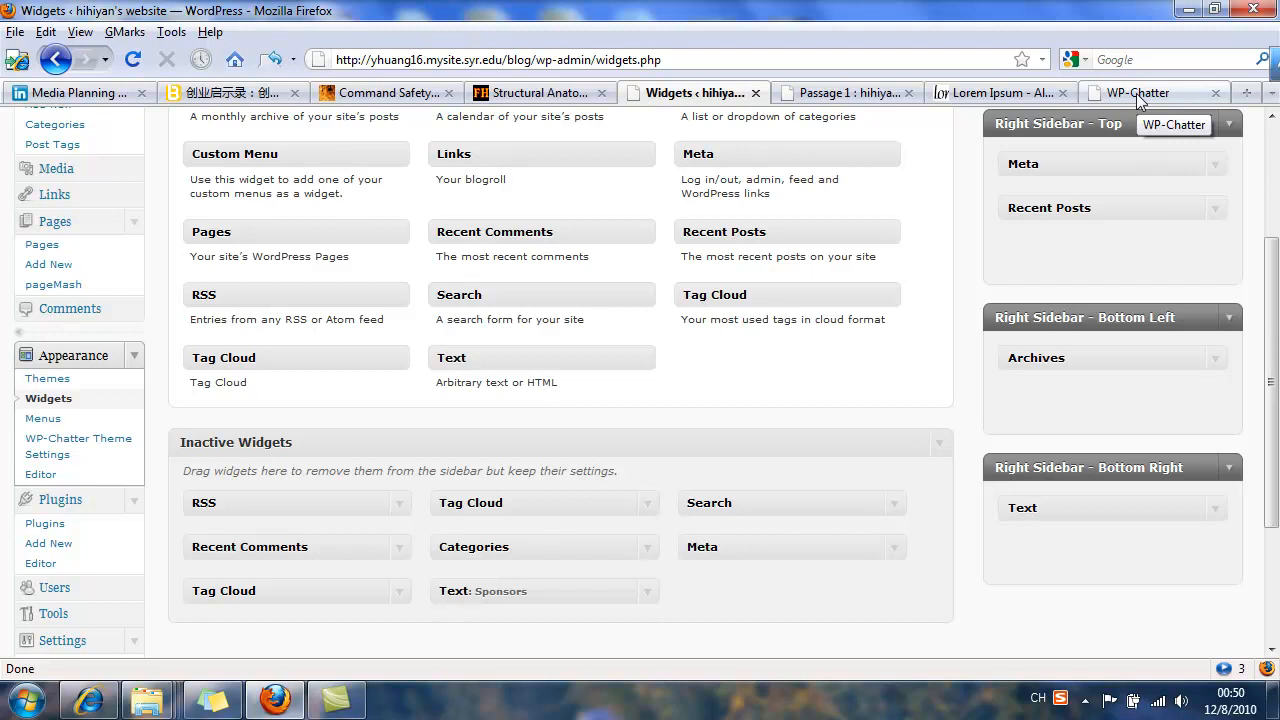
mouse_move(1182, 364)
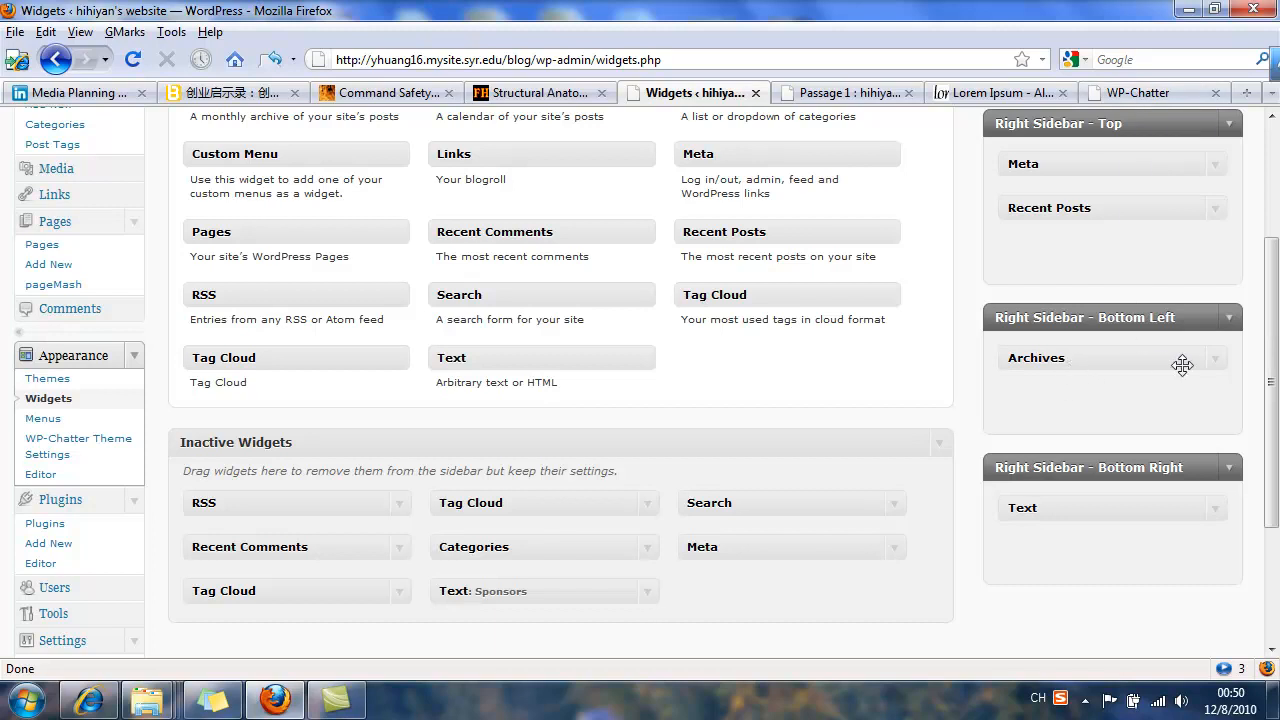
scroll("down", 3)
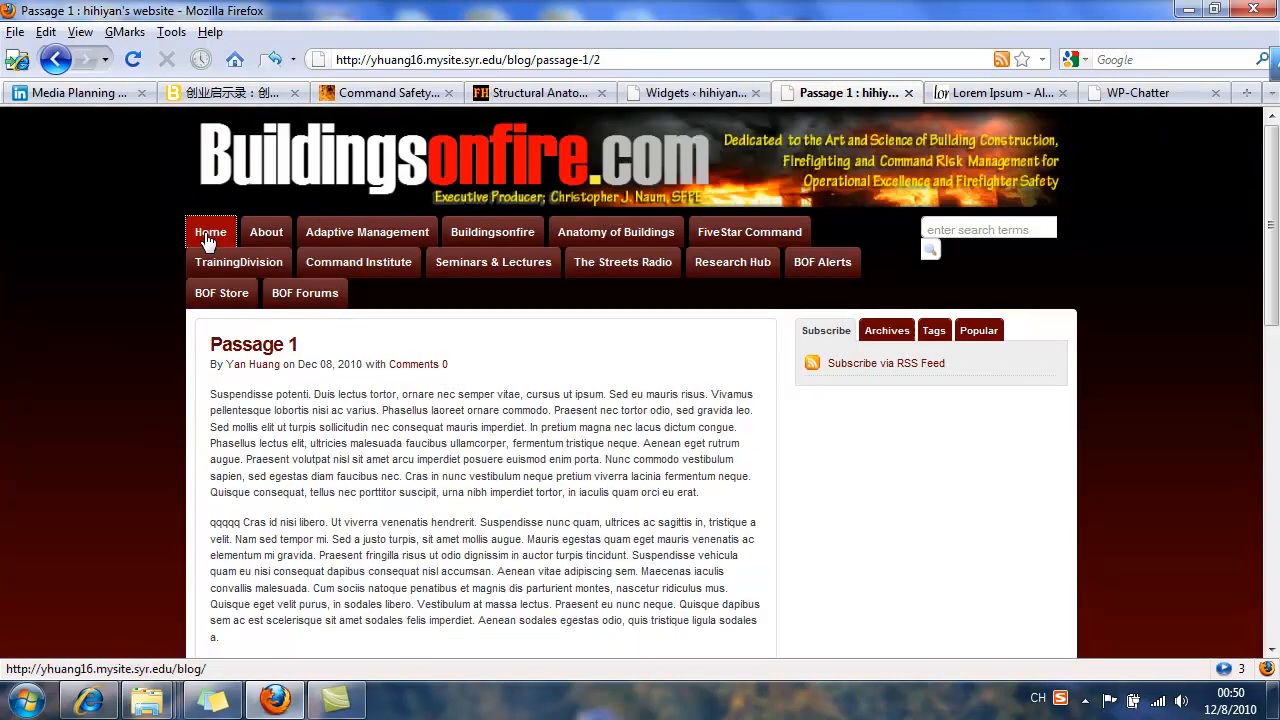
Step: View the homepage sidebar with Meta, Recent Posts and Archives, then launch FileZillaPortable.exe
left_click(210, 232)
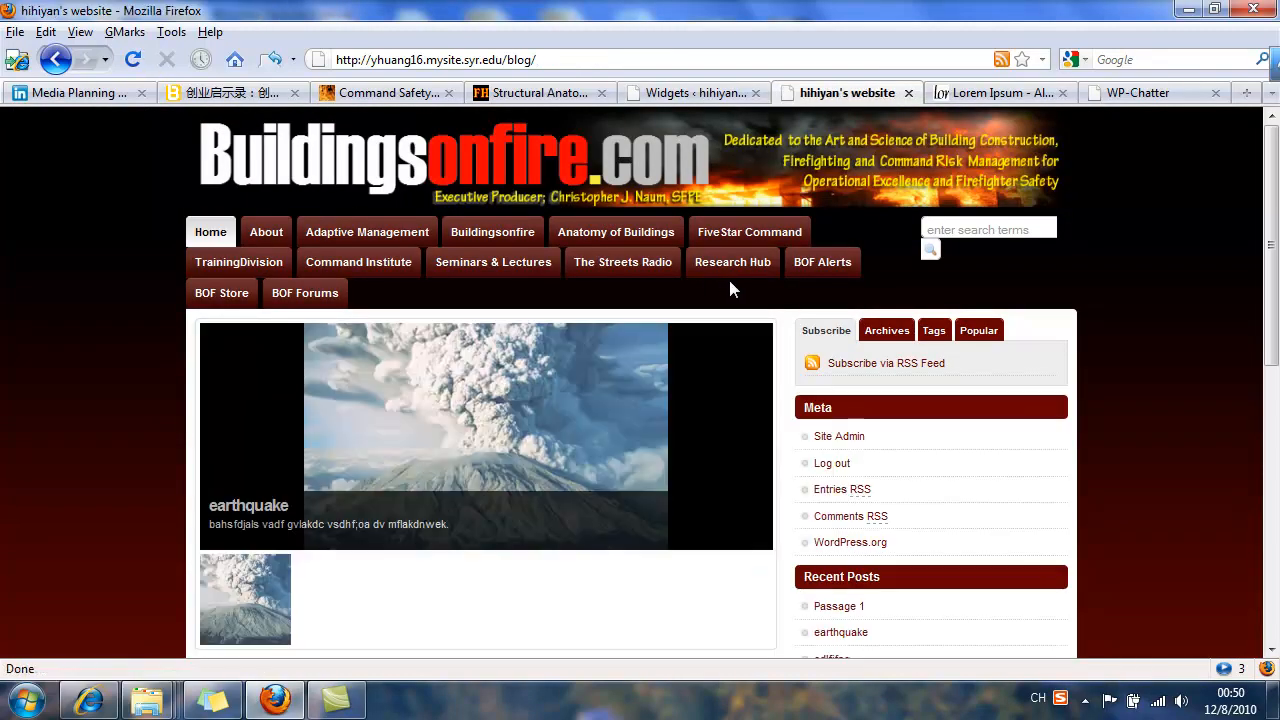
scroll("down", 3)
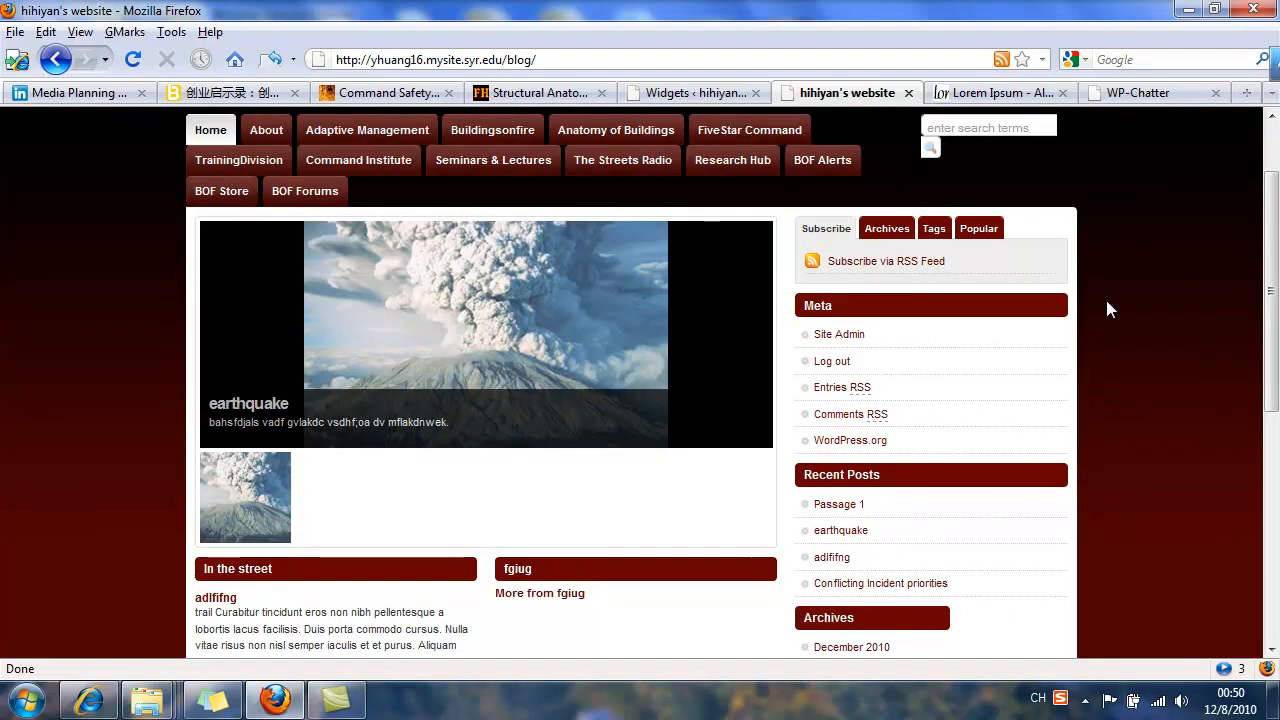
mouse_move(1064, 304)
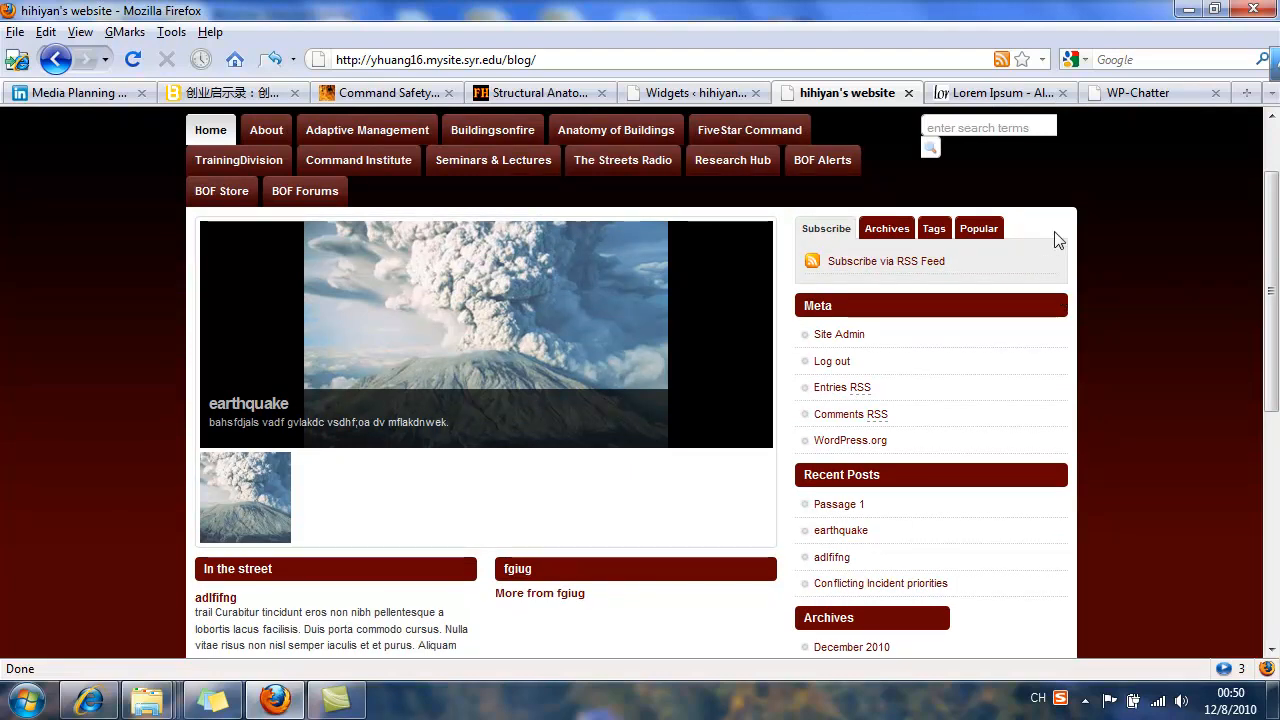
mouse_move(1108, 112)
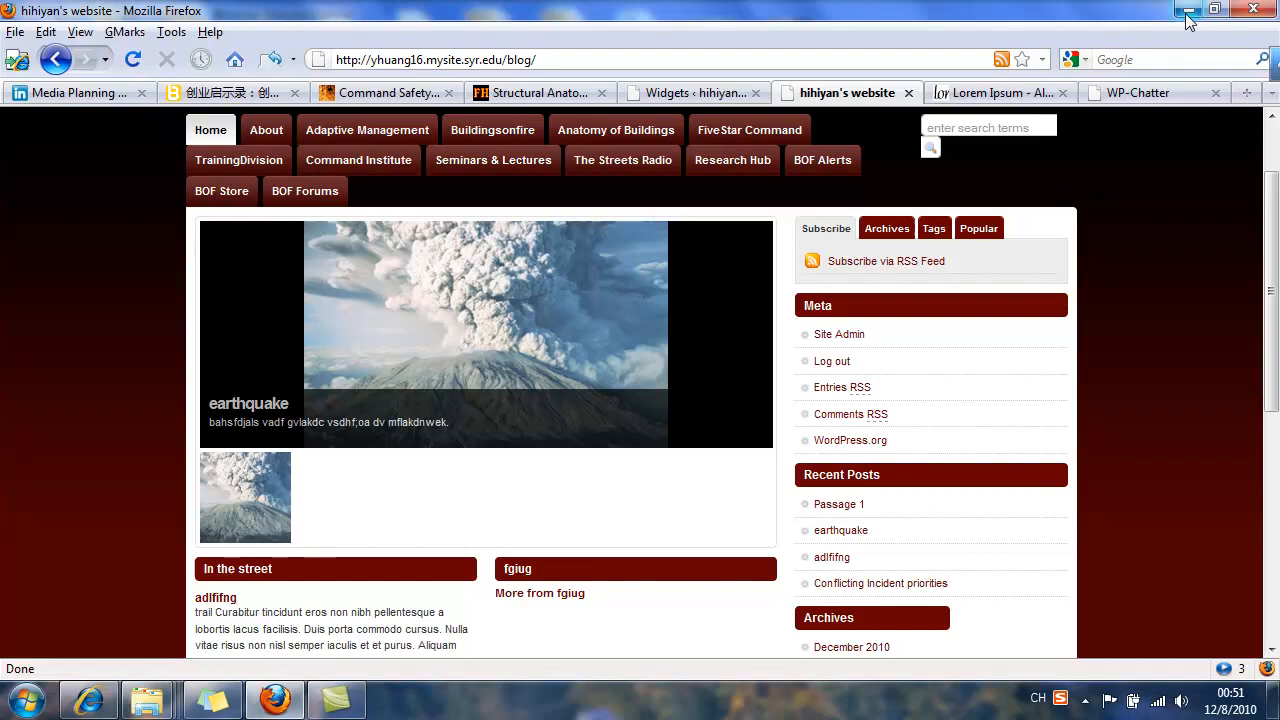
mouse_move(148, 700)
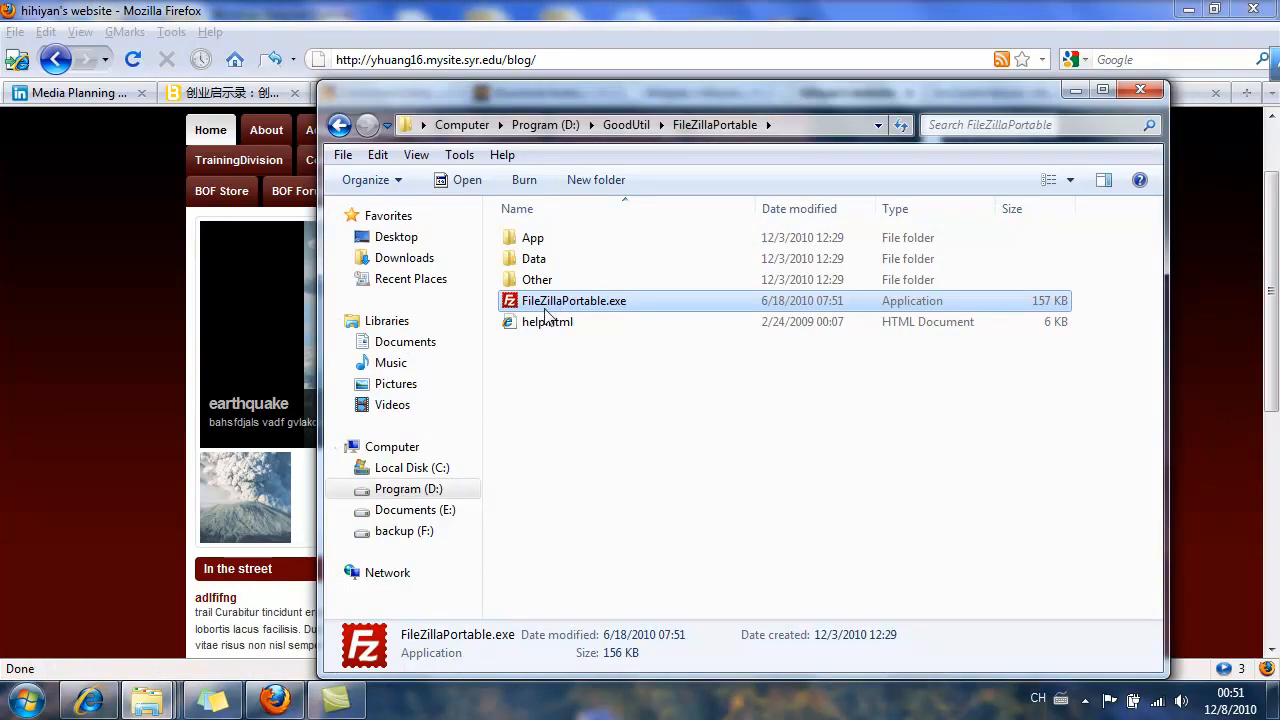
mouse_move(510, 312)
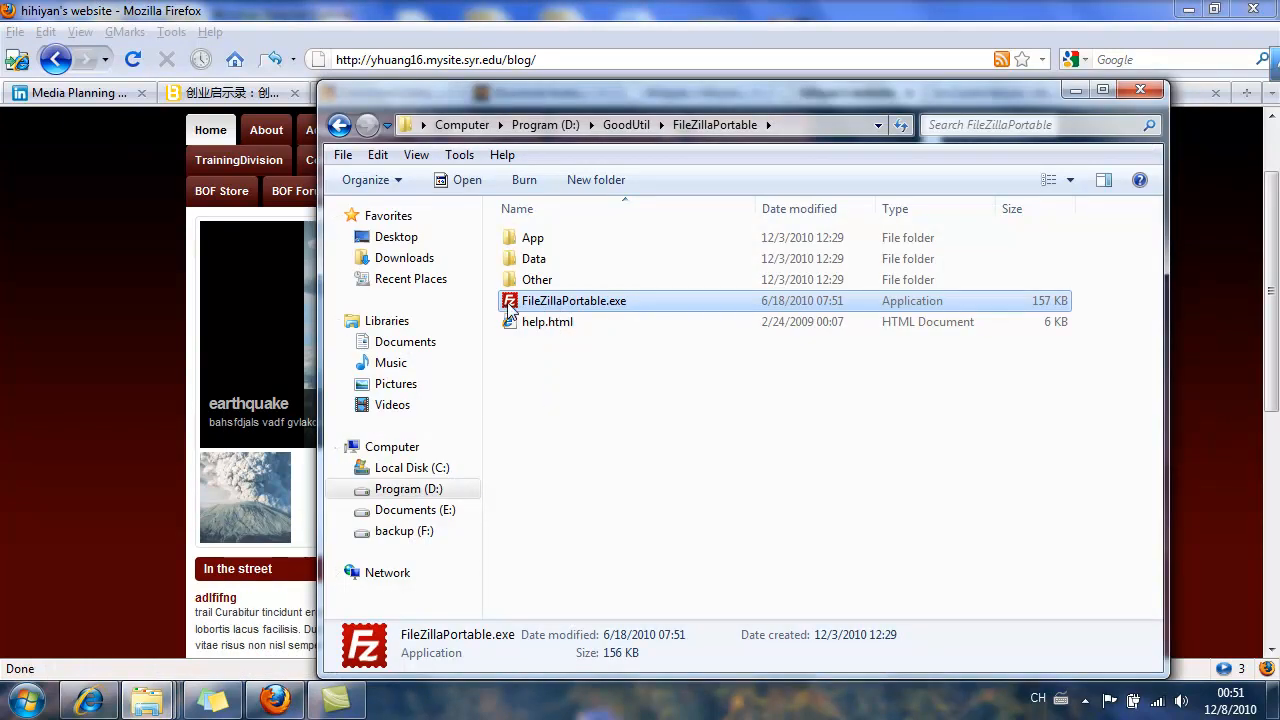
double_click(574, 300)
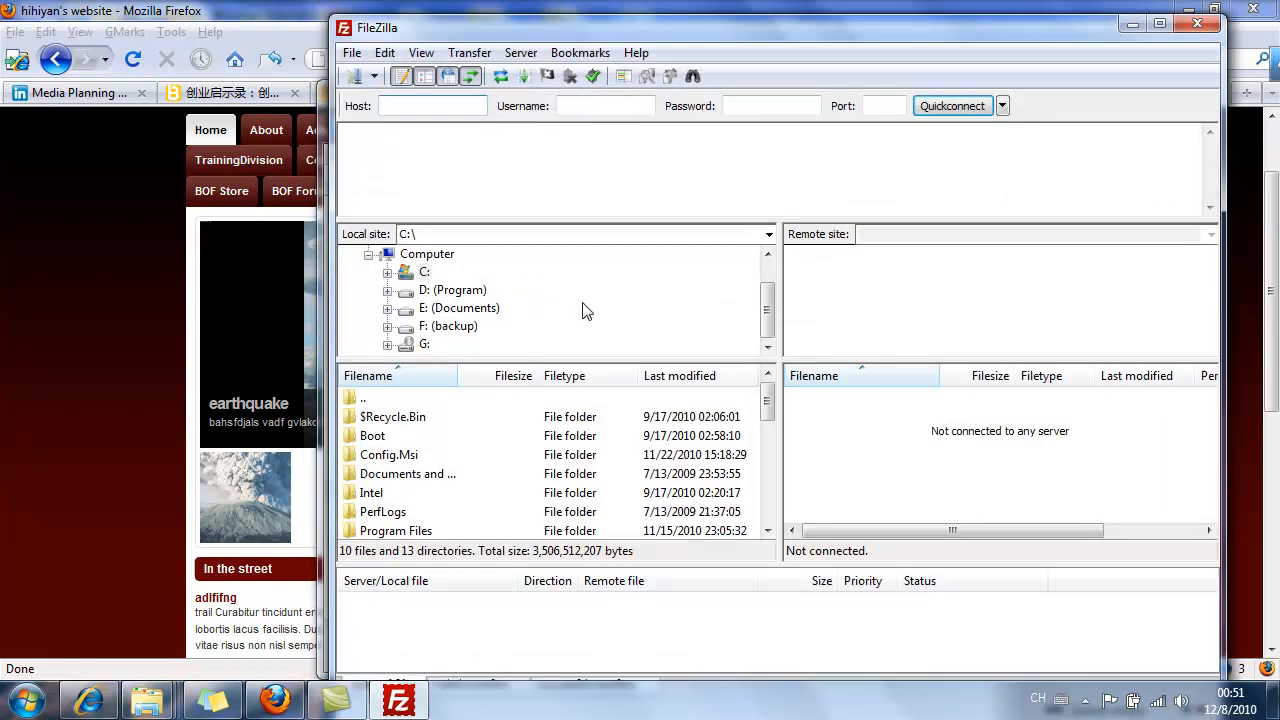
Step: Connect to the saved buildingsonfire server from the Quickconnect history
left_click(1000, 104)
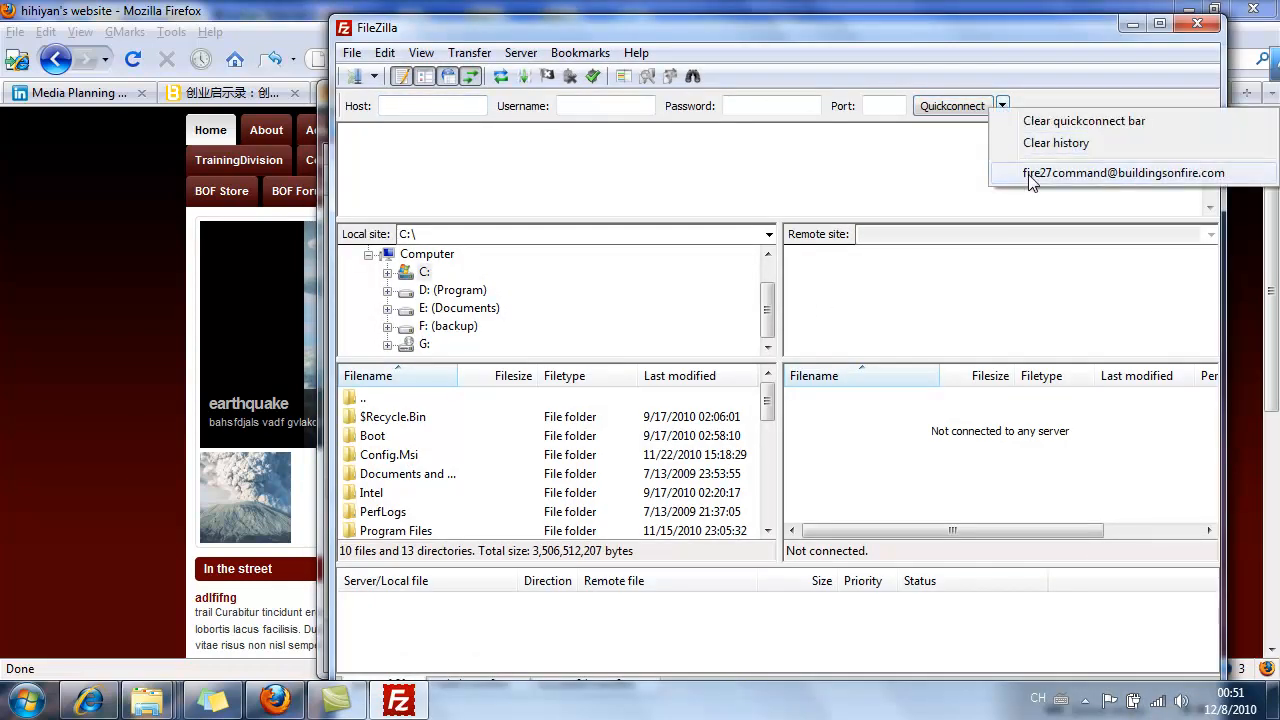
left_click(1124, 172)
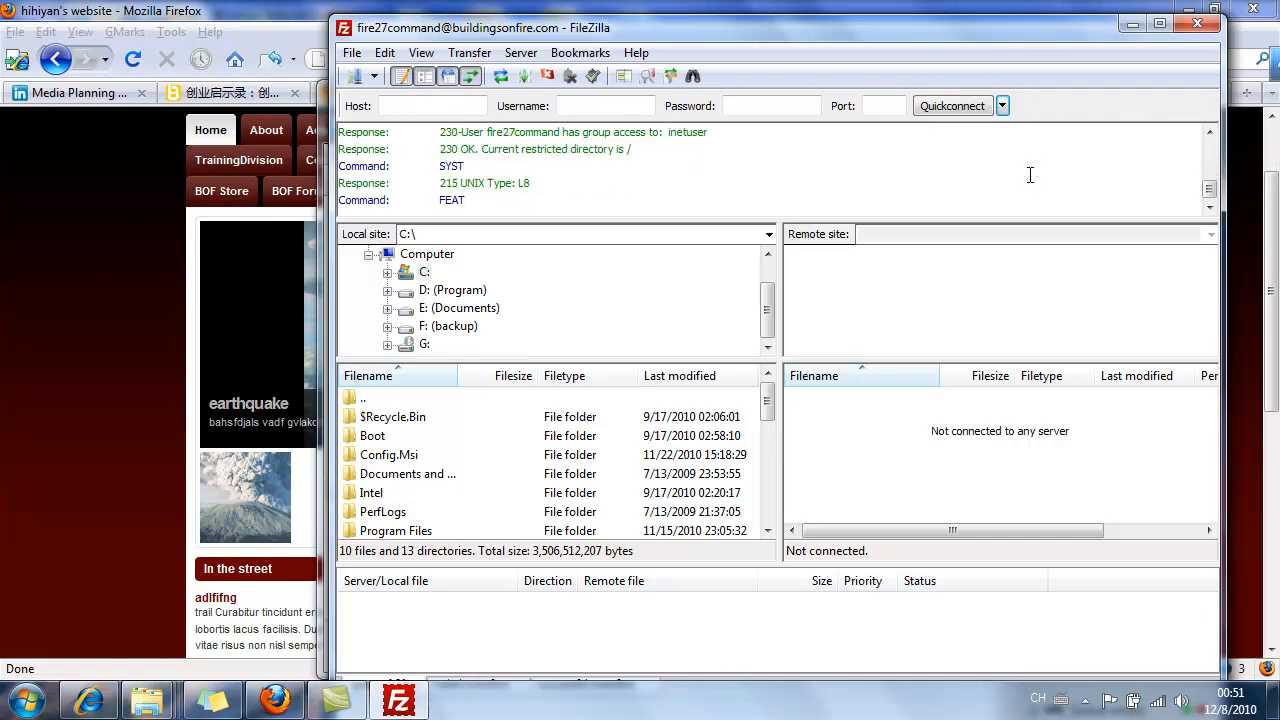
left_click(950, 104)
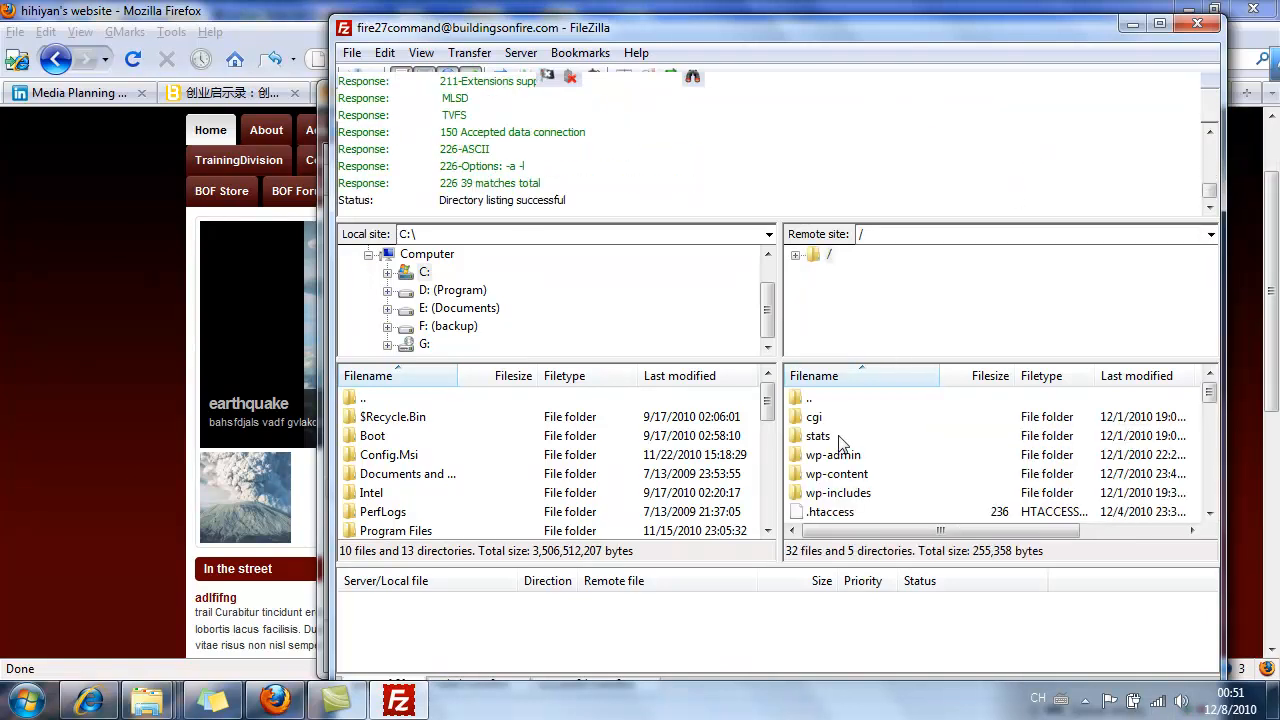
mouse_move(790, 476)
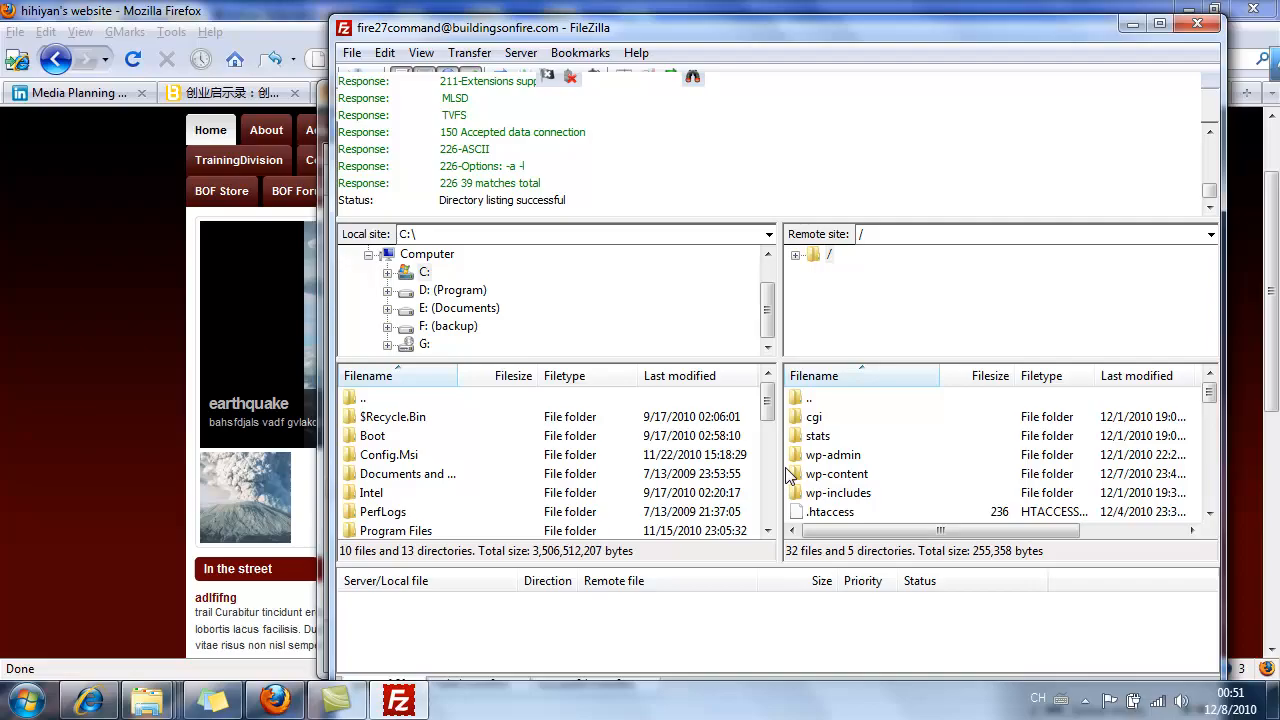